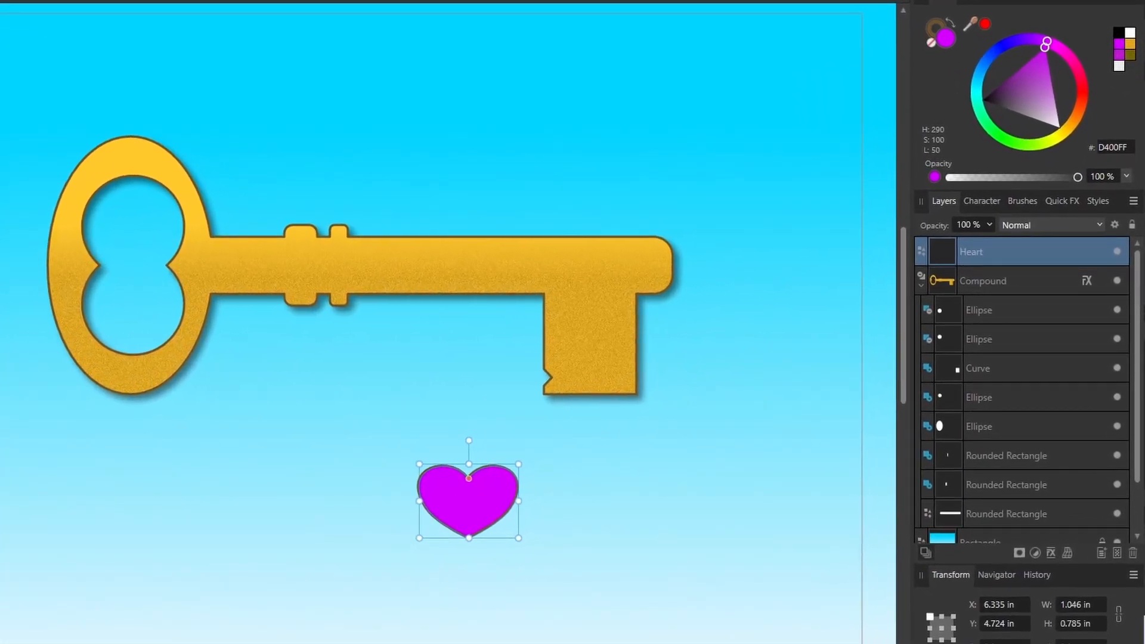
Step: Move the Heart into the Compound key group and nudge it into place on the key bit
{"action": "left_click_drag", "start_coordinate": [467, 499], "coordinate": [587, 342]}
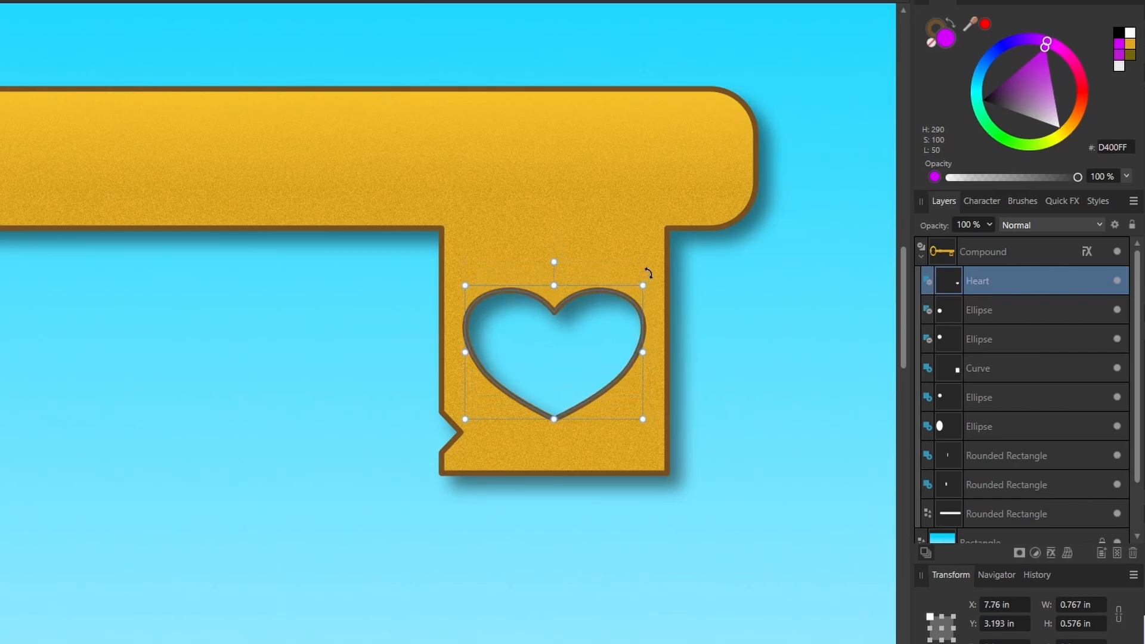
{"action": "left_click_drag", "start_coordinate": [642, 285], "coordinate": [649, 274]}
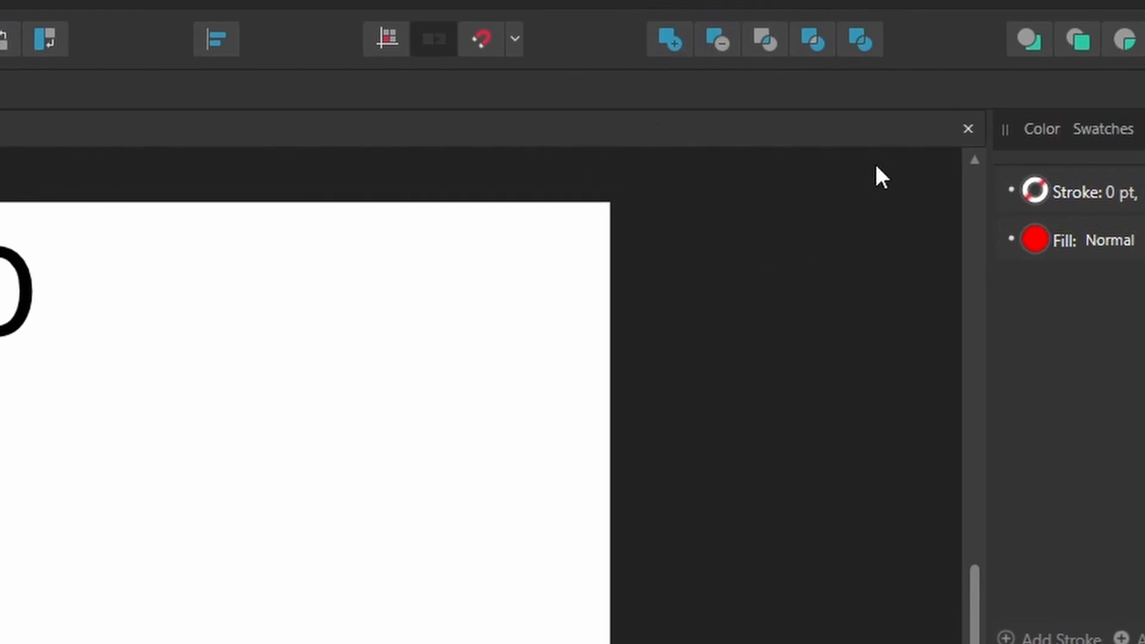
{"action": "mouse_move", "coordinate": [775, 169]}
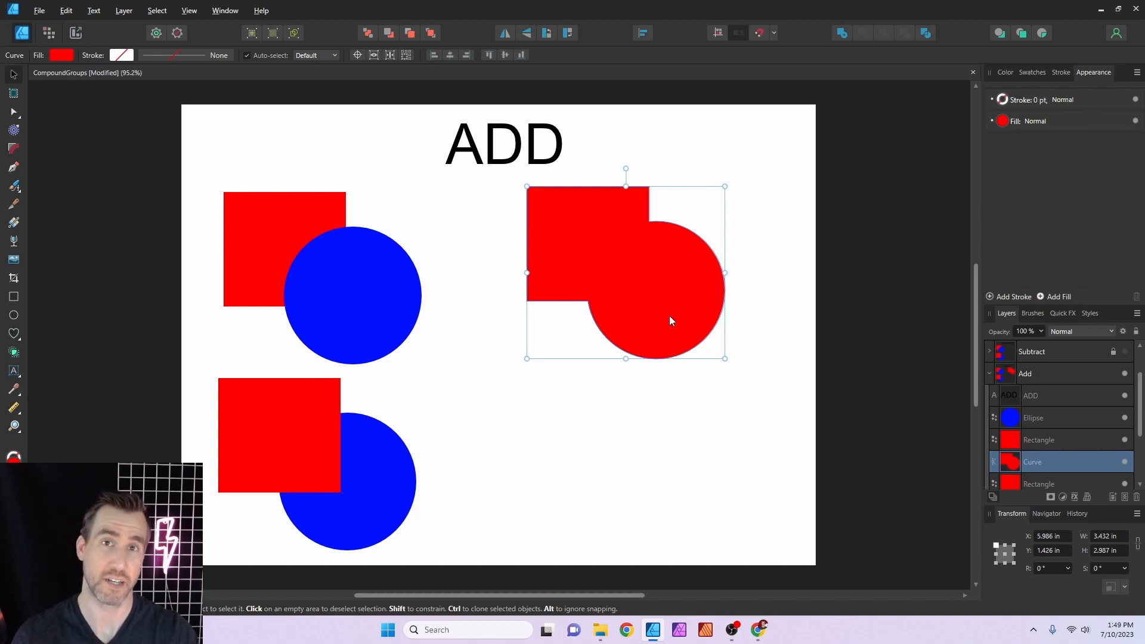
{"action": "mouse_move", "coordinate": [336, 268]}
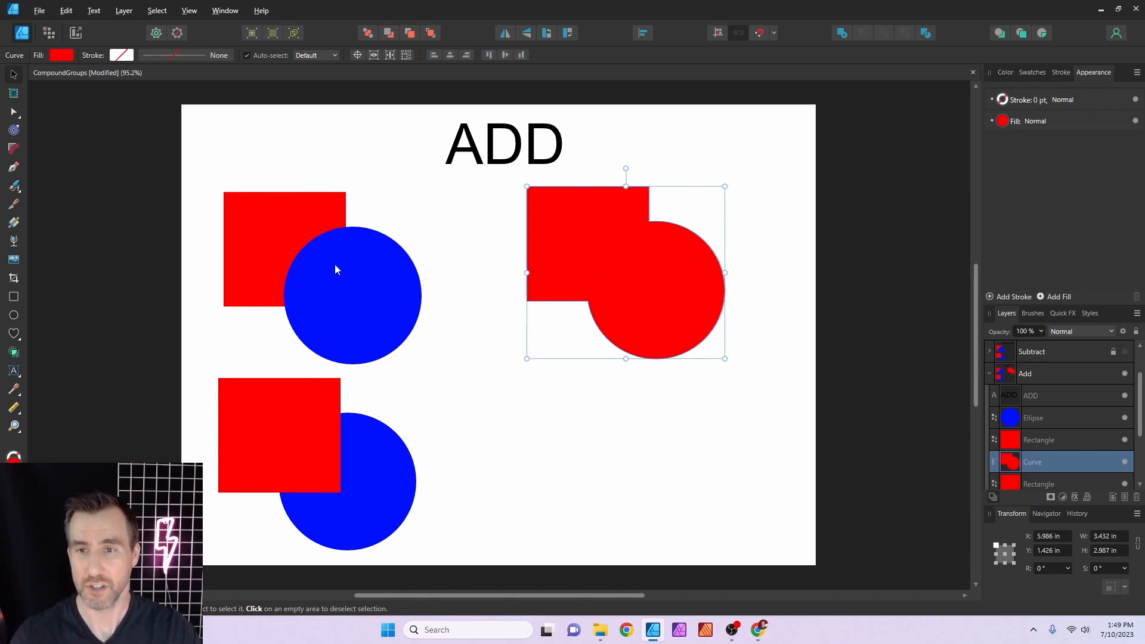
{"action": "mouse_move", "coordinate": [662, 237]}
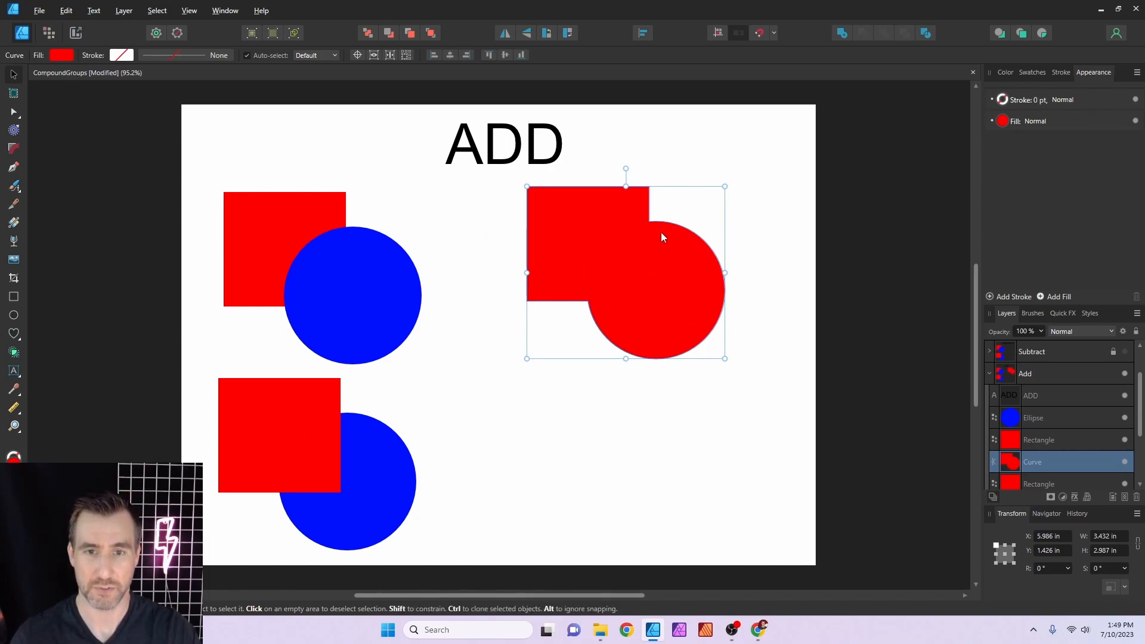
Step: Select the lower blue circle and red square copy and merge them with Add
{"action": "left_click", "coordinate": [279, 435]}
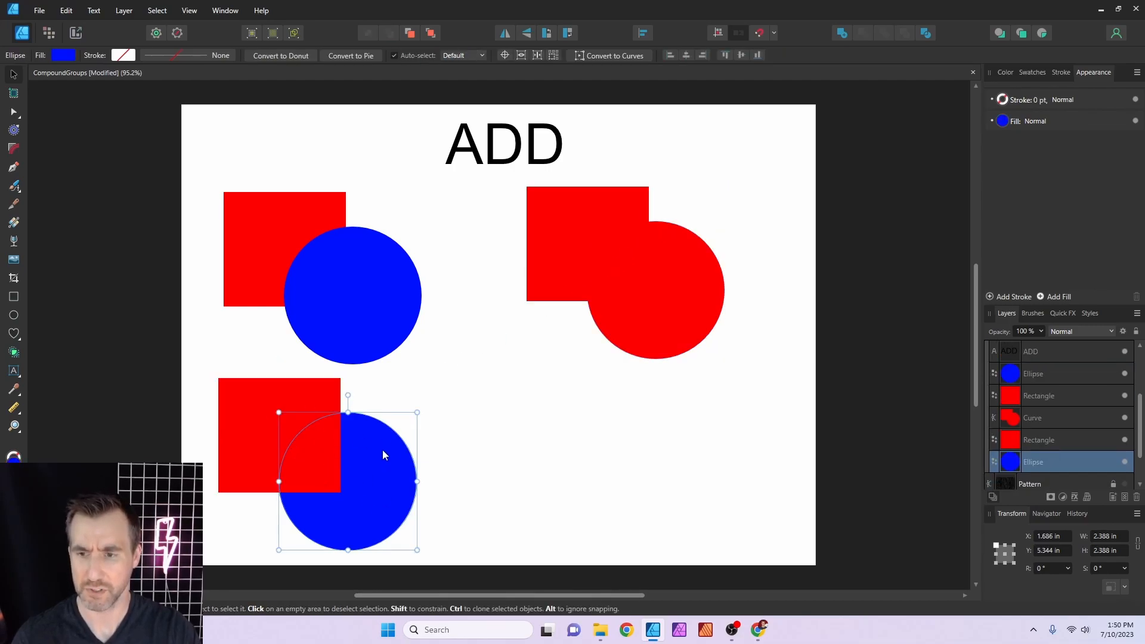
{"action": "left_click", "coordinate": [262, 417]}
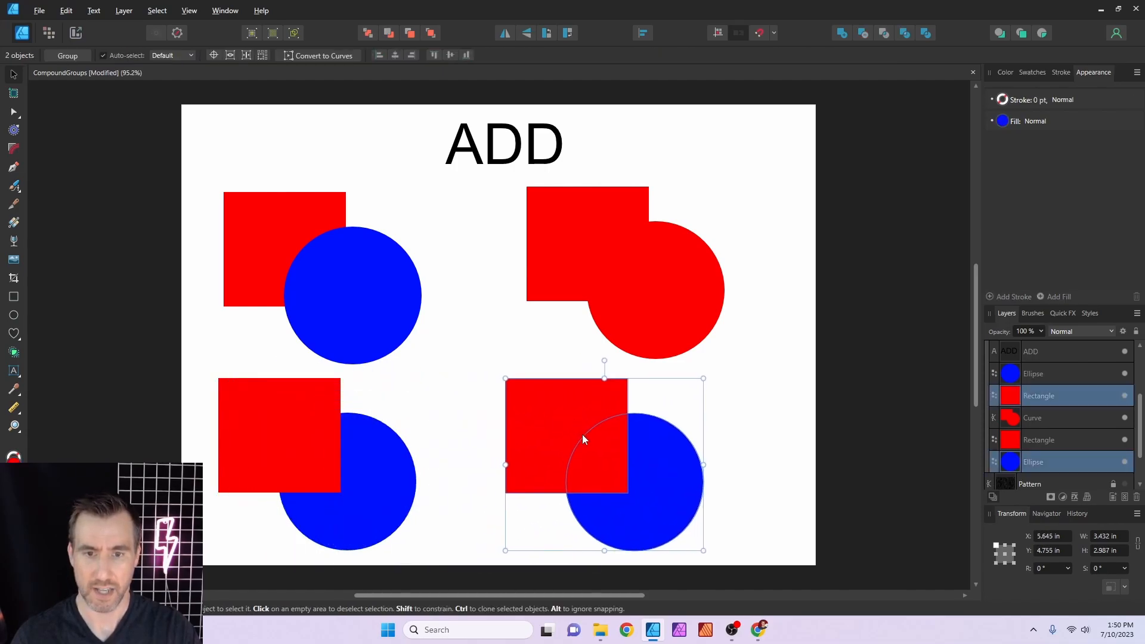
{"action": "left_click", "coordinate": [840, 33]}
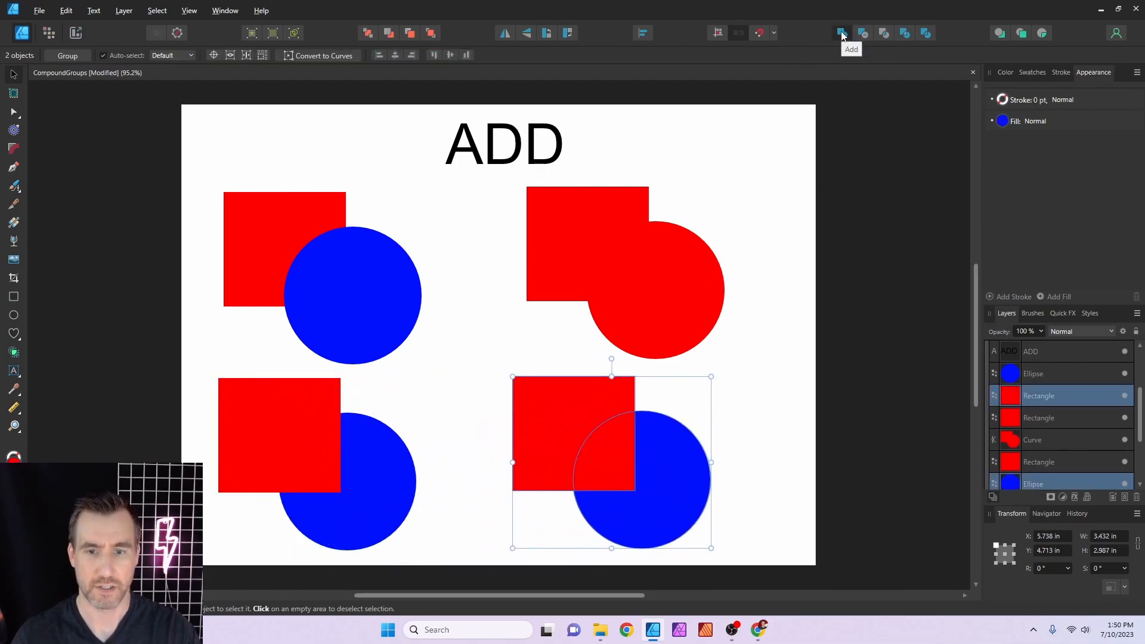
{"action": "left_click", "coordinate": [841, 34]}
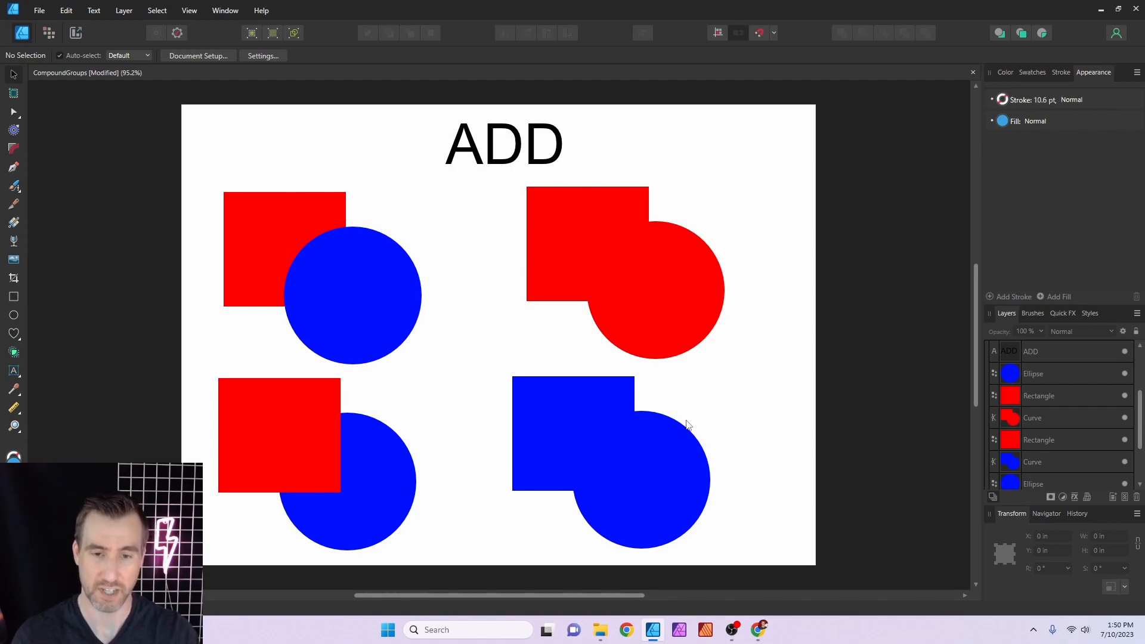
{"action": "mouse_move", "coordinate": [707, 417]}
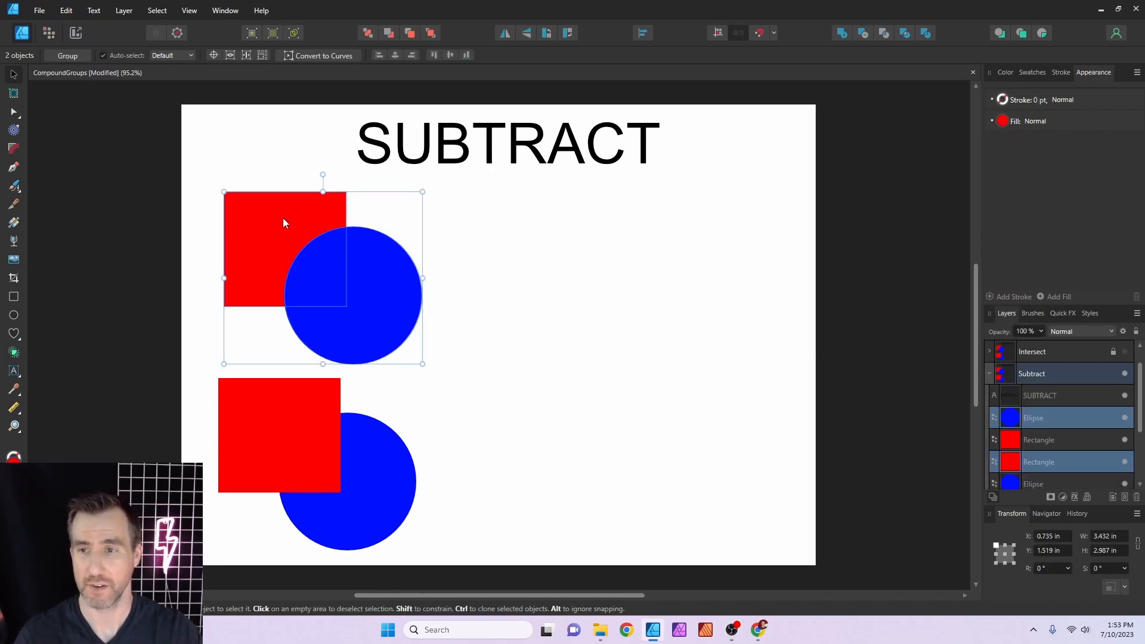
Step: Copy the top pair to the right and Subtract the circle from the red square
{"action": "left_click_drag", "start_coordinate": [323, 278], "coordinate": [577, 295]}
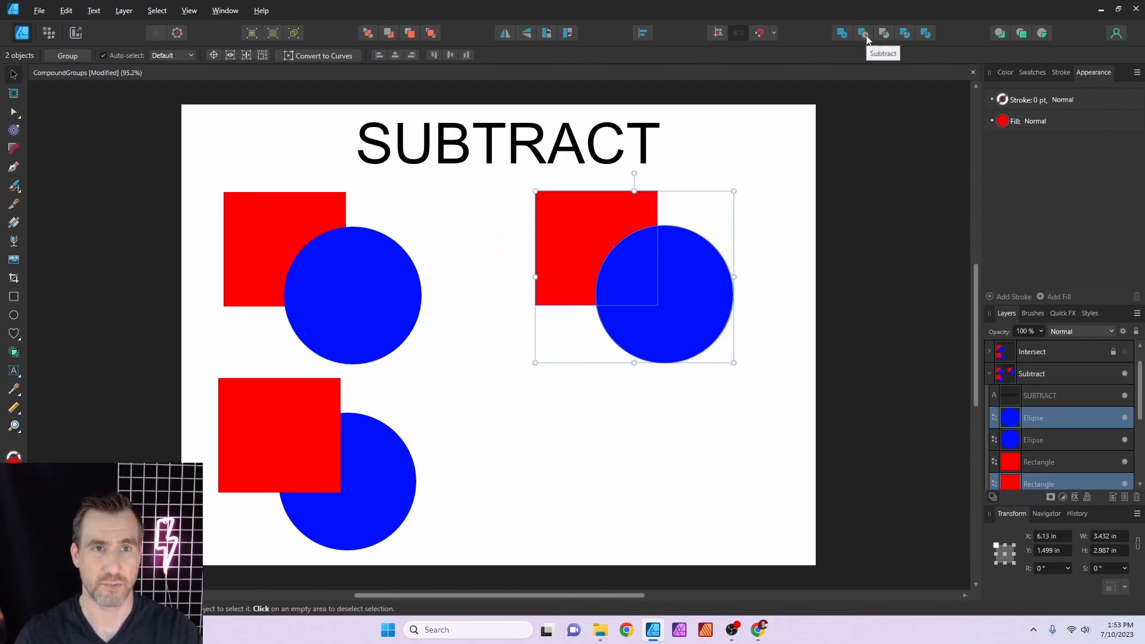
{"action": "left_click", "coordinate": [863, 34]}
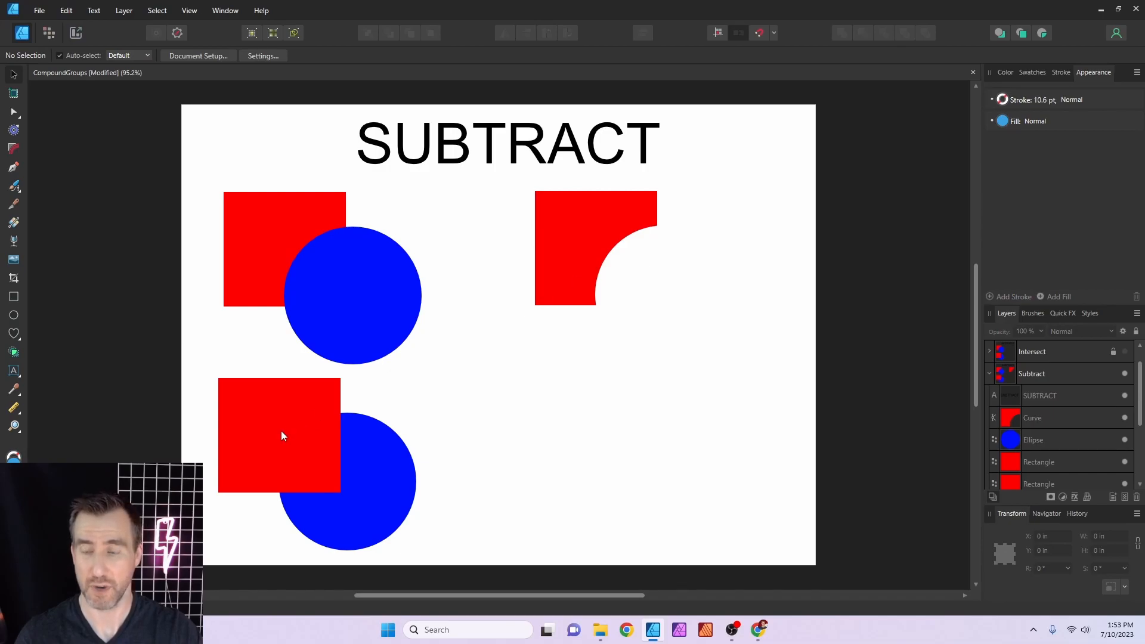
Step: Subtract the square from the lower pair's blue circle, leaving a missing corner
{"action": "left_click", "coordinate": [278, 434]}
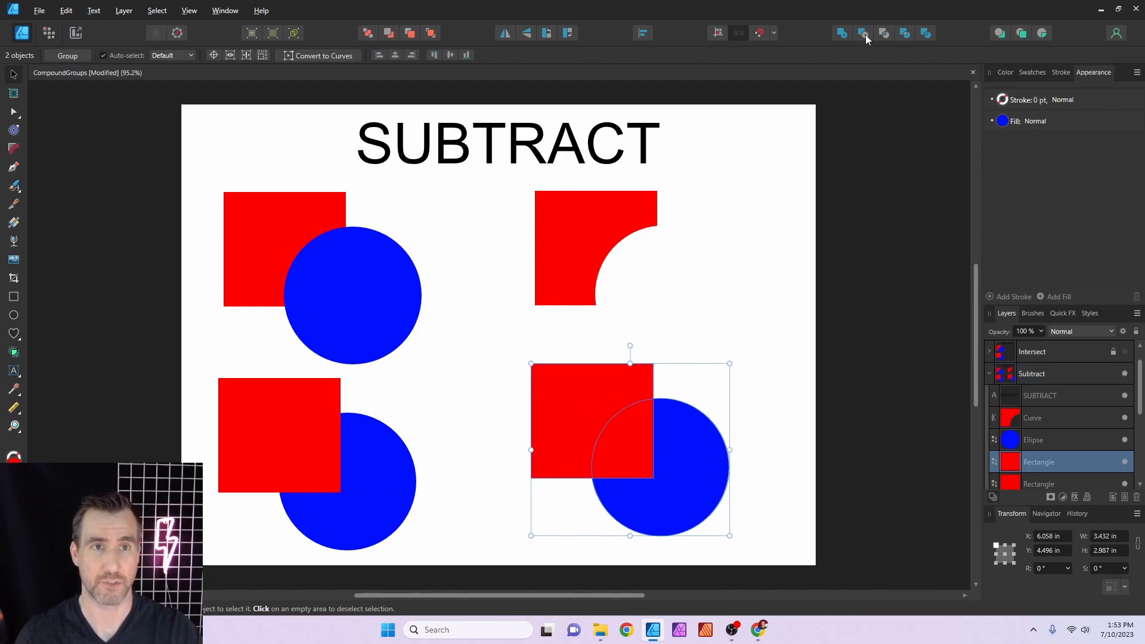
{"action": "left_click", "coordinate": [862, 33]}
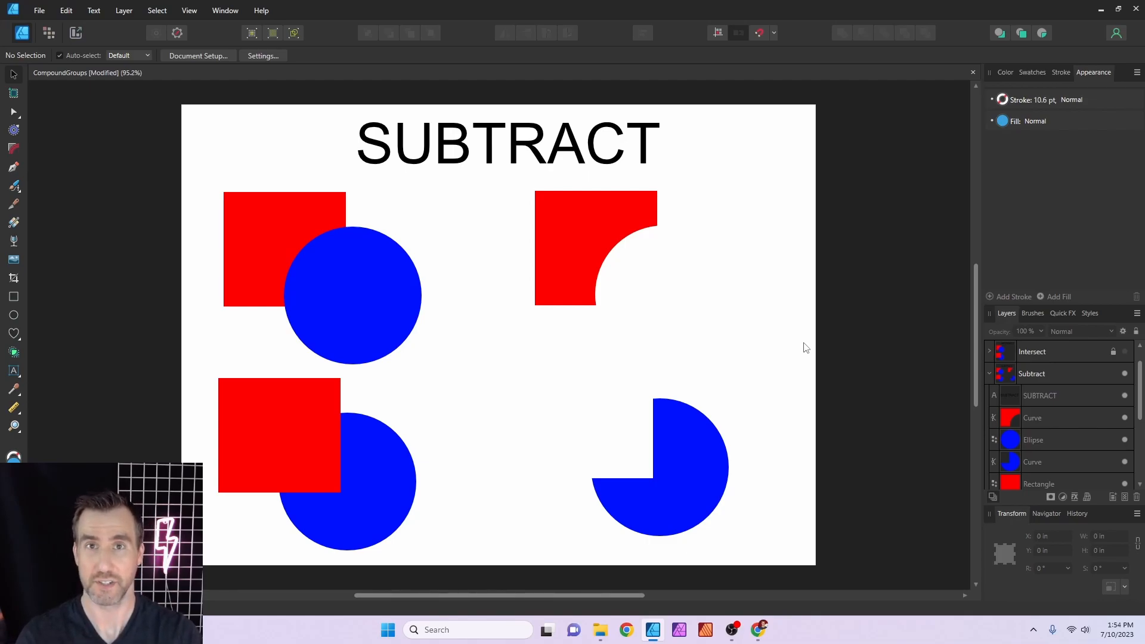
{"action": "left_click", "coordinate": [365, 467]}
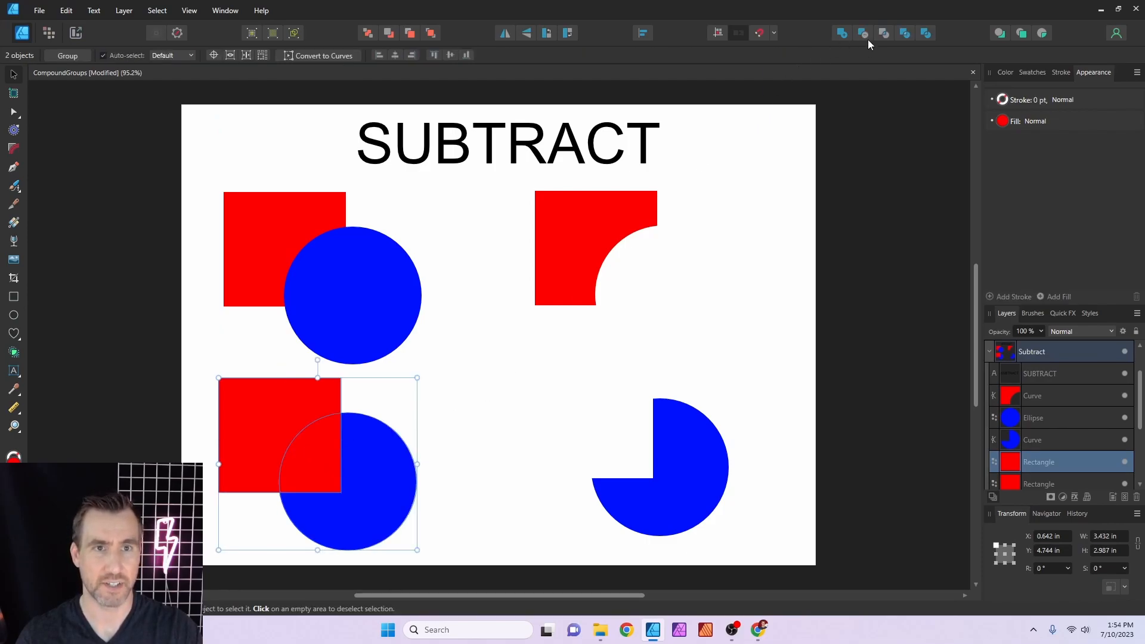
{"action": "mouse_move", "coordinate": [861, 33]}
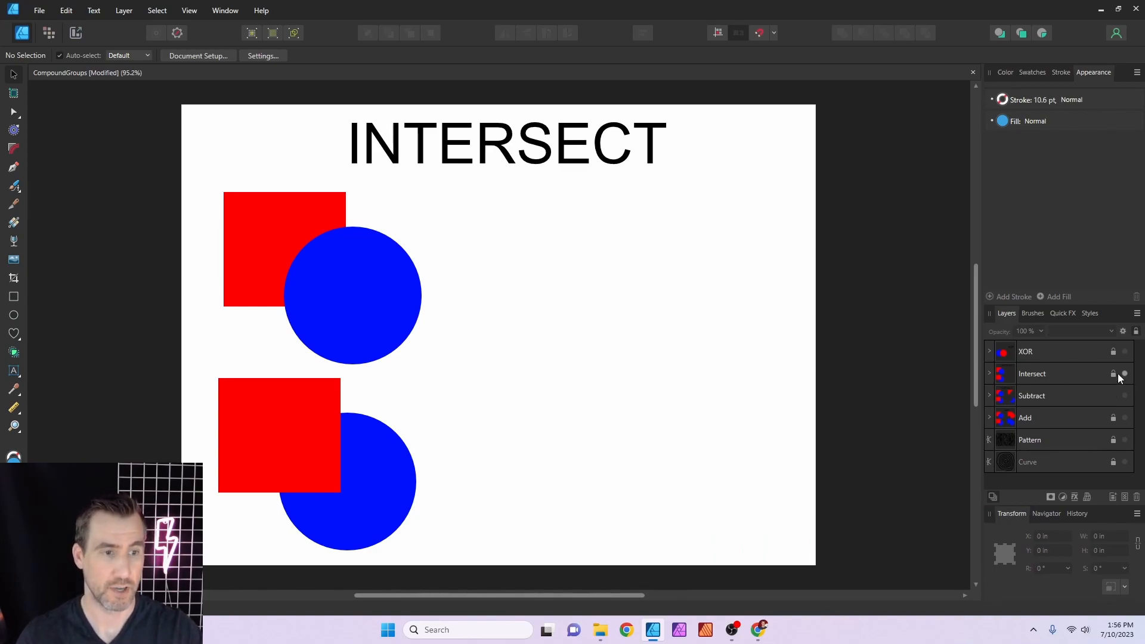
Step: Show the Intersect page and keep only the top square-circle overlap
{"action": "left_click", "coordinate": [1031, 373]}
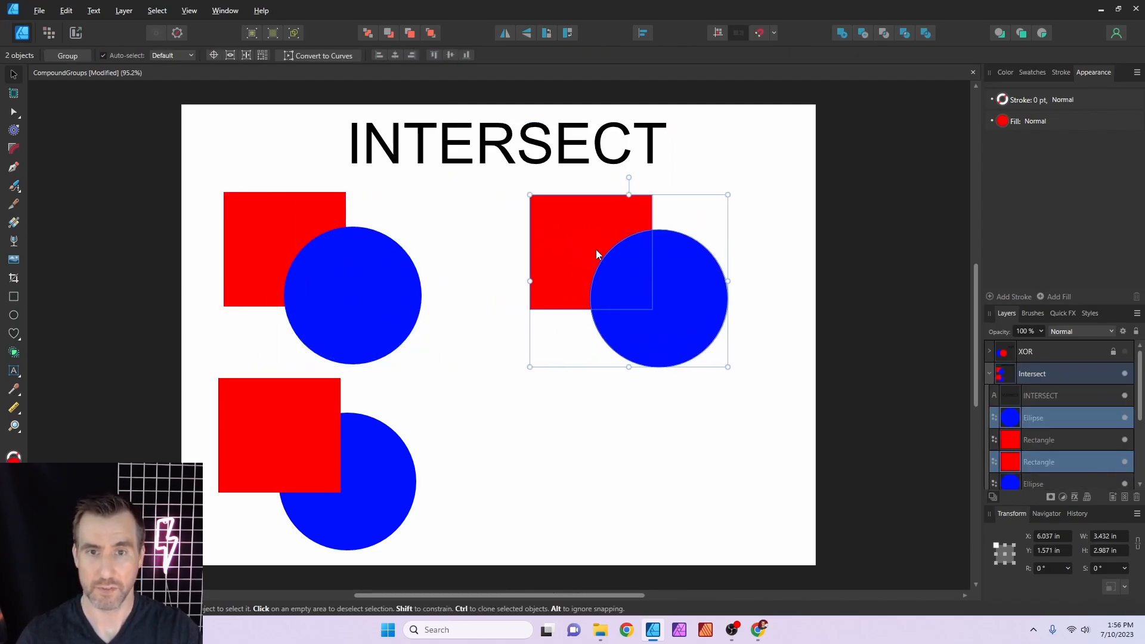
{"action": "left_click", "coordinate": [883, 33]}
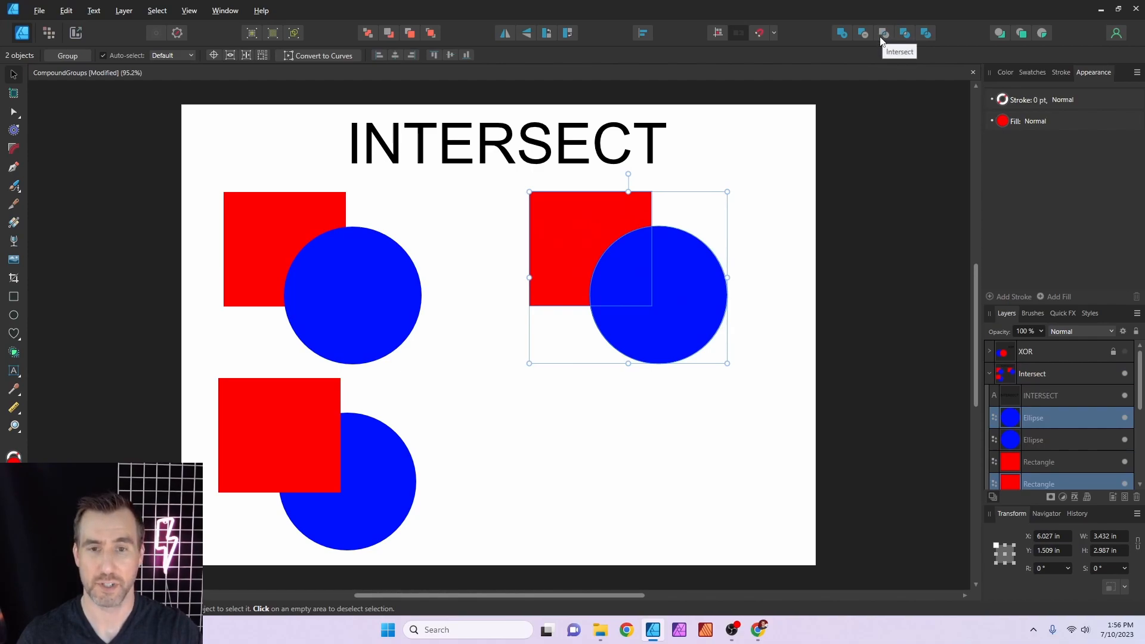
{"action": "left_click", "coordinate": [882, 33]}
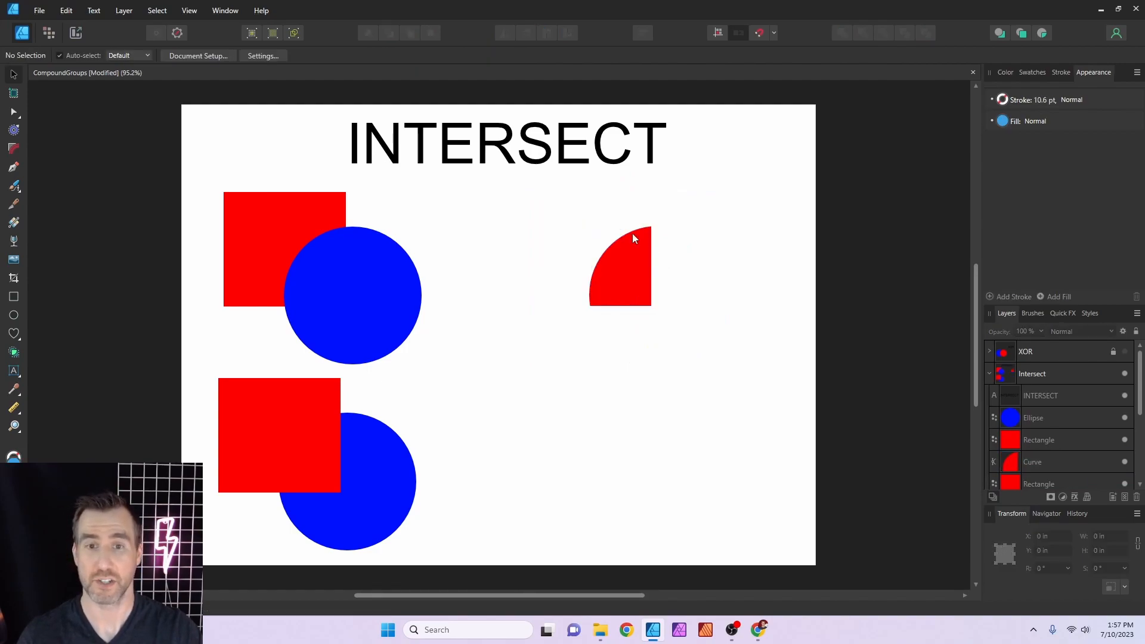
{"action": "mouse_move", "coordinate": [307, 243]}
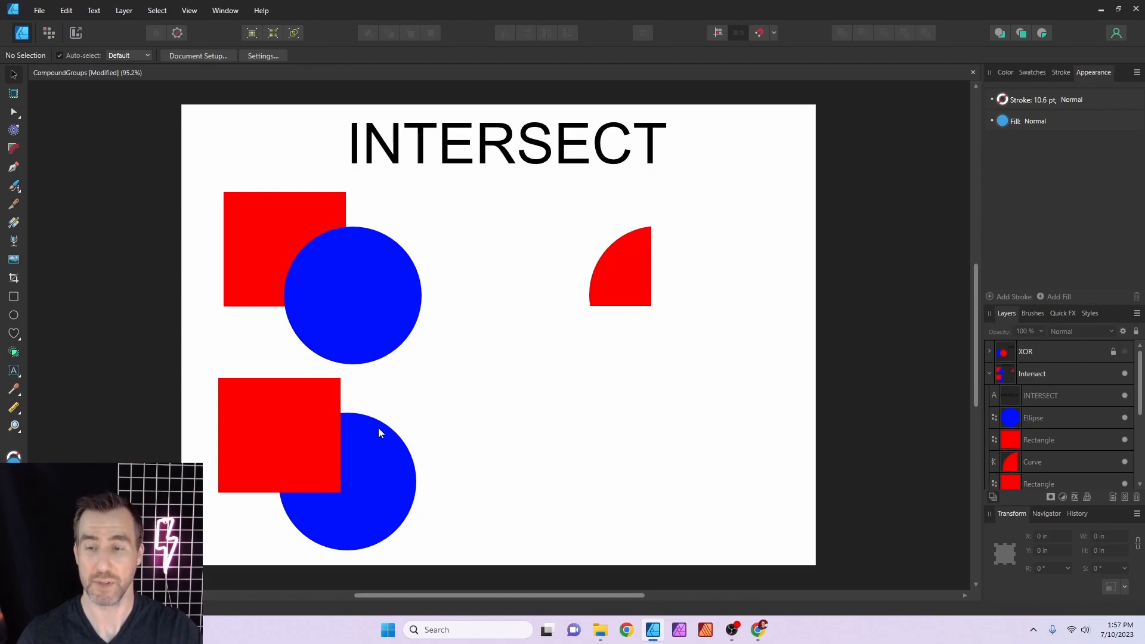
Step: Select the lower pair and its separated square and circle on the right
{"action": "left_click", "coordinate": [278, 434]}
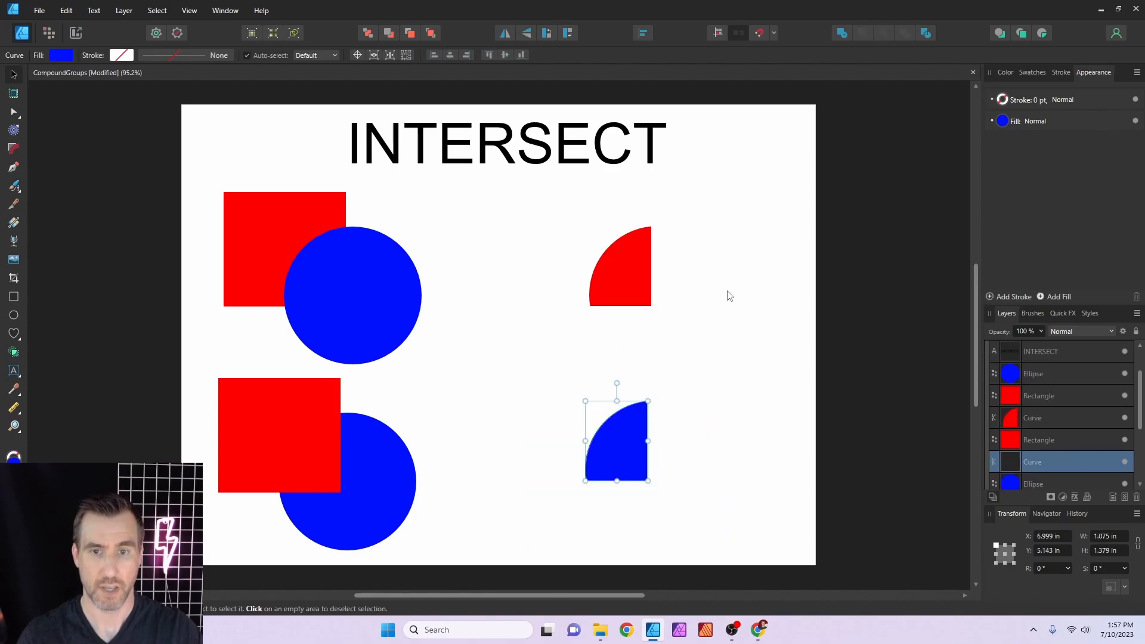
{"action": "left_click", "coordinate": [678, 337]}
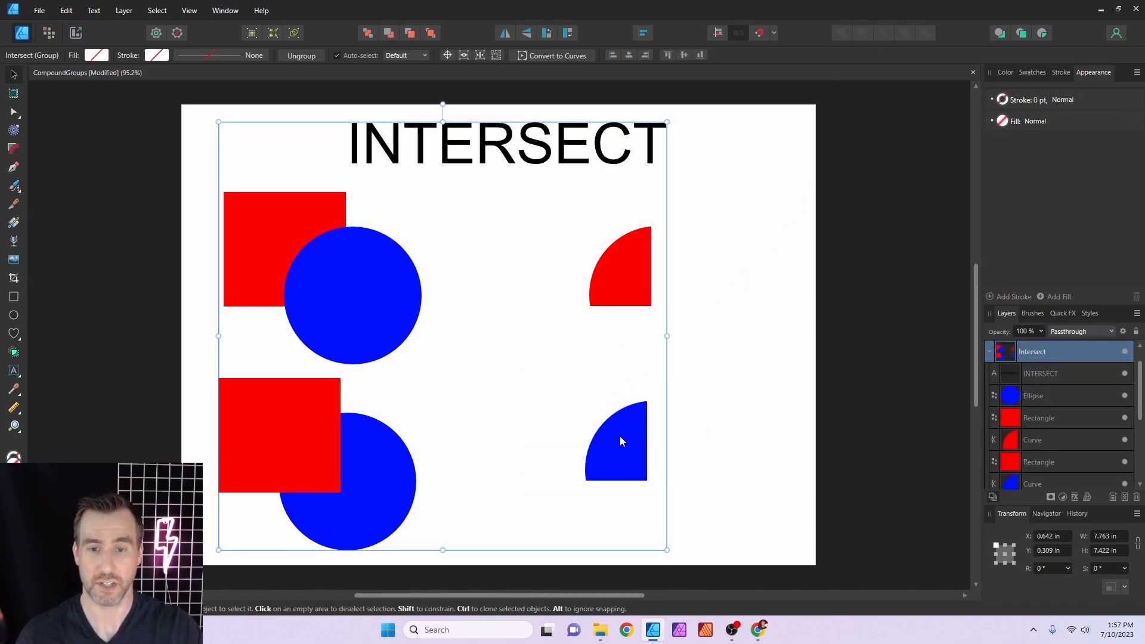
{"action": "left_click", "coordinate": [615, 438]}
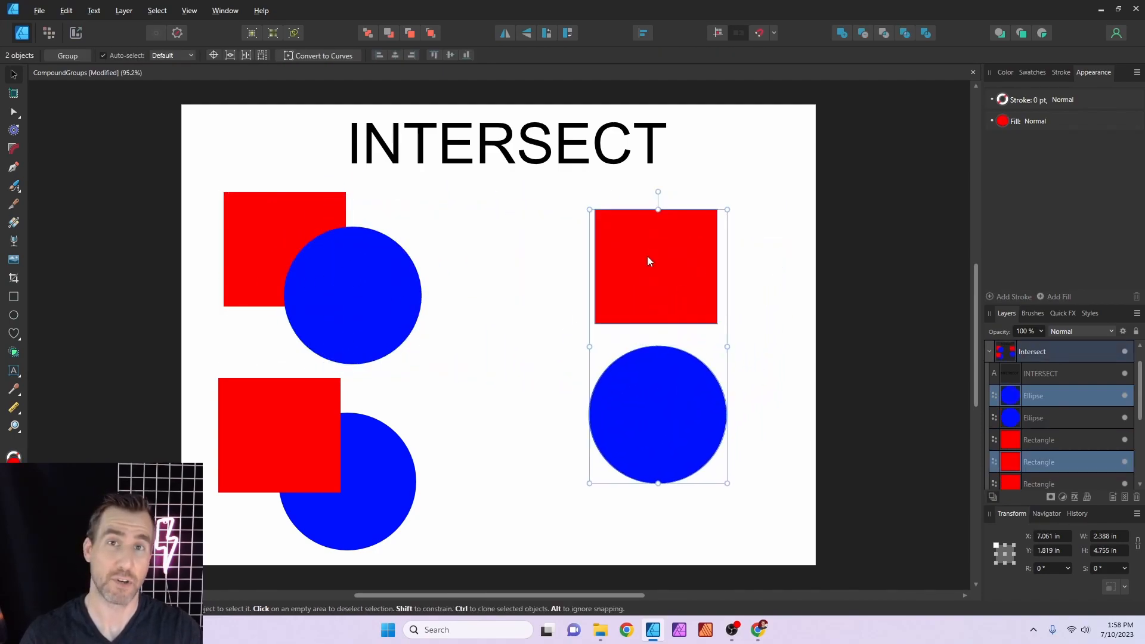
{"action": "mouse_move", "coordinate": [651, 272]}
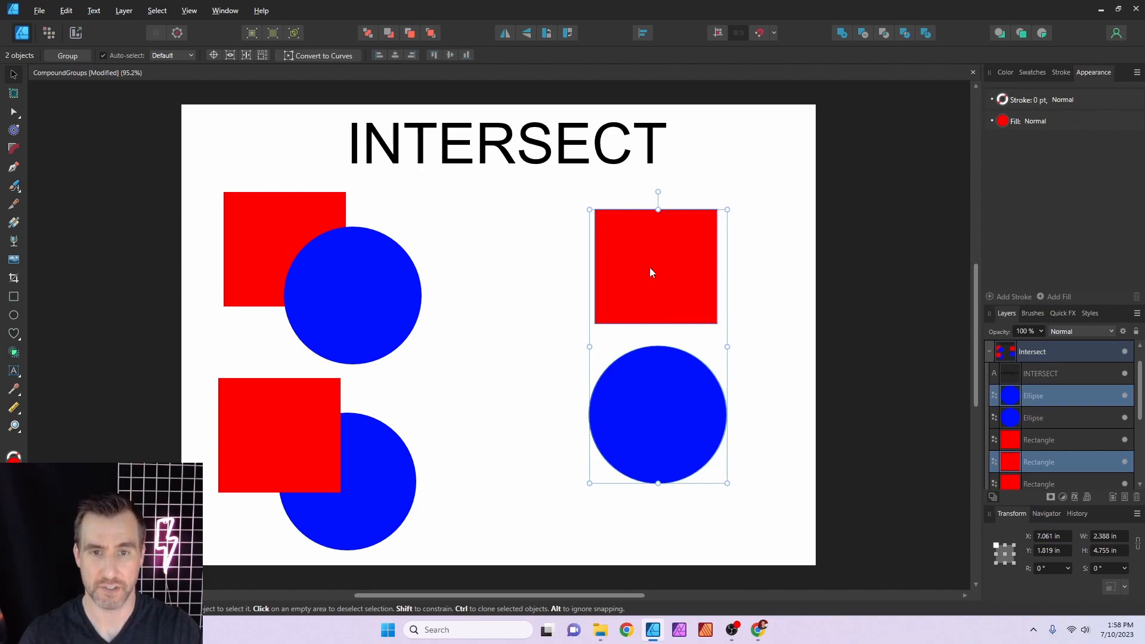
{"action": "mouse_move", "coordinate": [660, 377]}
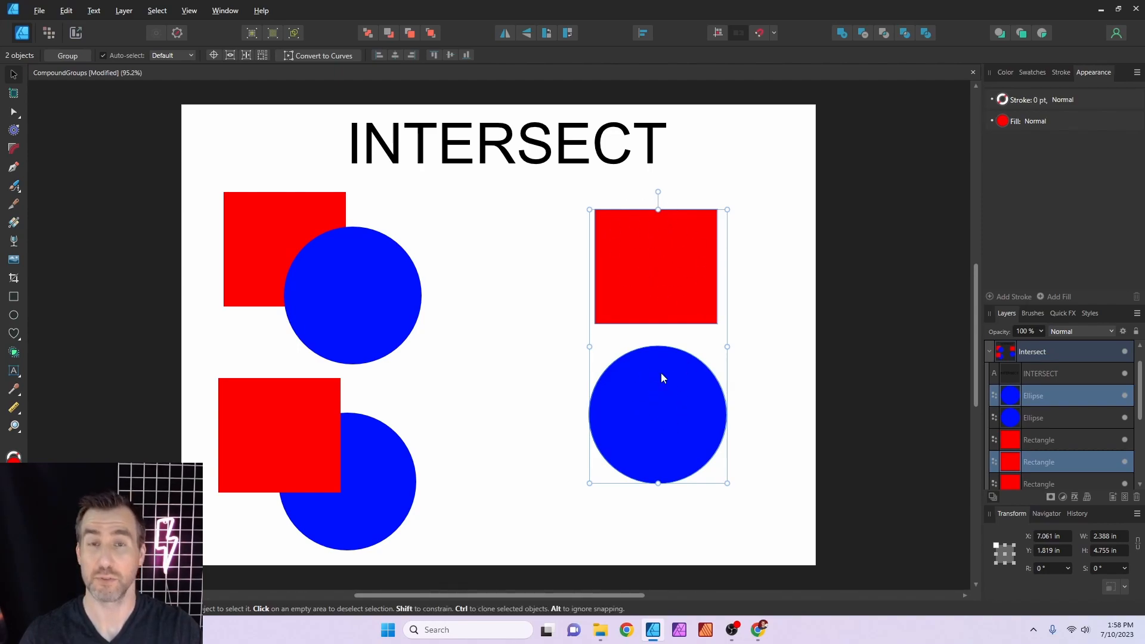
{"action": "mouse_move", "coordinate": [886, 33]}
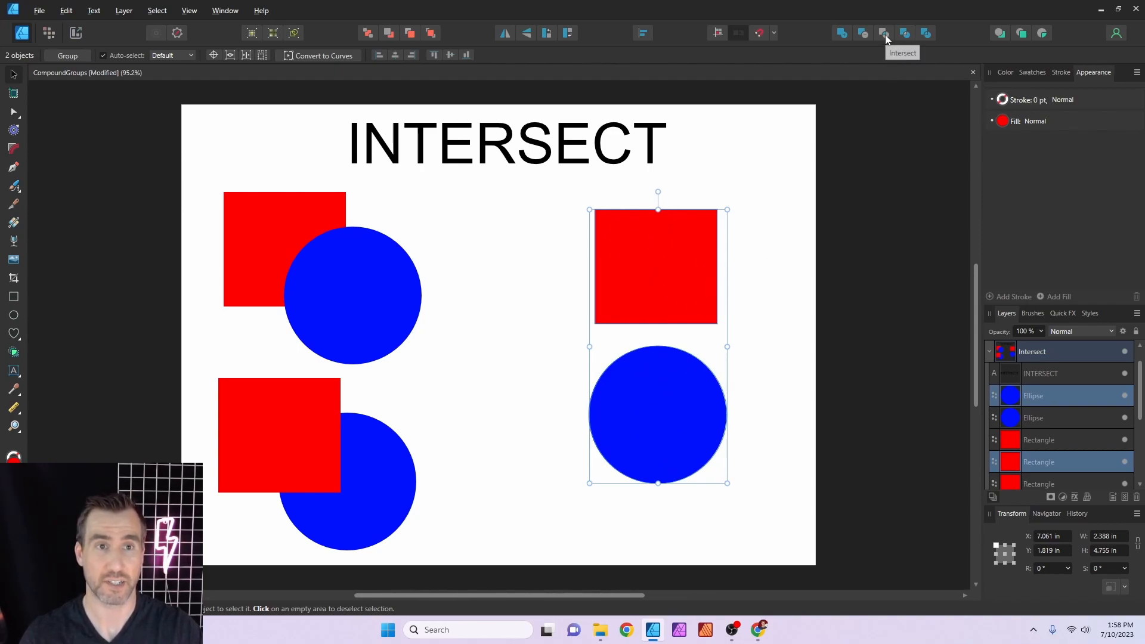
Step: Intersect the separated square and circle so they vanish, then the top pair's circle
{"action": "left_click", "coordinate": [884, 33]}
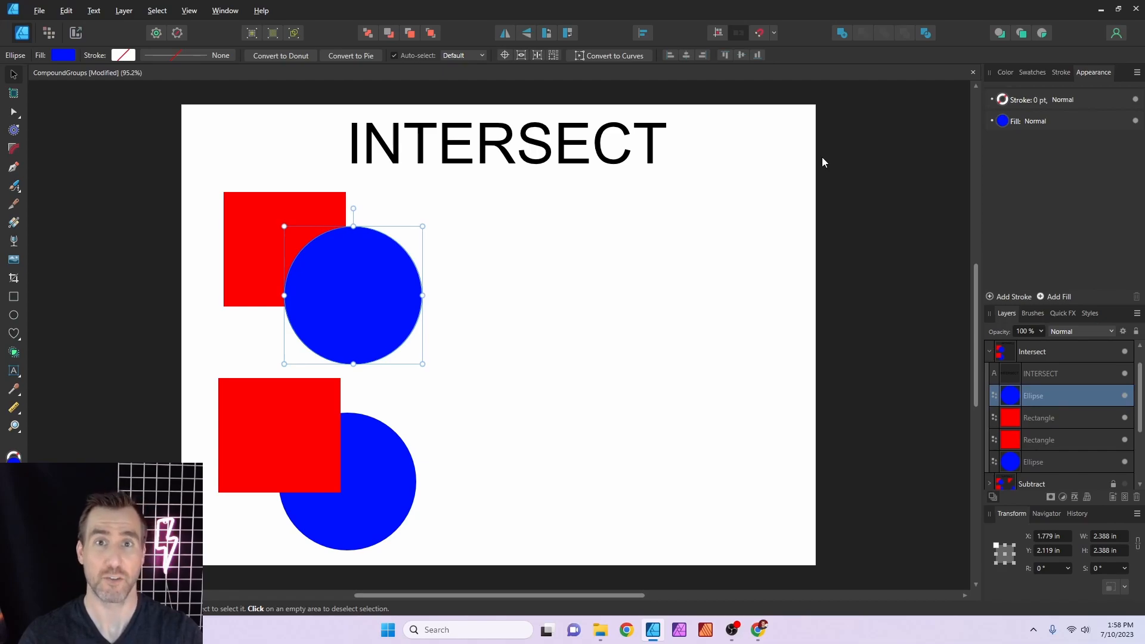
{"action": "left_click", "coordinate": [557, 295]}
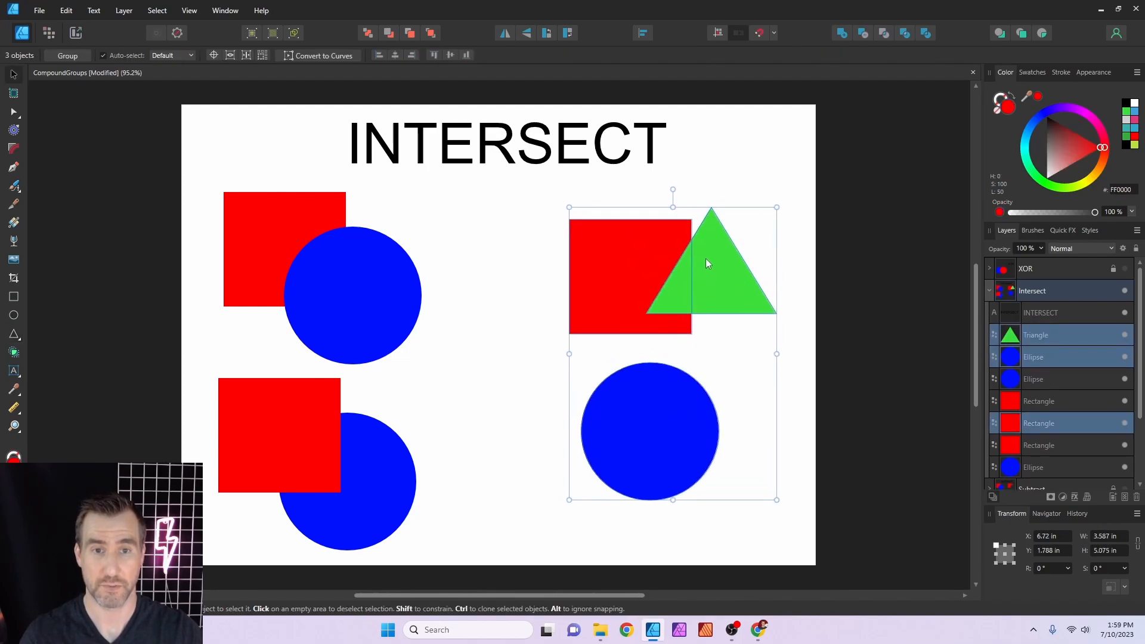
{"action": "left_click", "coordinate": [884, 34]}
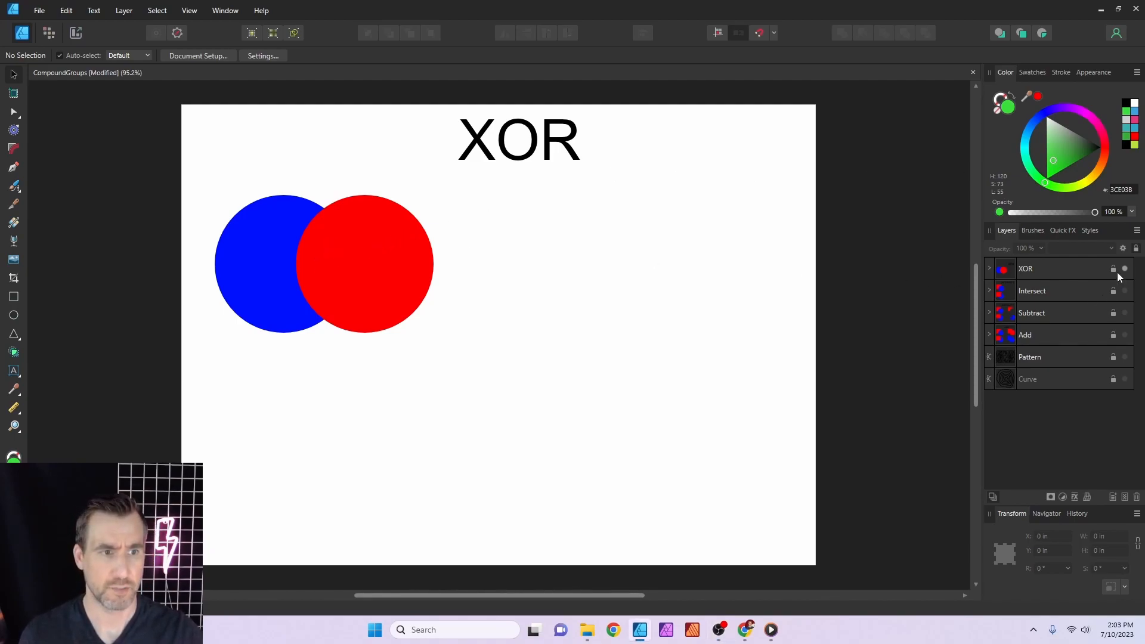
Step: Copy the blue and red circle pair to the right and Xor it so the overlap empties
{"action": "left_click", "coordinate": [1025, 269]}
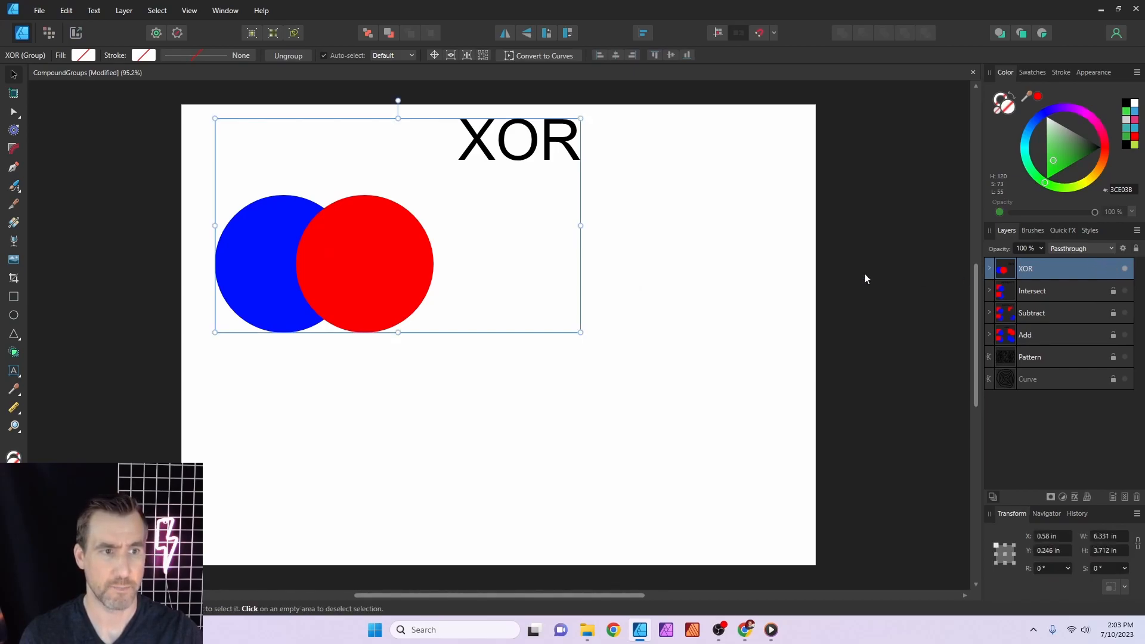
{"action": "left_click", "coordinate": [989, 268]}
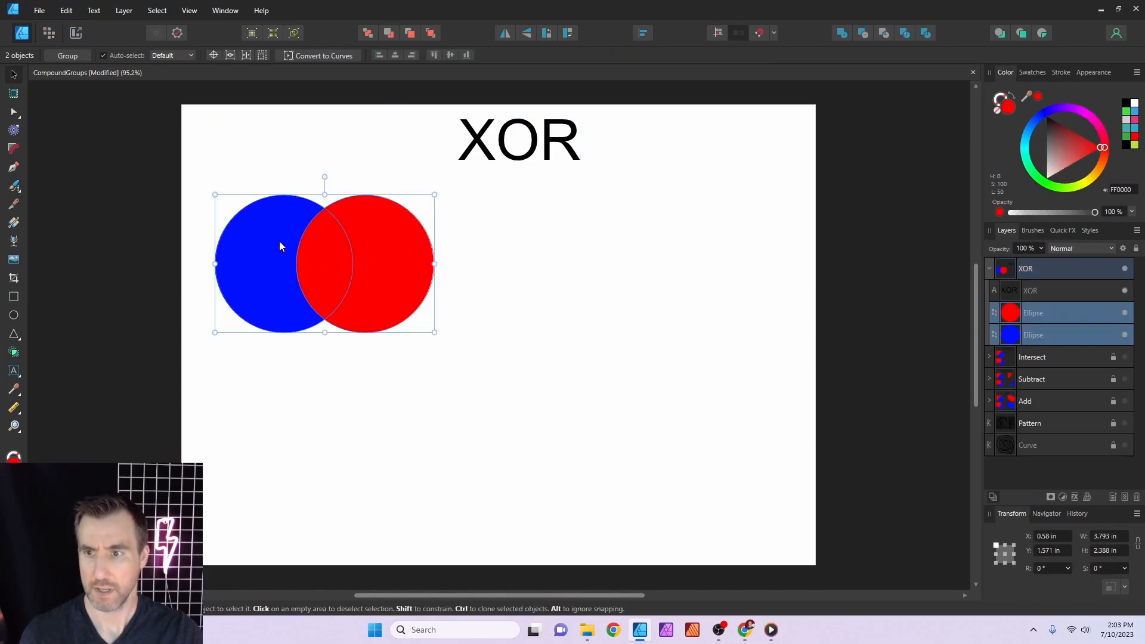
{"action": "left_click_drag", "start_coordinate": [321, 262], "coordinate": [641, 262]}
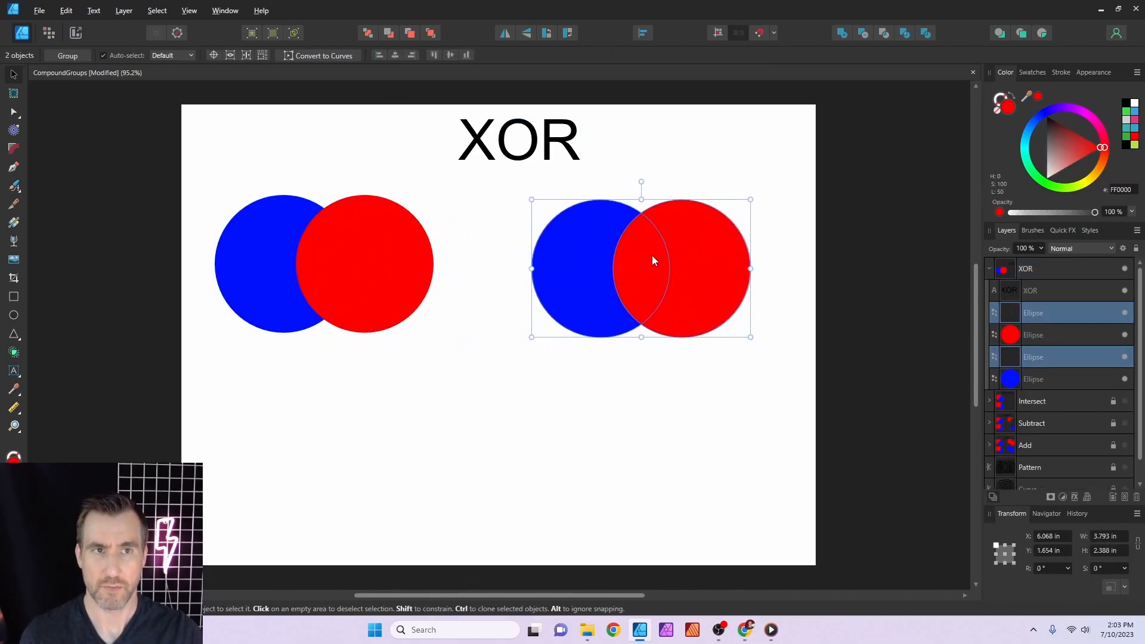
{"action": "left_click", "coordinate": [905, 33]}
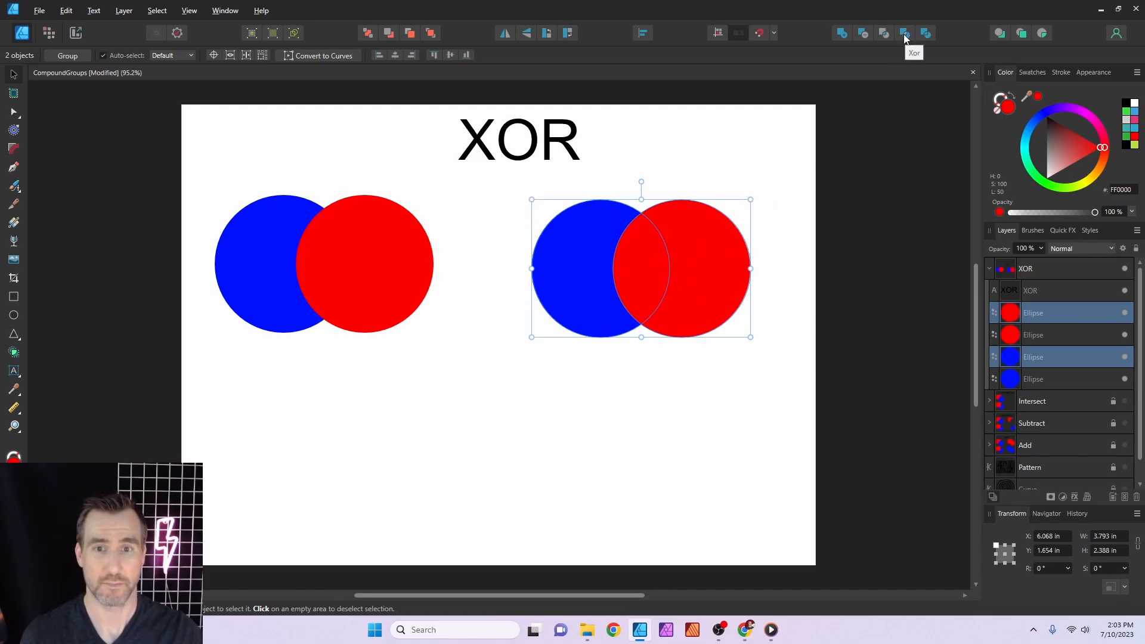
{"action": "left_click", "coordinate": [905, 33]}
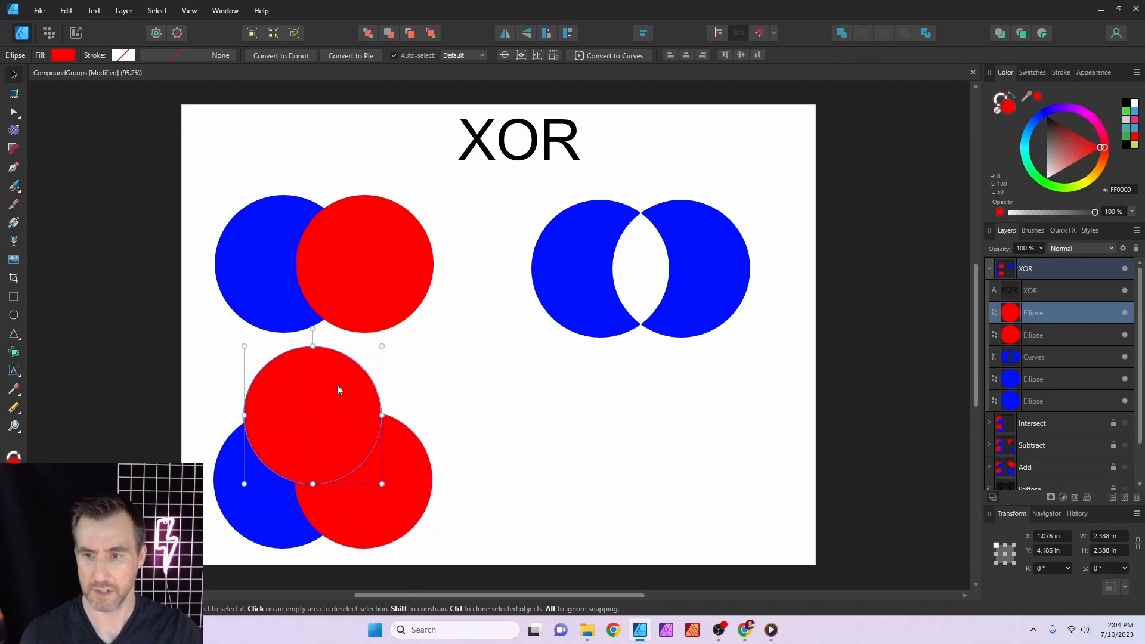
Step: Fill the top circle green and lower the three circles to 70% opacity
{"action": "left_click", "coordinate": [1042, 182]}
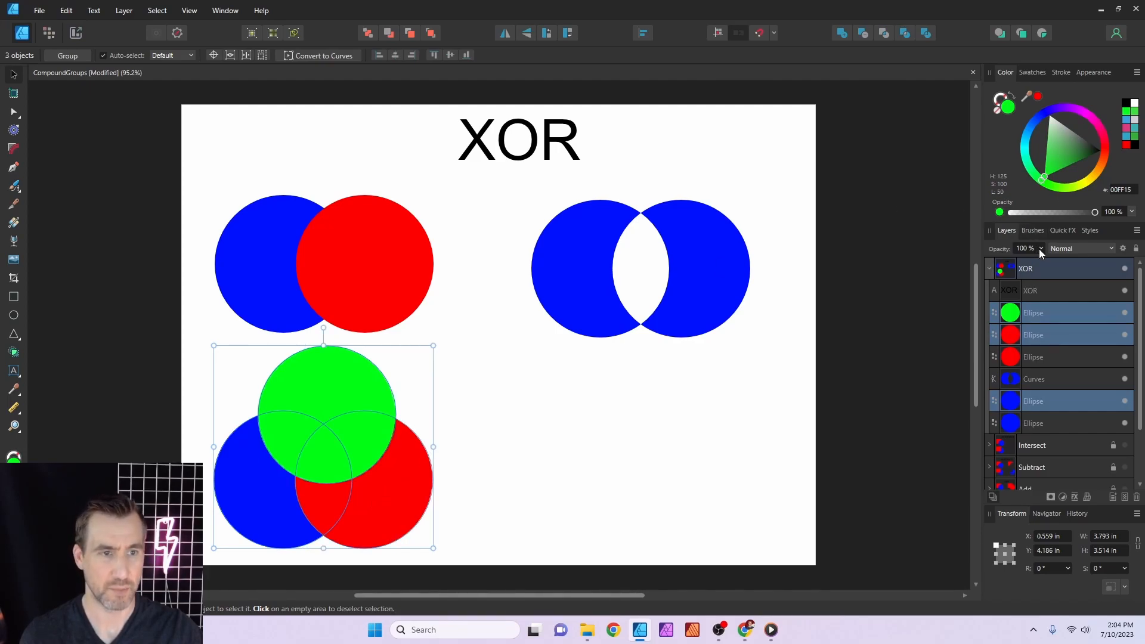
{"action": "left_click_drag", "start_coordinate": [1093, 262], "coordinate": [1014, 262]}
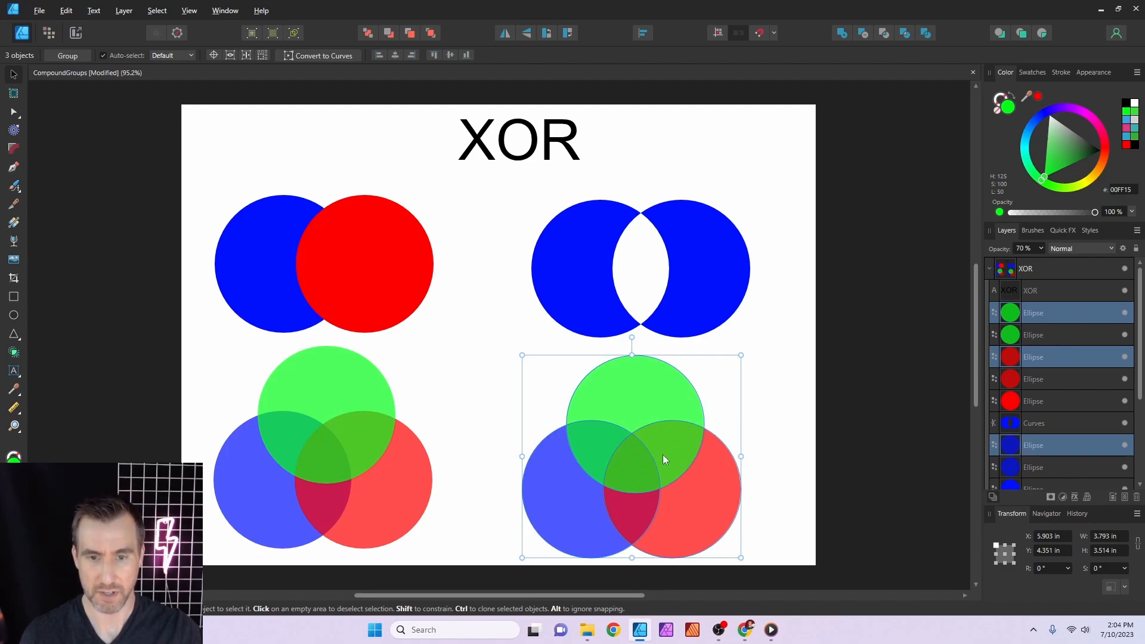
{"action": "mouse_move", "coordinate": [652, 454]}
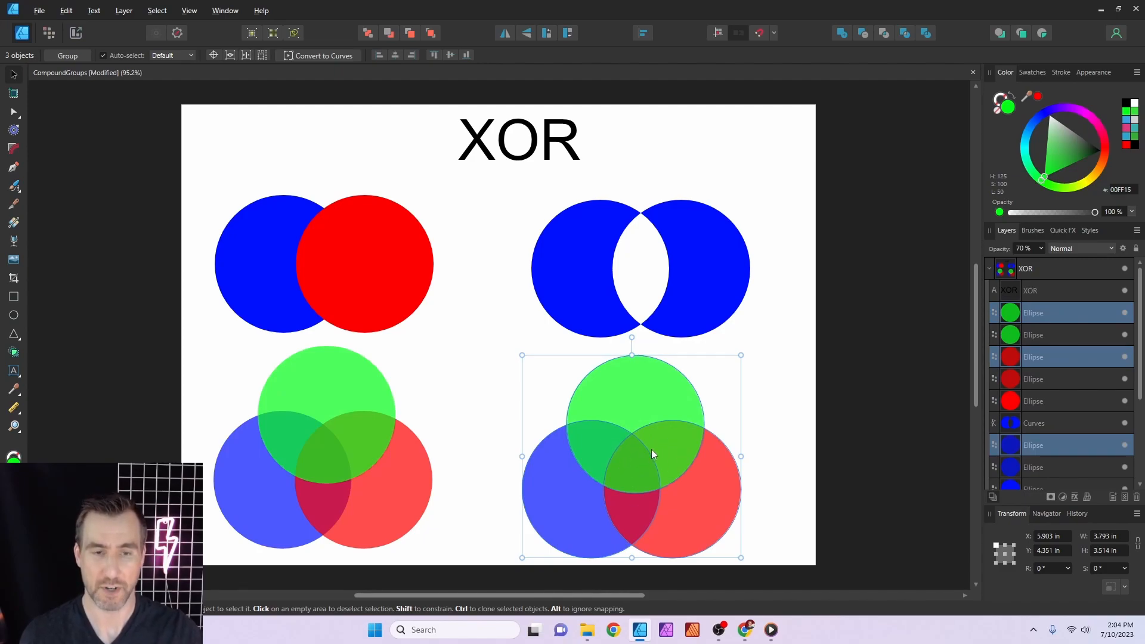
{"action": "mouse_move", "coordinate": [905, 33]}
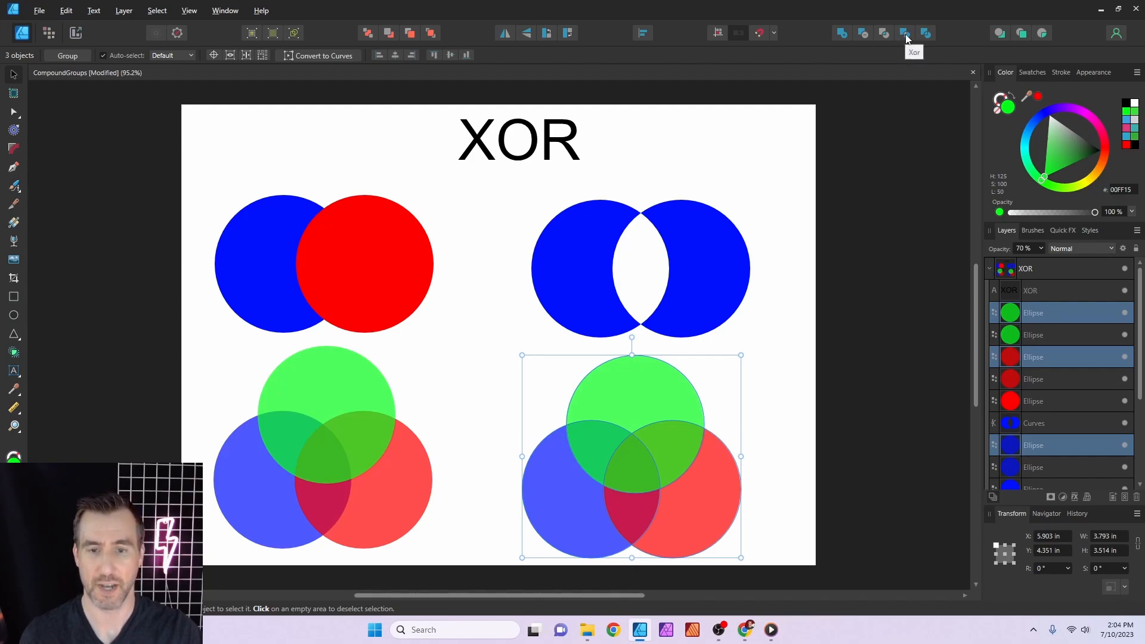
Step: Xor the copied three circles into an alternating pattern and deselect
{"action": "left_click", "coordinate": [905, 34]}
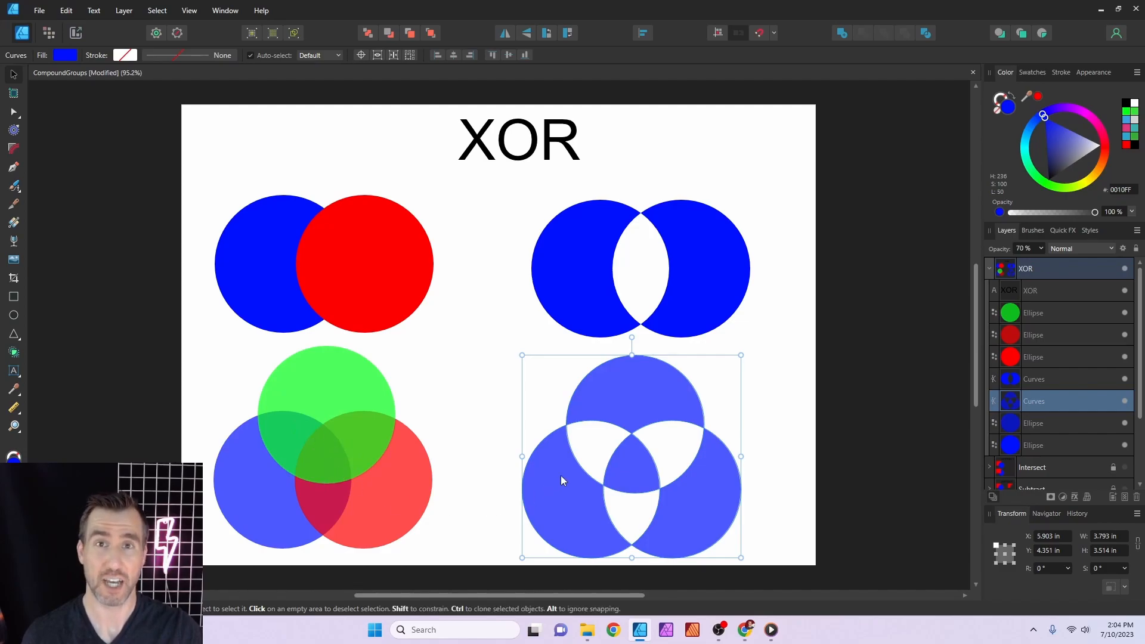
{"action": "left_click", "coordinate": [766, 437]}
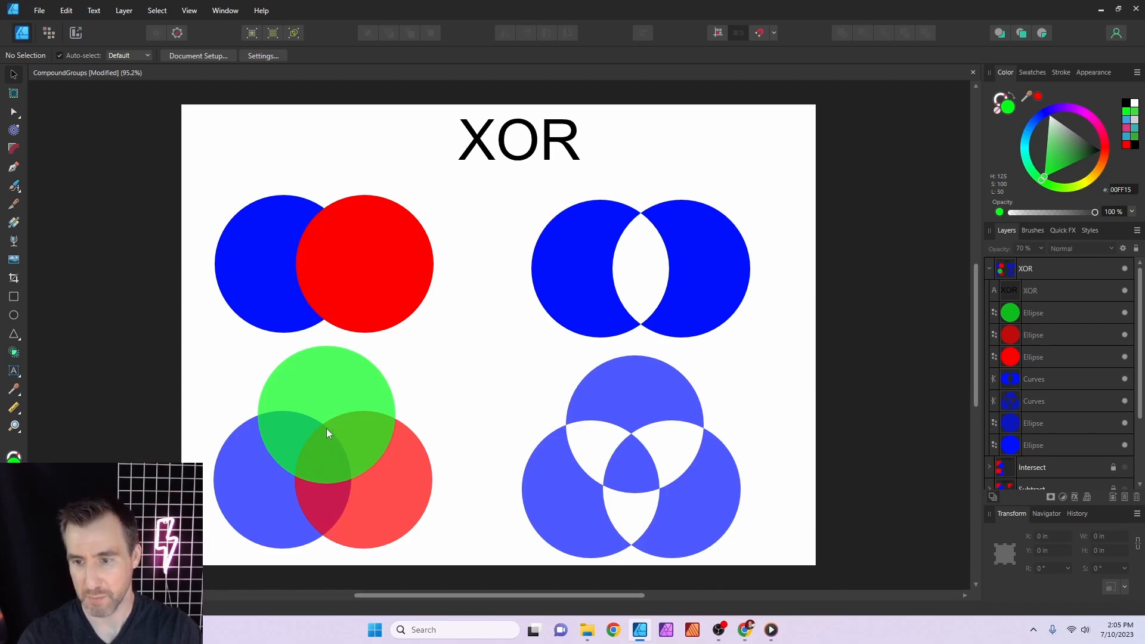
{"action": "mouse_move", "coordinate": [329, 456]}
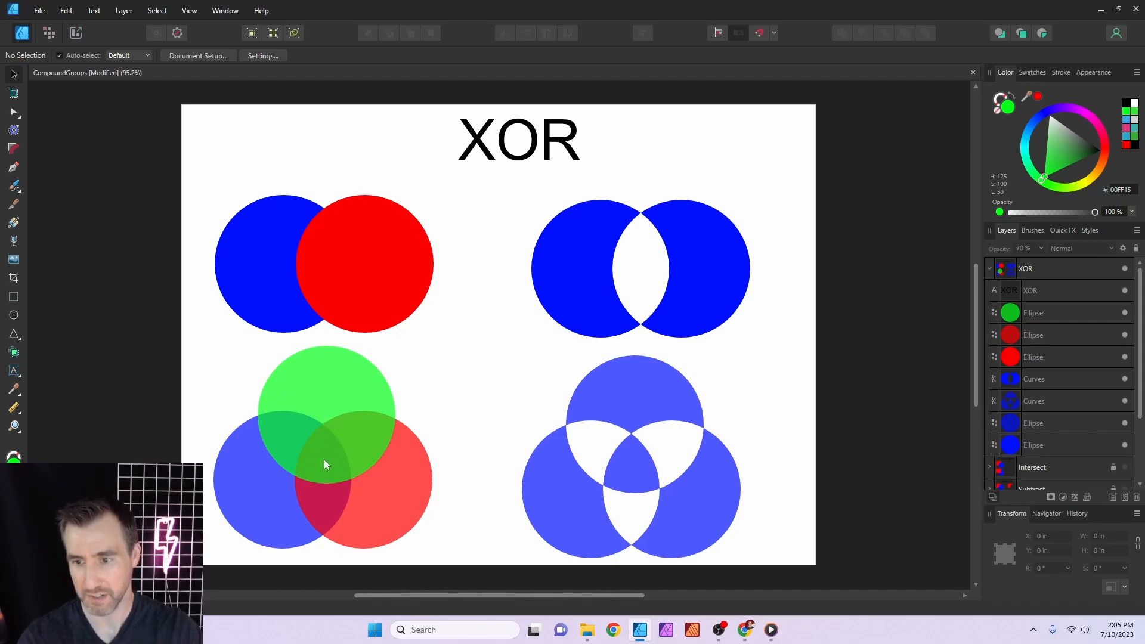
{"action": "mouse_move", "coordinate": [369, 427]}
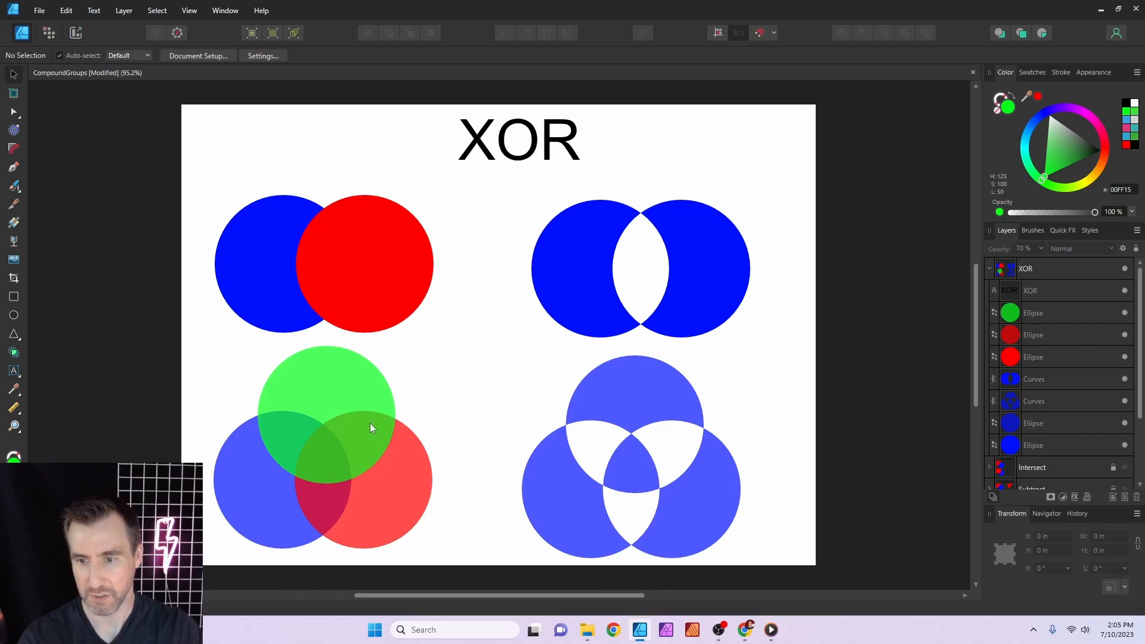
{"action": "mouse_move", "coordinate": [296, 433]}
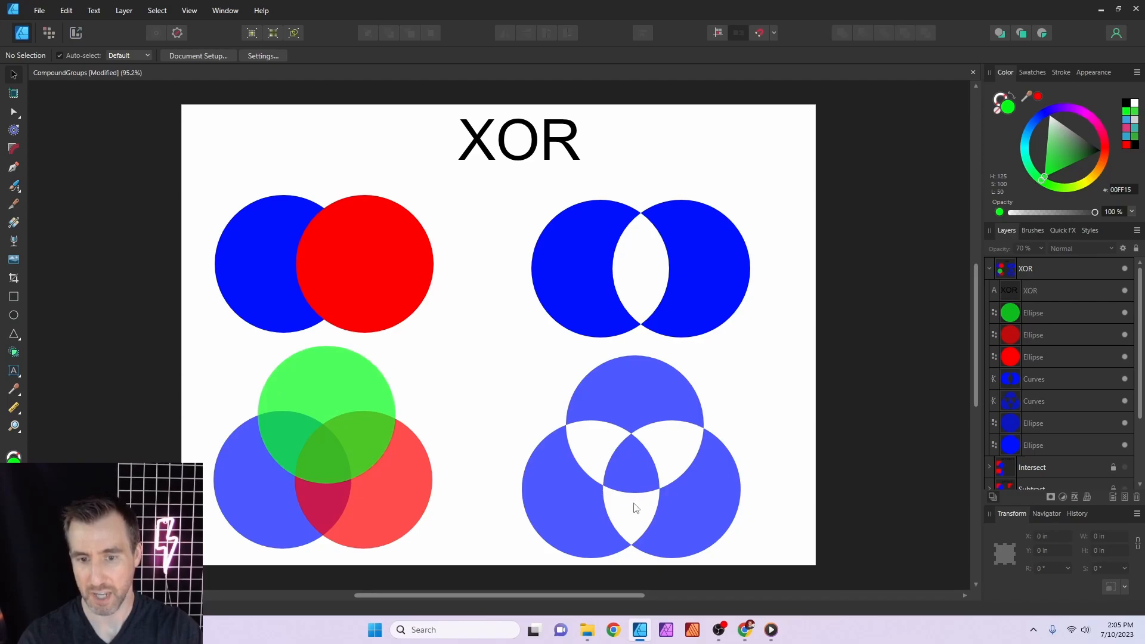
{"action": "mouse_move", "coordinate": [633, 479]}
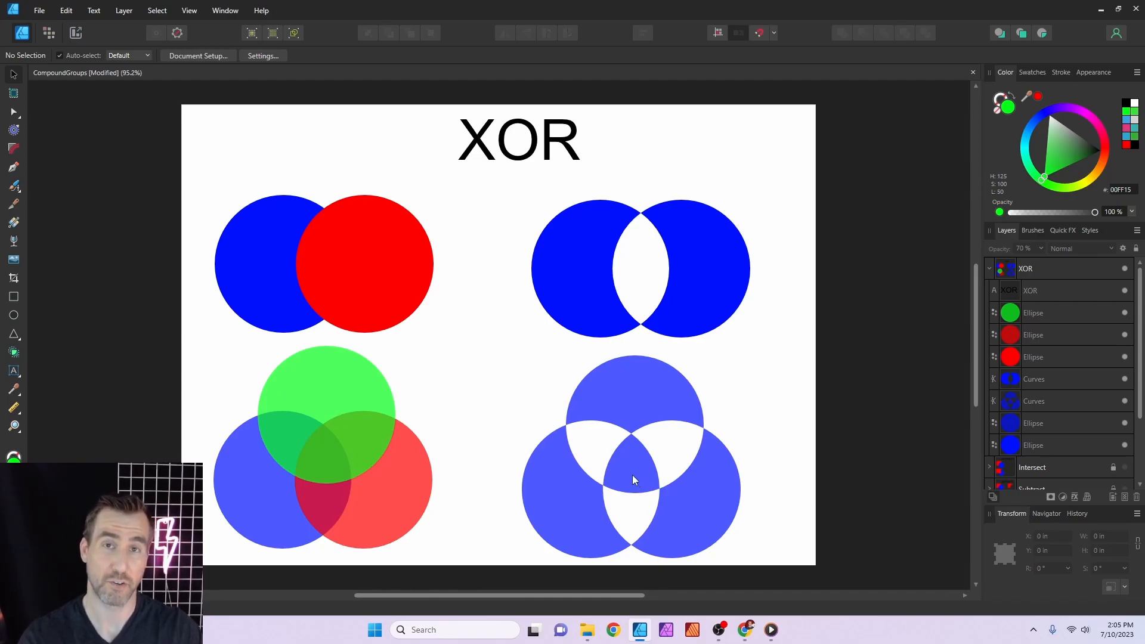
{"action": "mouse_move", "coordinate": [549, 477]}
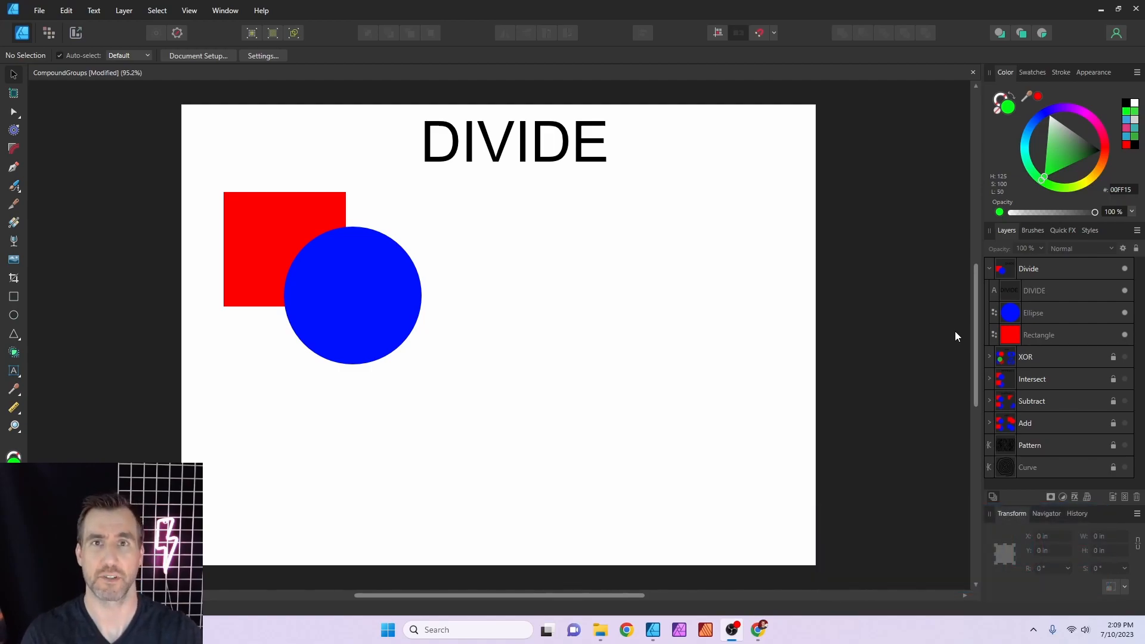
{"action": "mouse_move", "coordinate": [324, 251]}
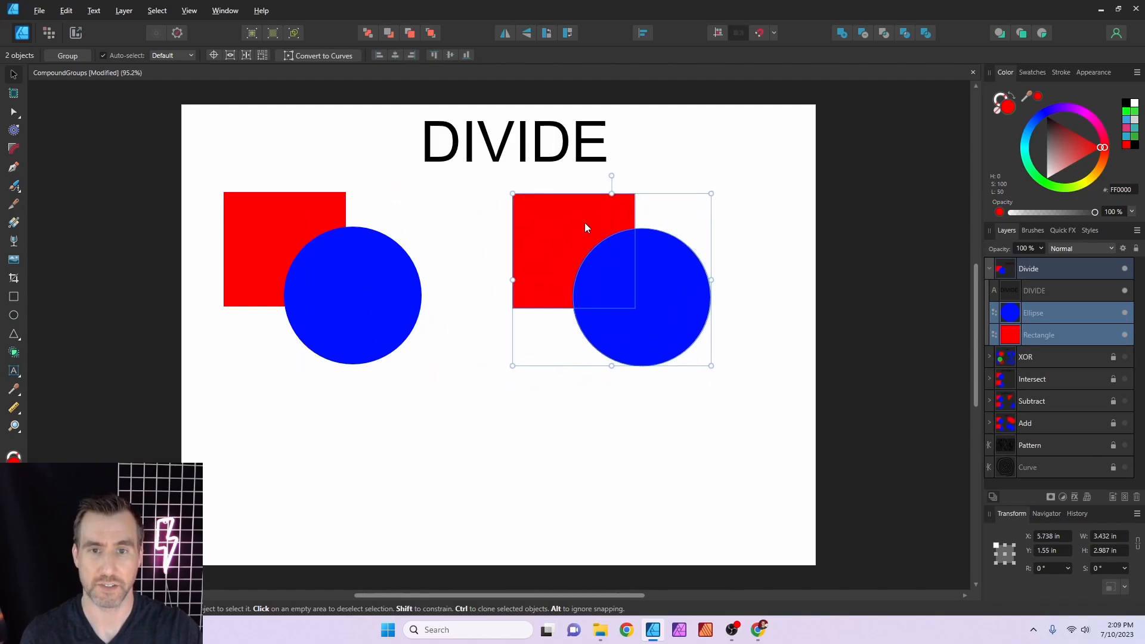
Step: Divide the copied square and circle into separate pieces and deselect
{"action": "left_click", "coordinate": [925, 33]}
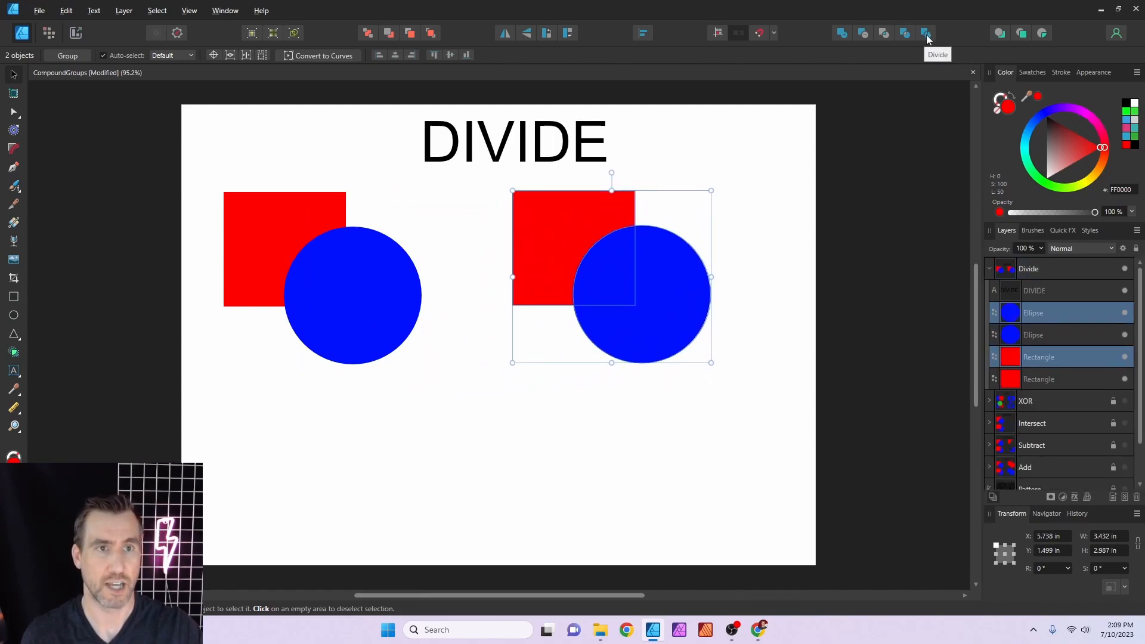
{"action": "left_click", "coordinate": [925, 33]}
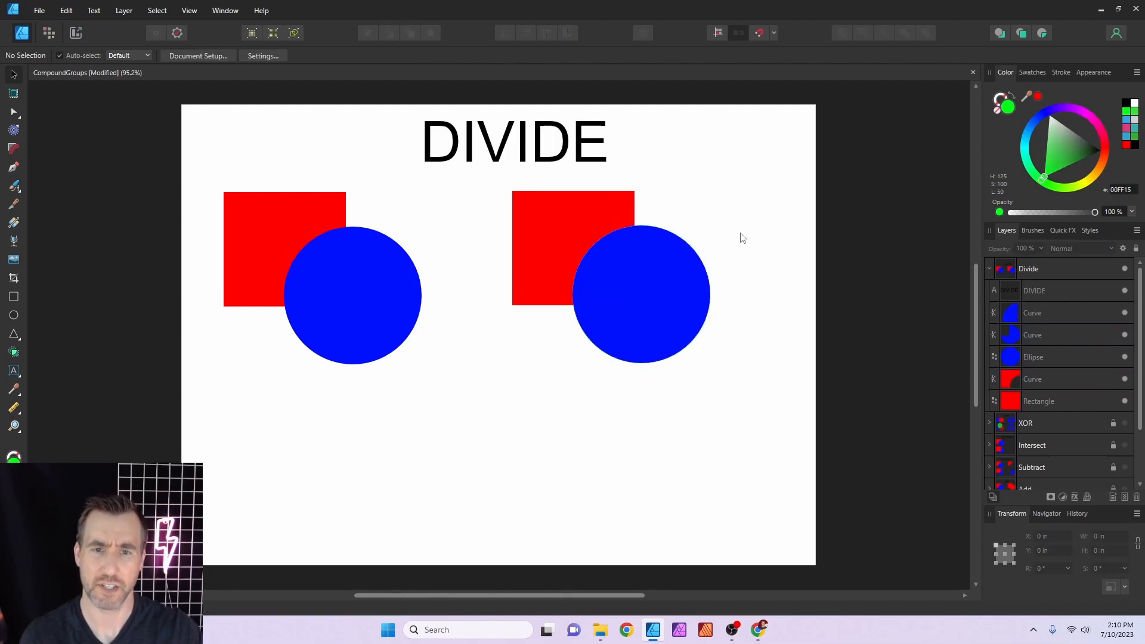
{"action": "left_click", "coordinate": [657, 292]}
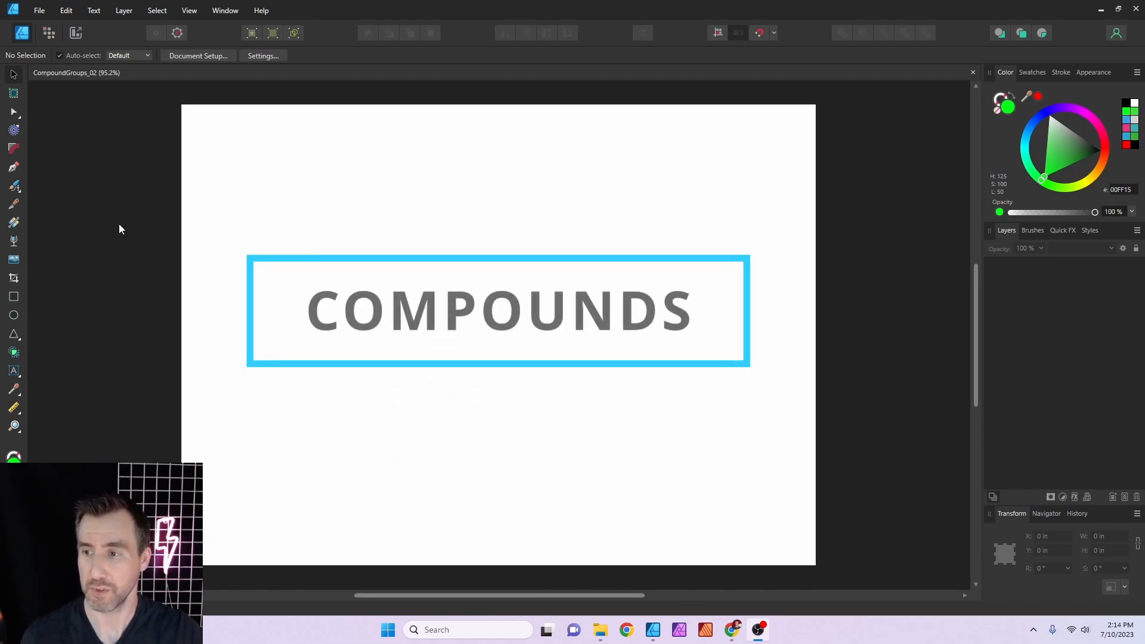
Step: Draw a red square and a blue circle overlapping its lower-right corner
{"action": "left_click_drag", "start_coordinate": [361, 155], "coordinate": [502, 284]}
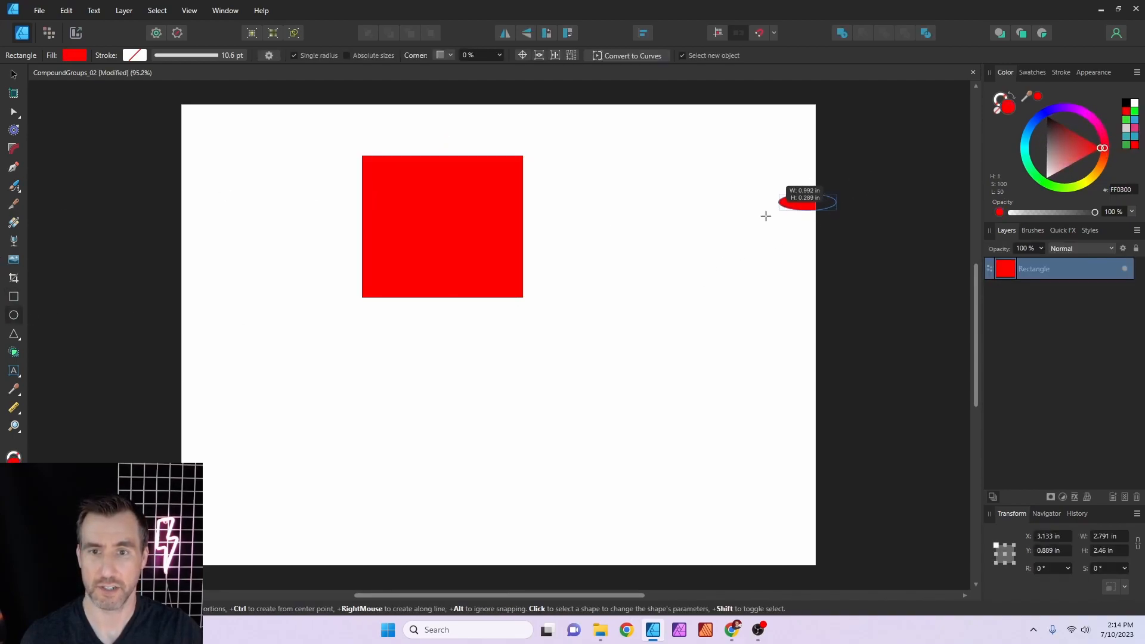
{"action": "left_click_drag", "start_coordinate": [444, 212], "coordinate": [636, 404]}
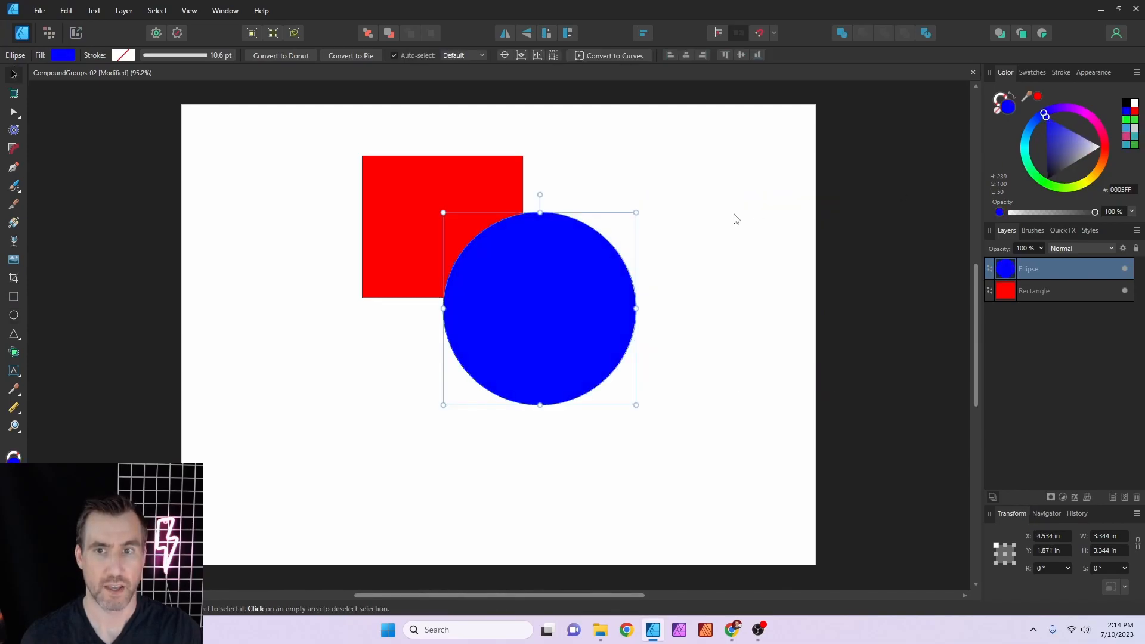
{"action": "mouse_move", "coordinate": [842, 33]}
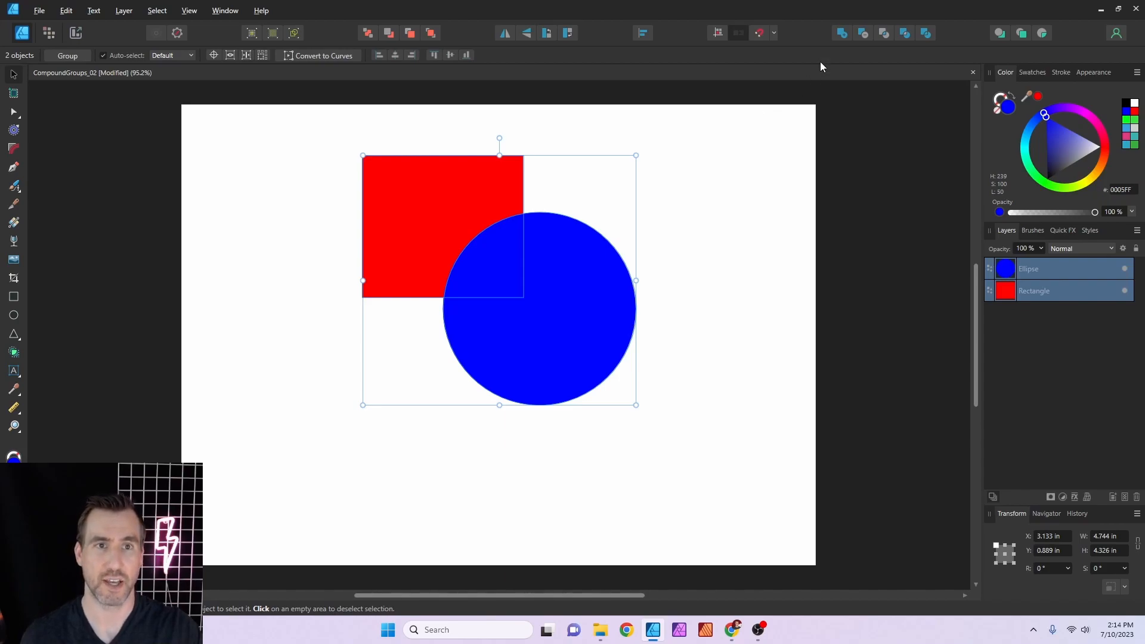
{"action": "mouse_move", "coordinate": [841, 33]}
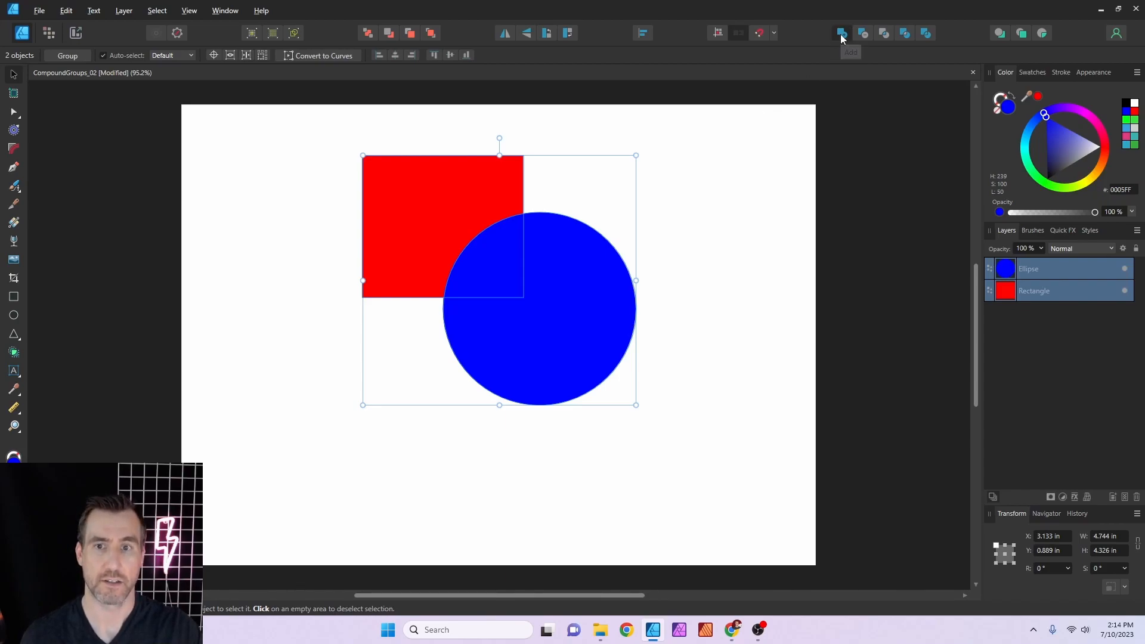
Step: Combine the square and circle into a compound and expand it in Layers
{"action": "left_click", "coordinate": [840, 33]}
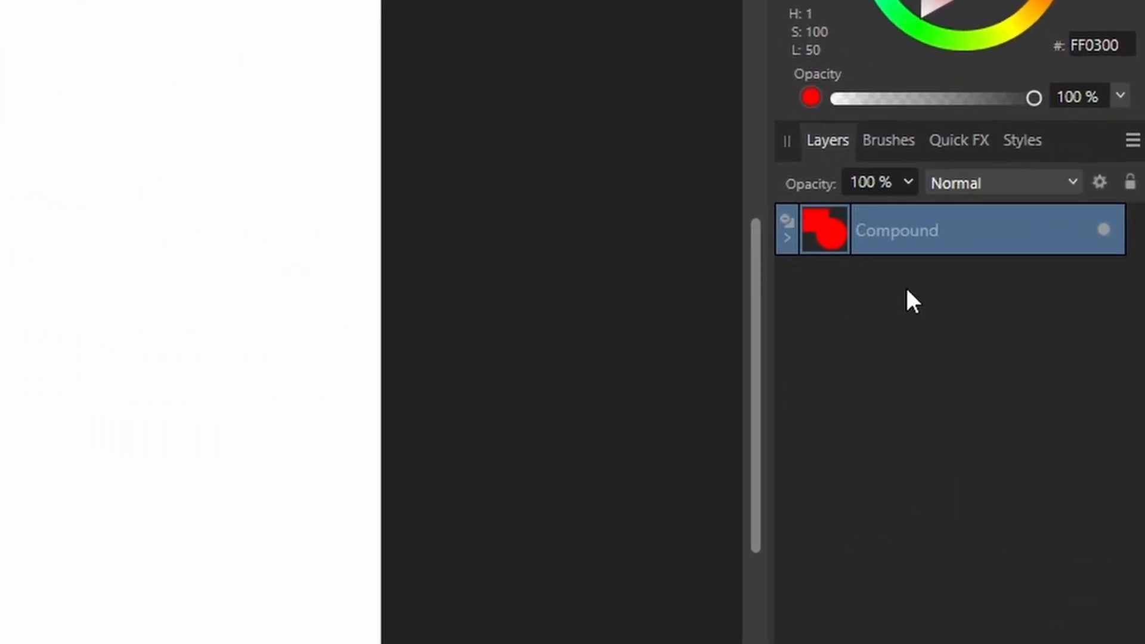
{"action": "left_click", "coordinate": [787, 240]}
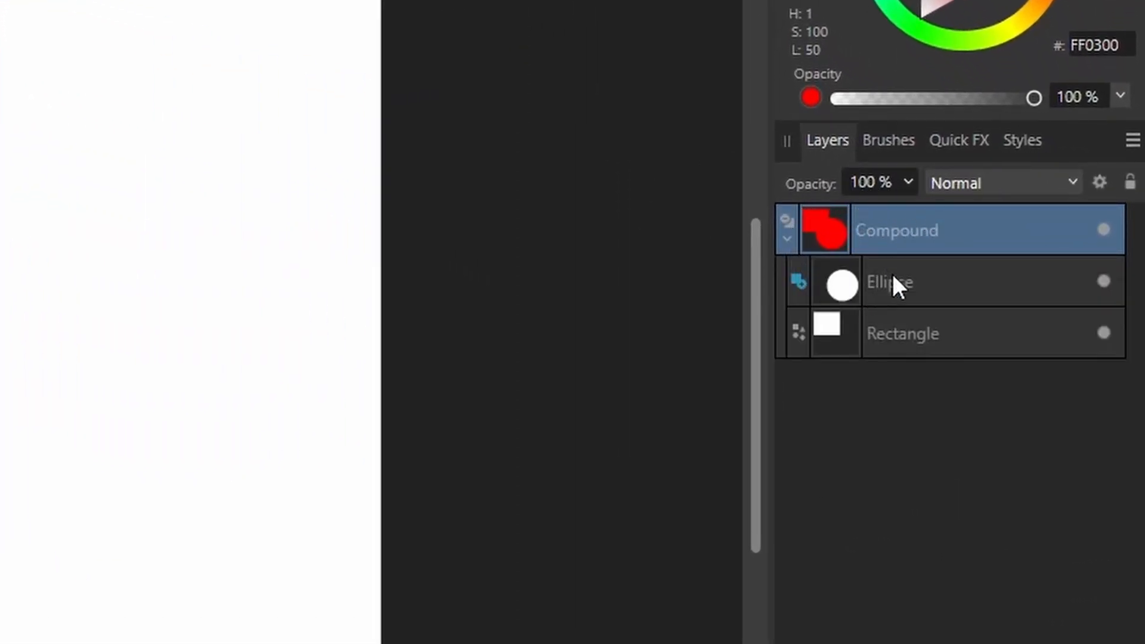
{"action": "left_click", "coordinate": [902, 332]}
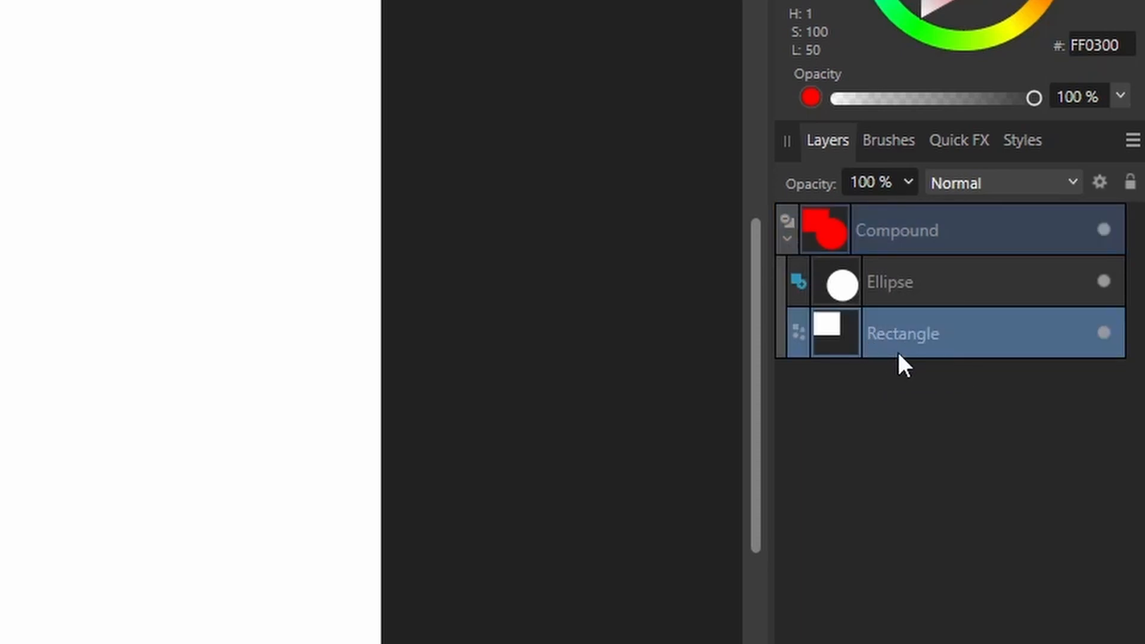
{"action": "mouse_move", "coordinate": [901, 358]}
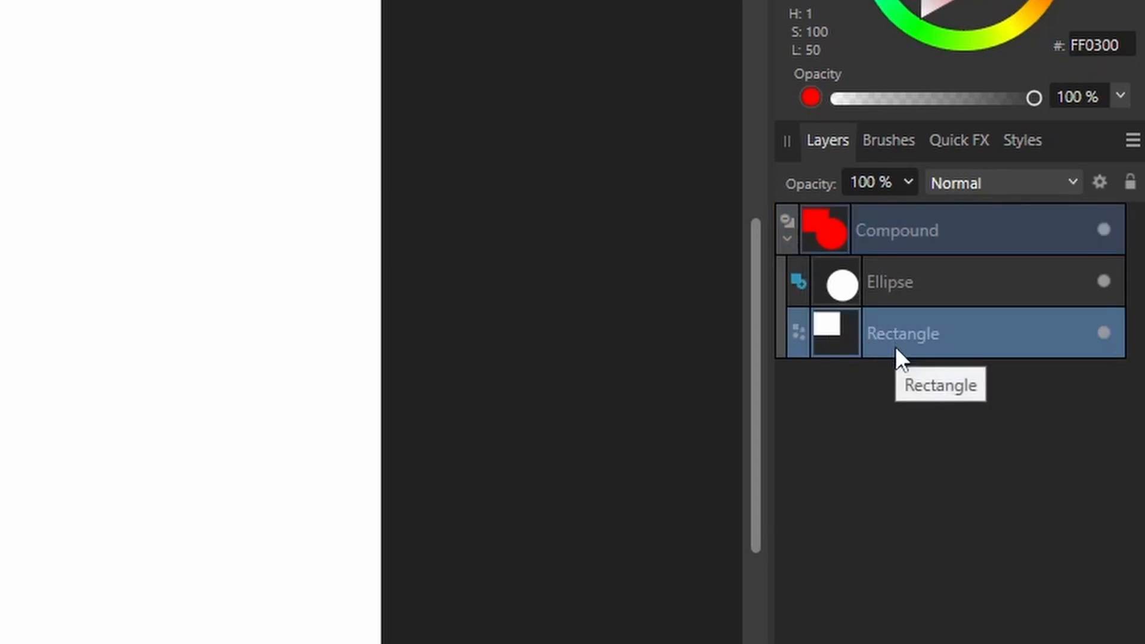
Step: Set the compound's ellipse to Add so both form a single red outline
{"action": "left_click", "coordinate": [889, 281]}
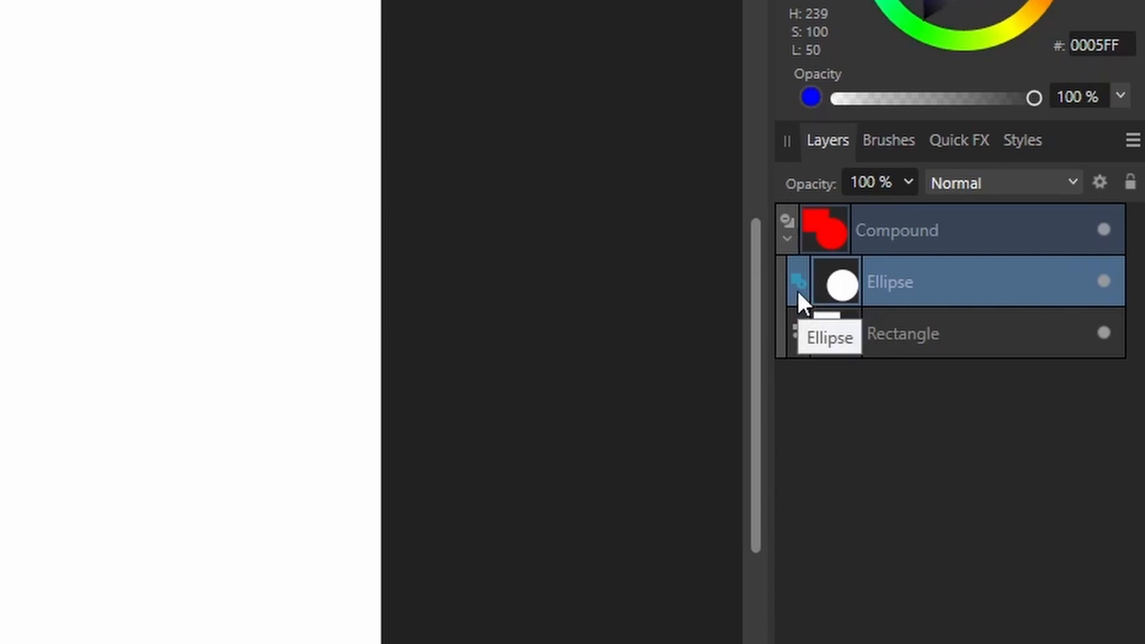
{"action": "left_click", "coordinate": [797, 283]}
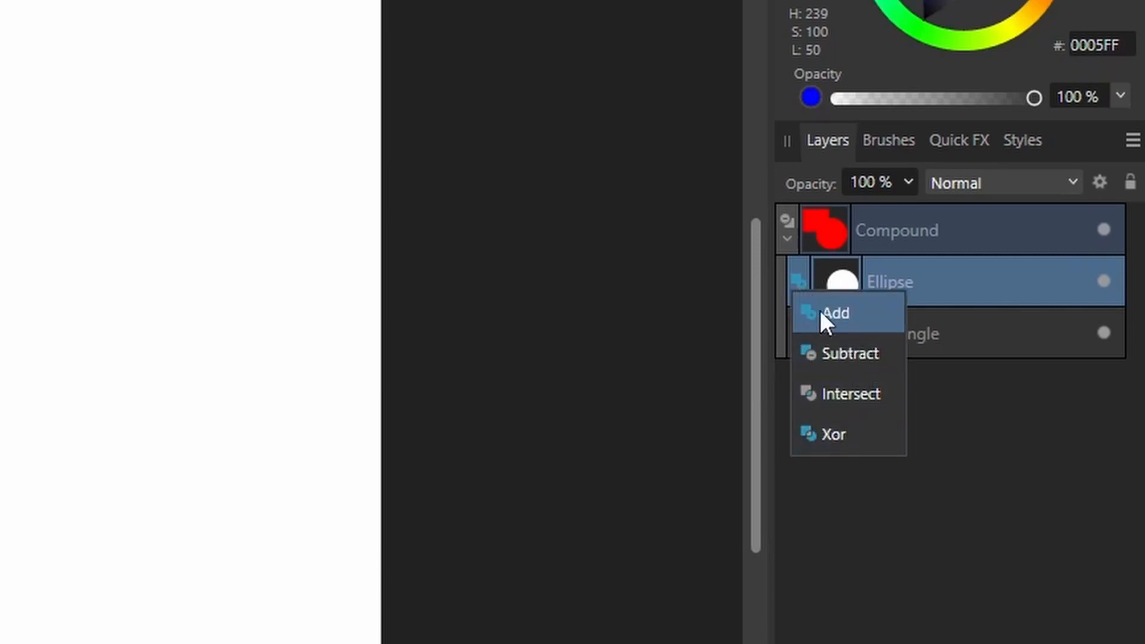
{"action": "left_click", "coordinate": [833, 312]}
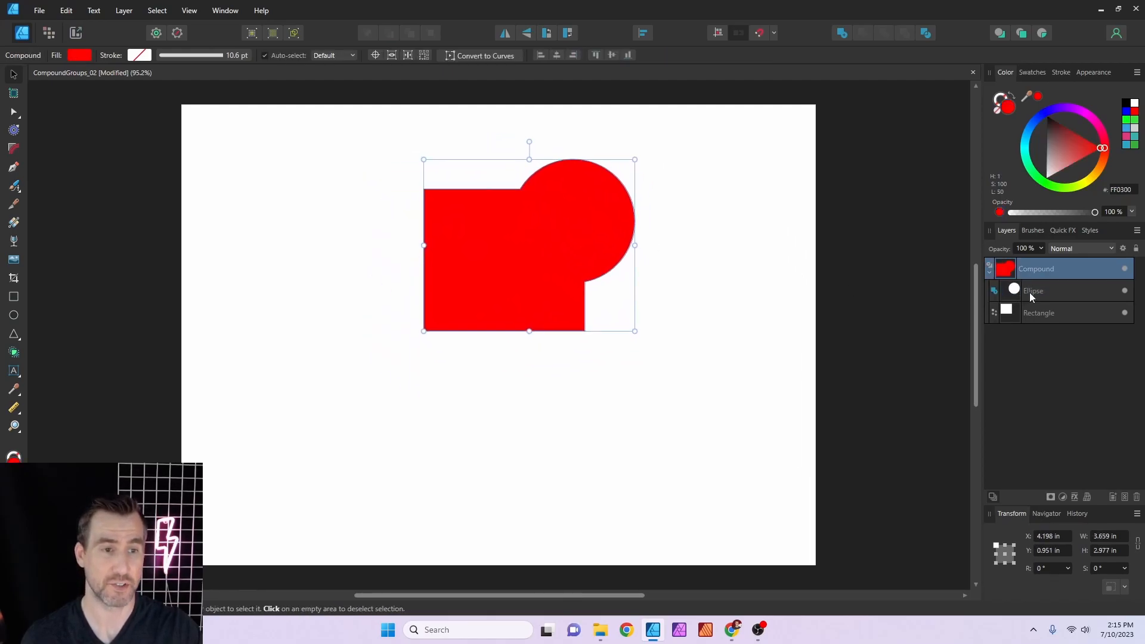
{"action": "left_click", "coordinate": [1032, 291]}
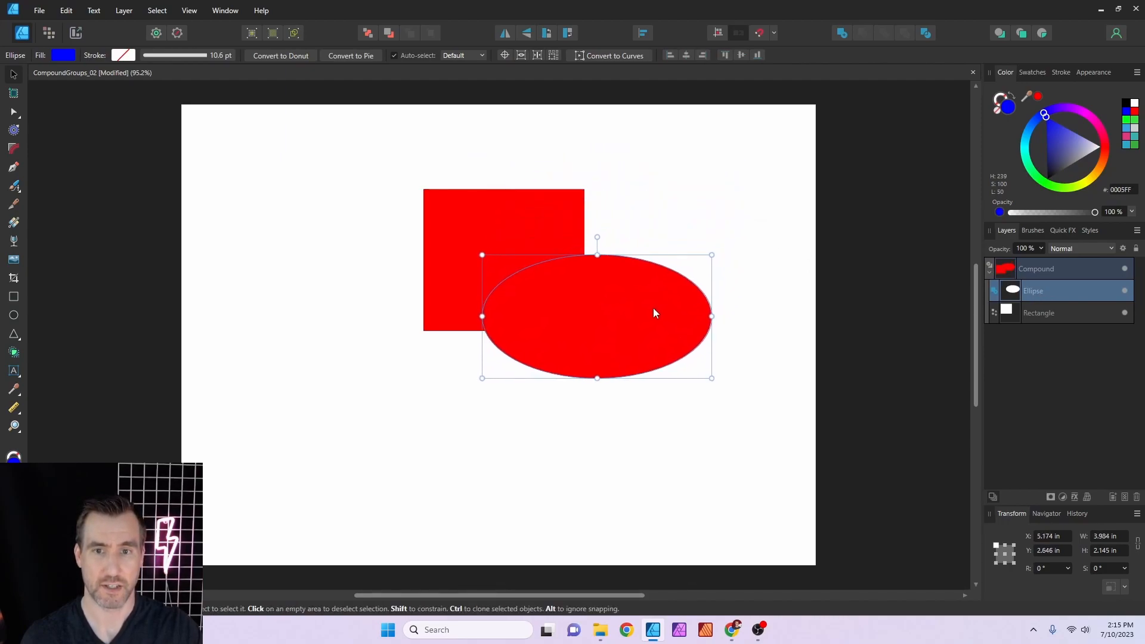
{"action": "left_click_drag", "start_coordinate": [712, 378], "coordinate": [665, 353]}
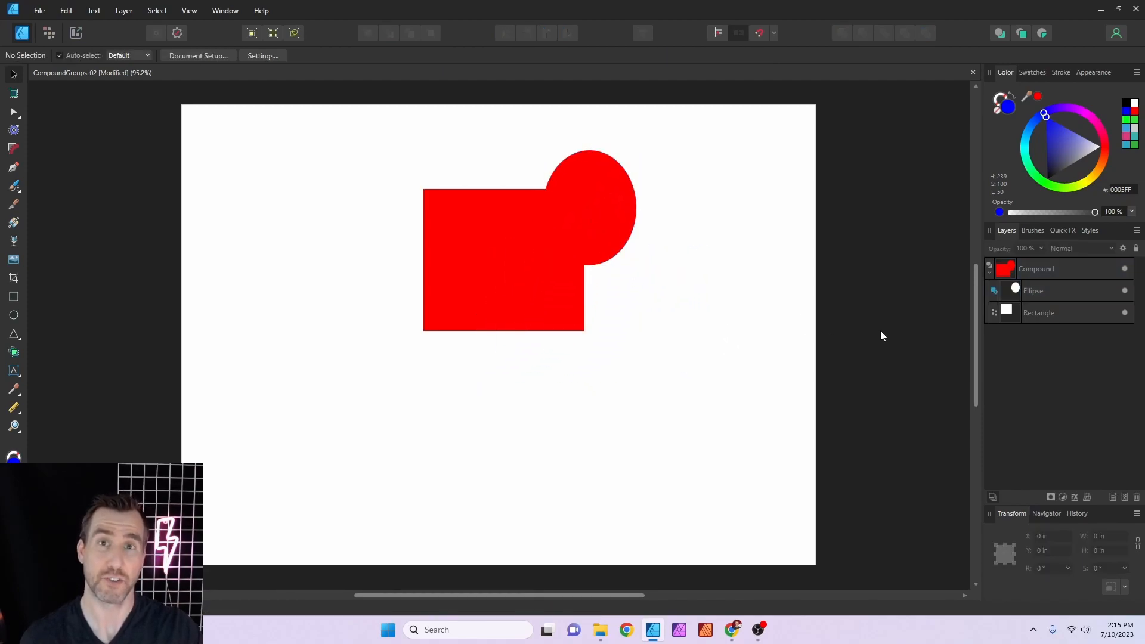
{"action": "mouse_move", "coordinate": [956, 355]}
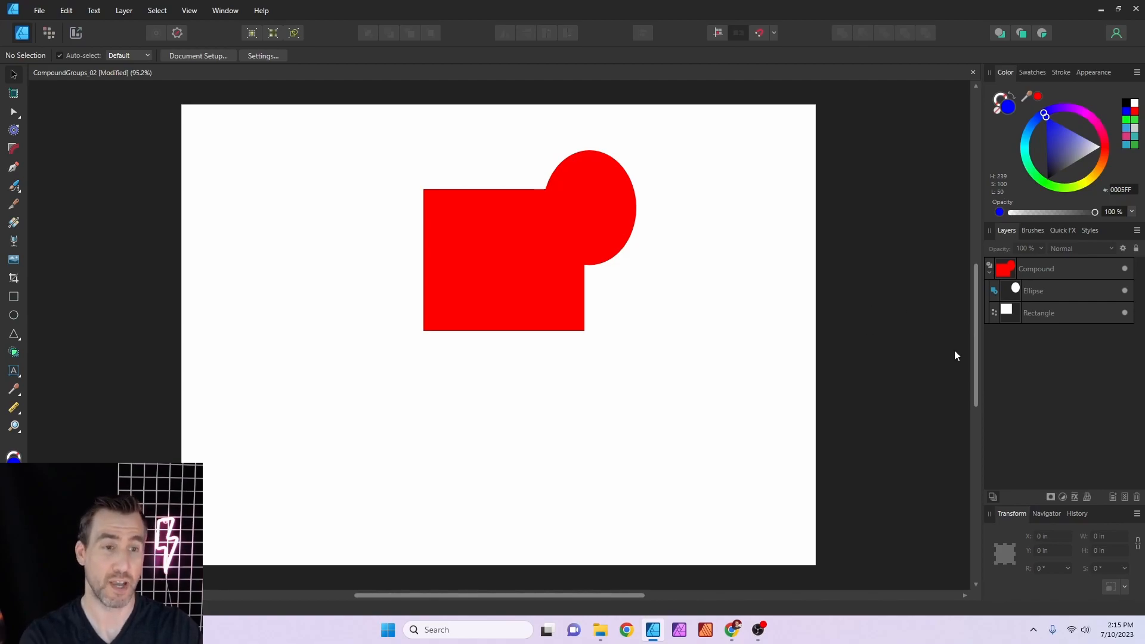
{"action": "mouse_move", "coordinate": [298, 298]}
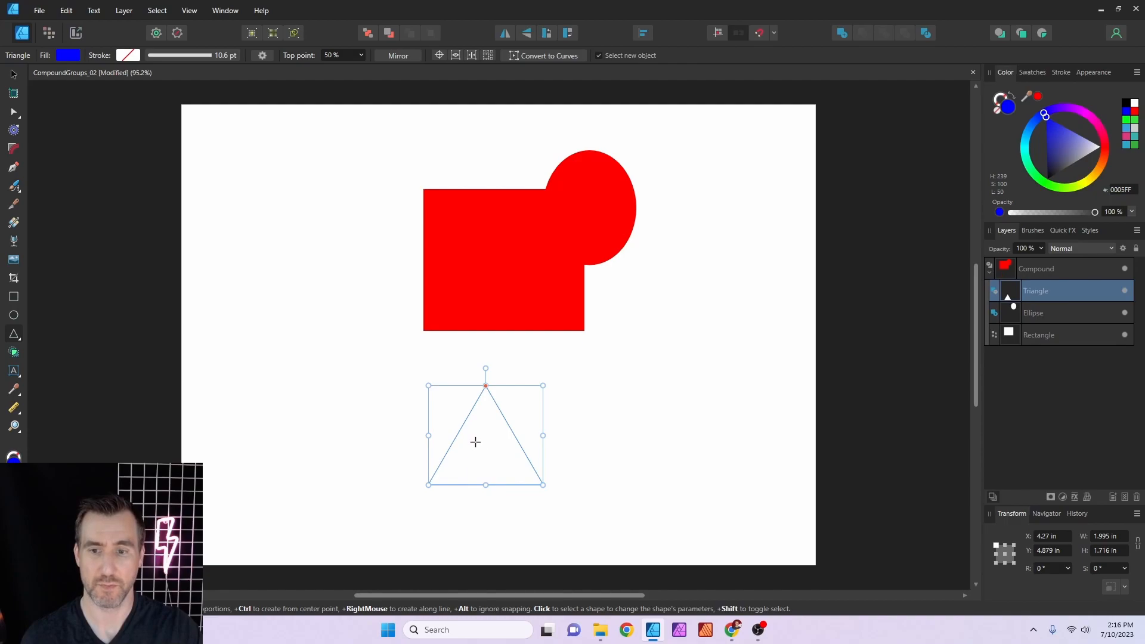
{"action": "mouse_move", "coordinate": [182, 150]}
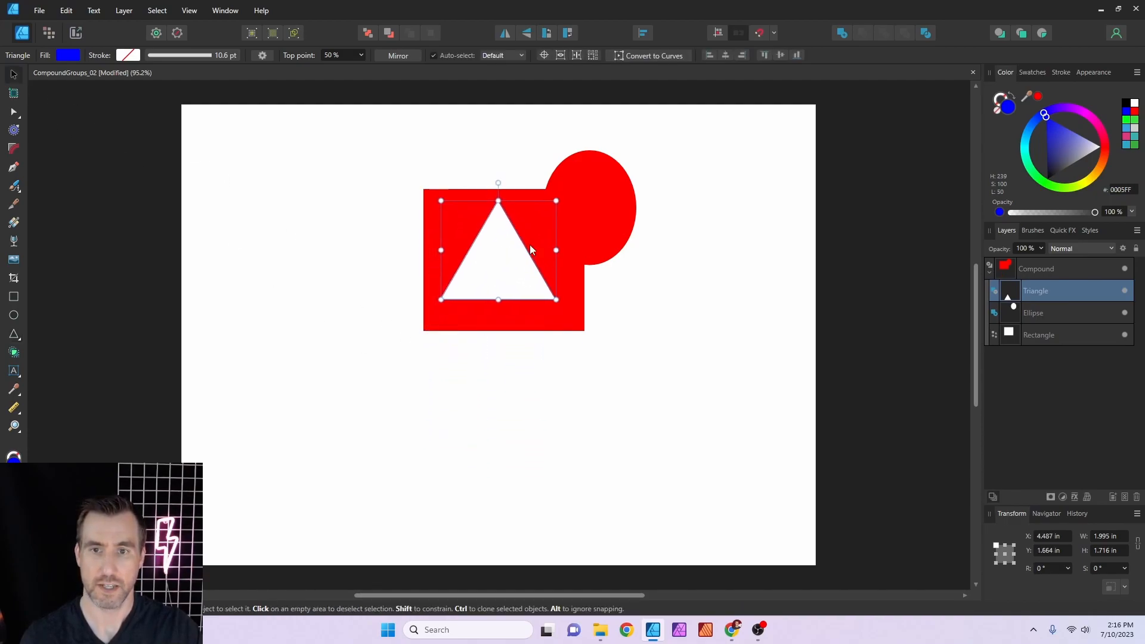
Step: Drop the triangle onto the red rectangle so it cuts a triangular hole in the compound
{"action": "left_click_drag", "start_coordinate": [555, 200], "coordinate": [526, 233]}
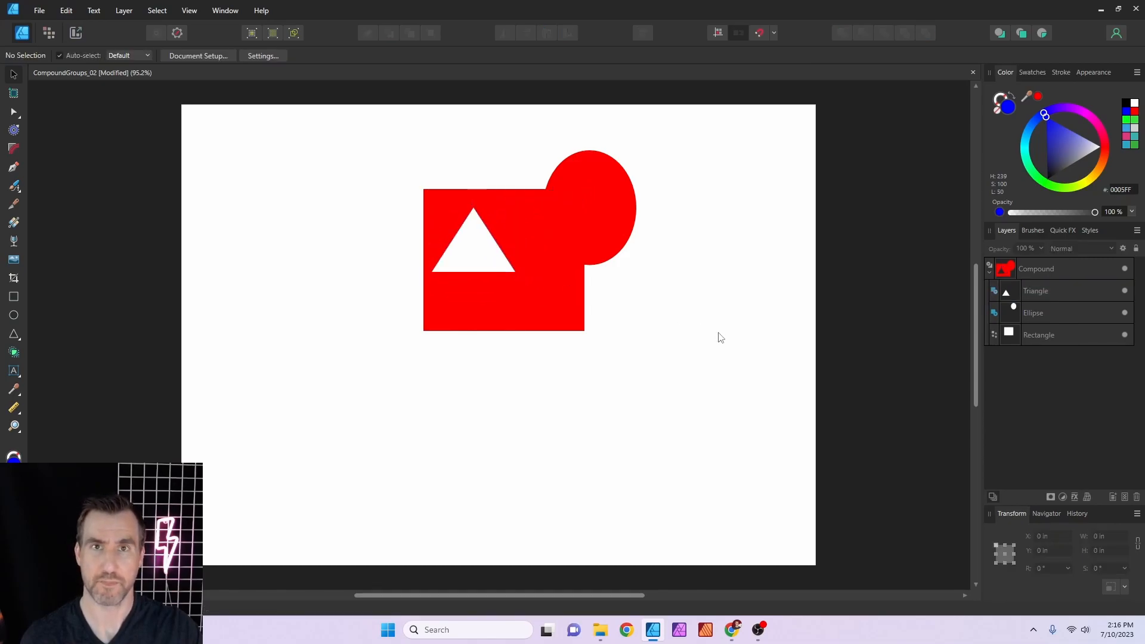
{"action": "left_click", "coordinate": [1038, 334]}
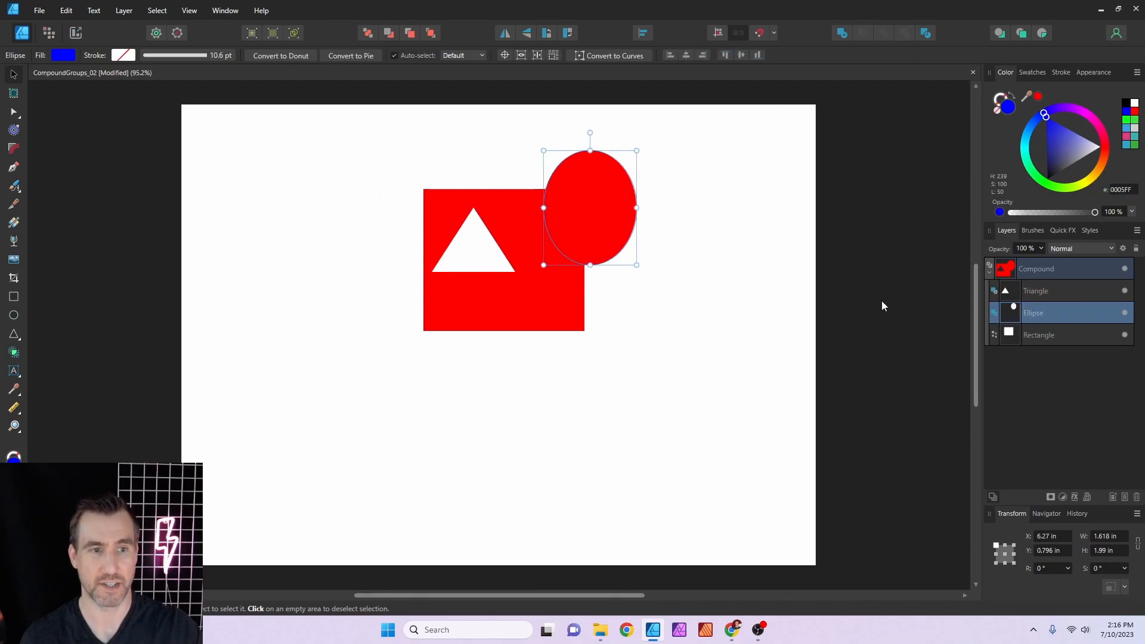
Step: Slide the triangular hole up toward and into the ellipse, then deselect
{"action": "left_click", "coordinate": [1035, 291]}
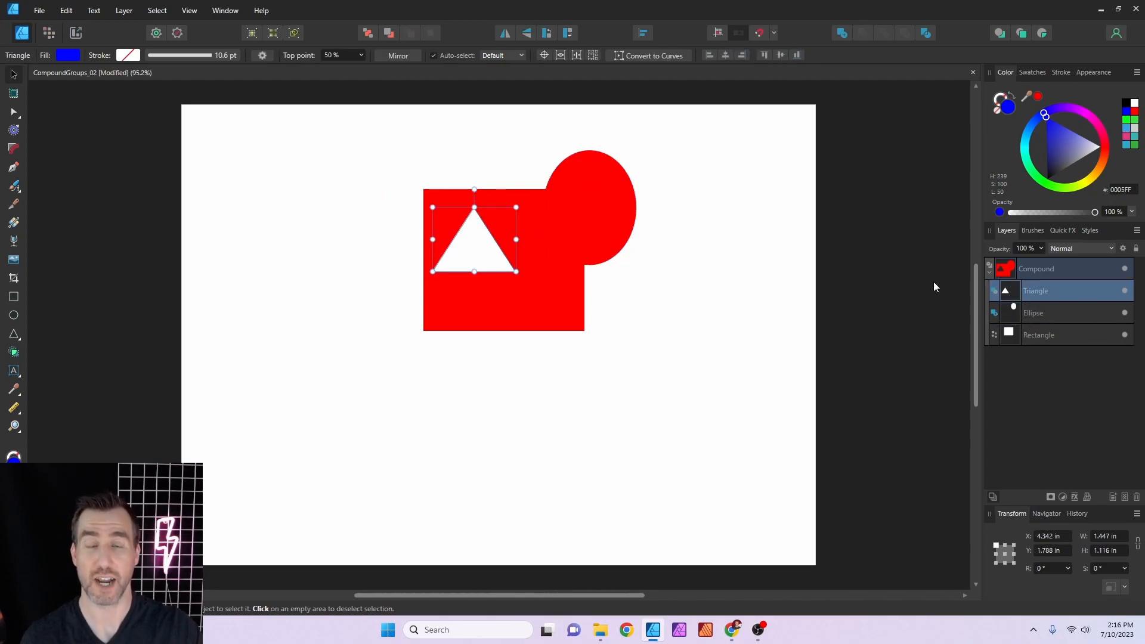
{"action": "left_click_drag", "start_coordinate": [474, 240], "coordinate": [525, 230]}
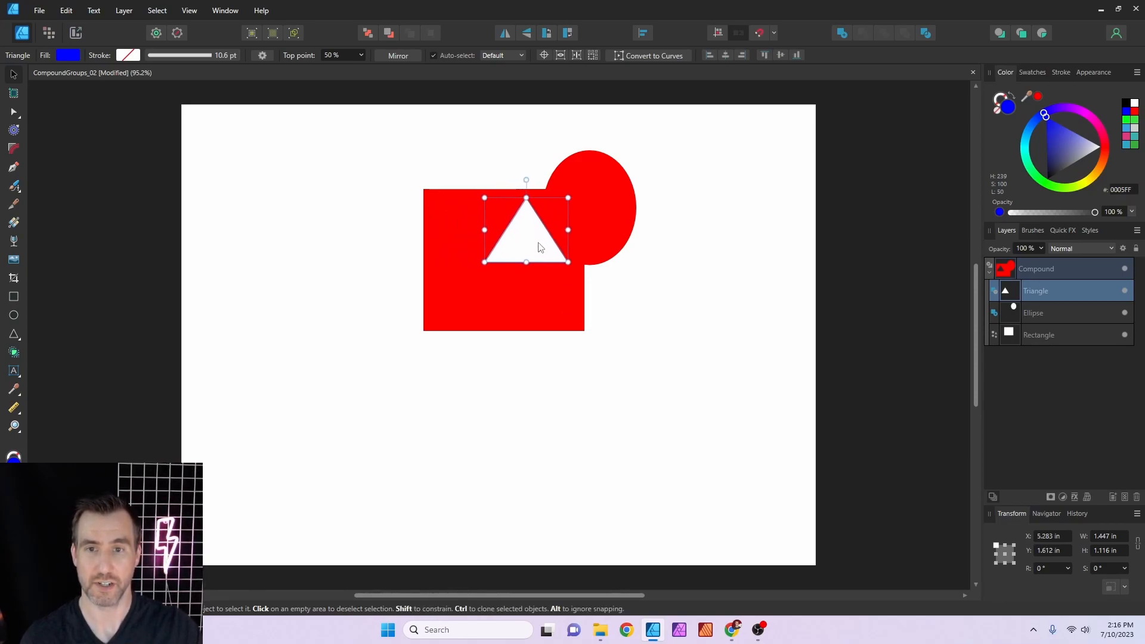
{"action": "left_click_drag", "start_coordinate": [526, 231], "coordinate": [574, 215]}
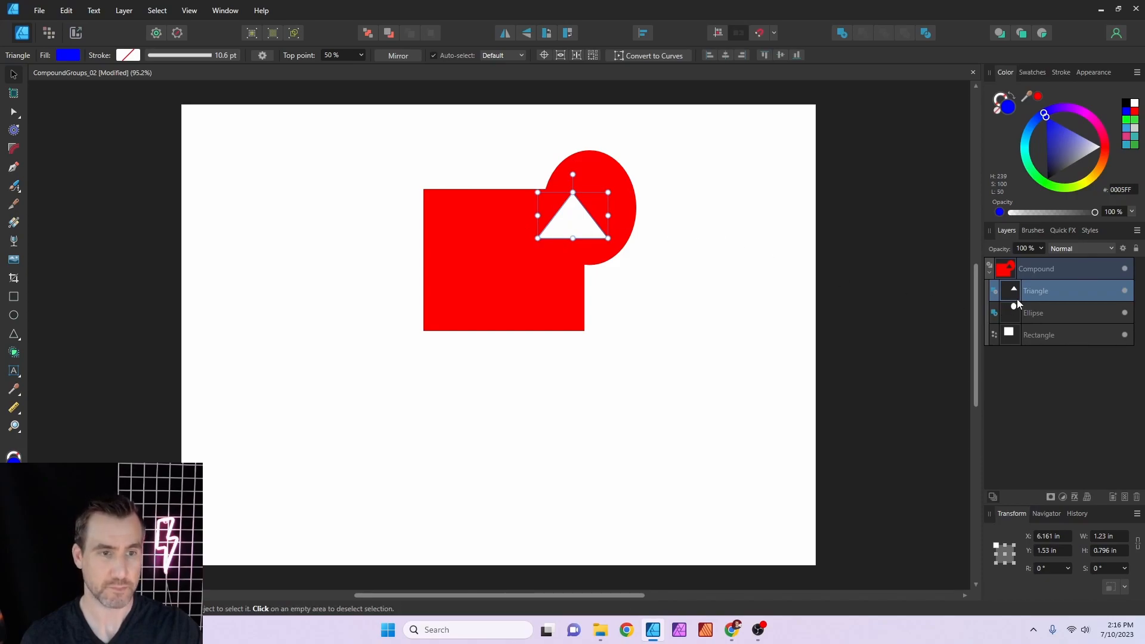
{"action": "left_click", "coordinate": [1033, 312]}
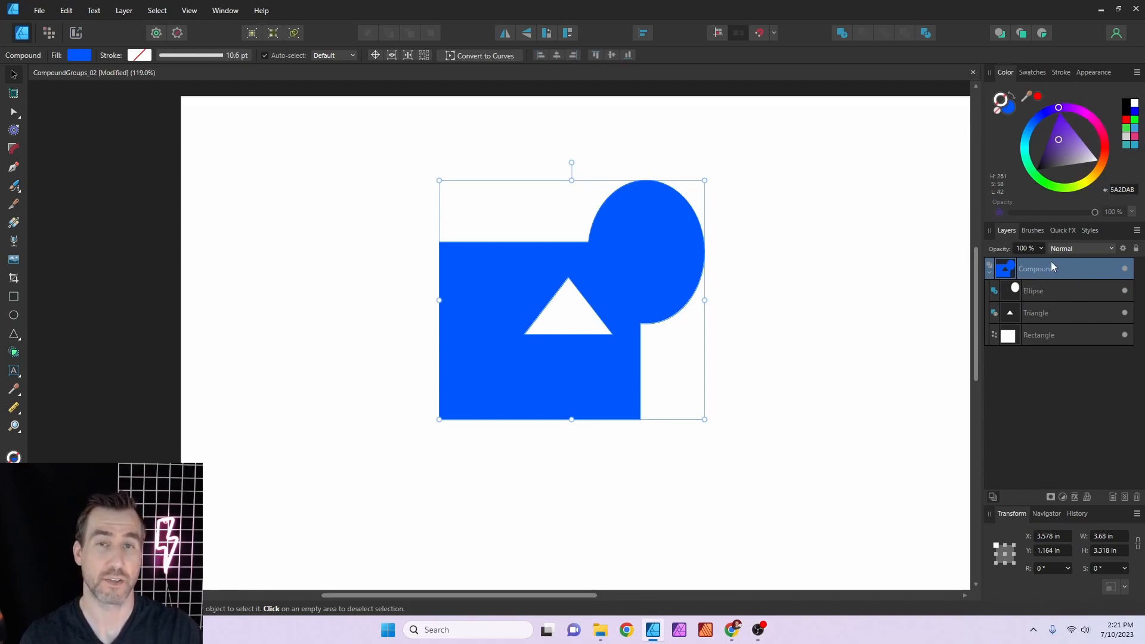
Step: Give the compound a gradient fill stretched across the whole shape and a thick black stroke
{"action": "left_click", "coordinate": [1088, 121]}
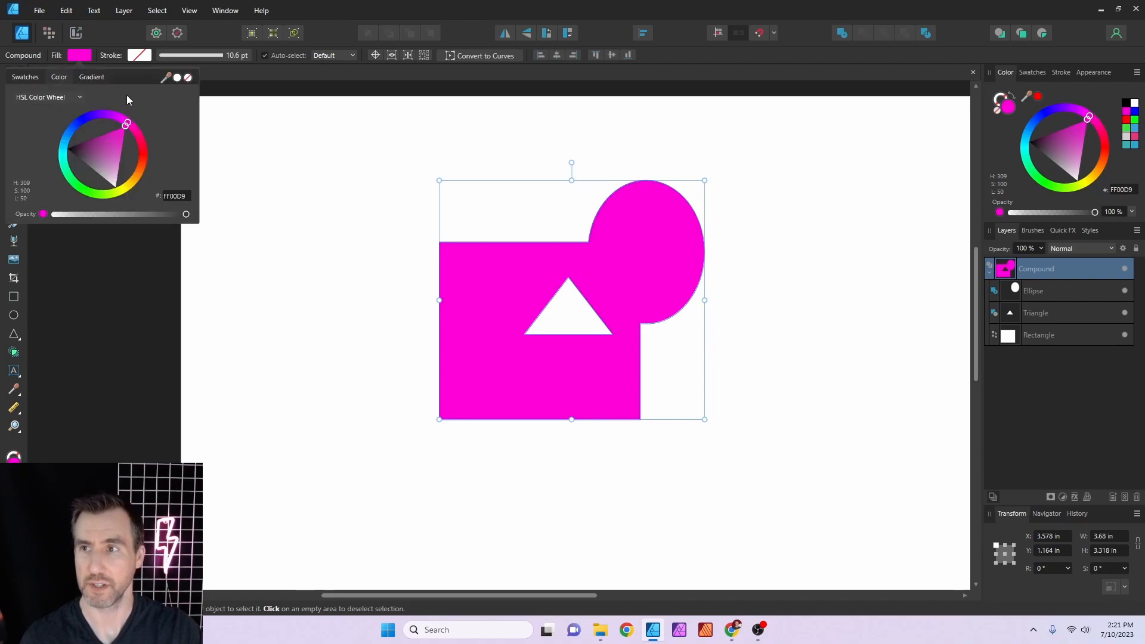
{"action": "left_click", "coordinate": [91, 77]}
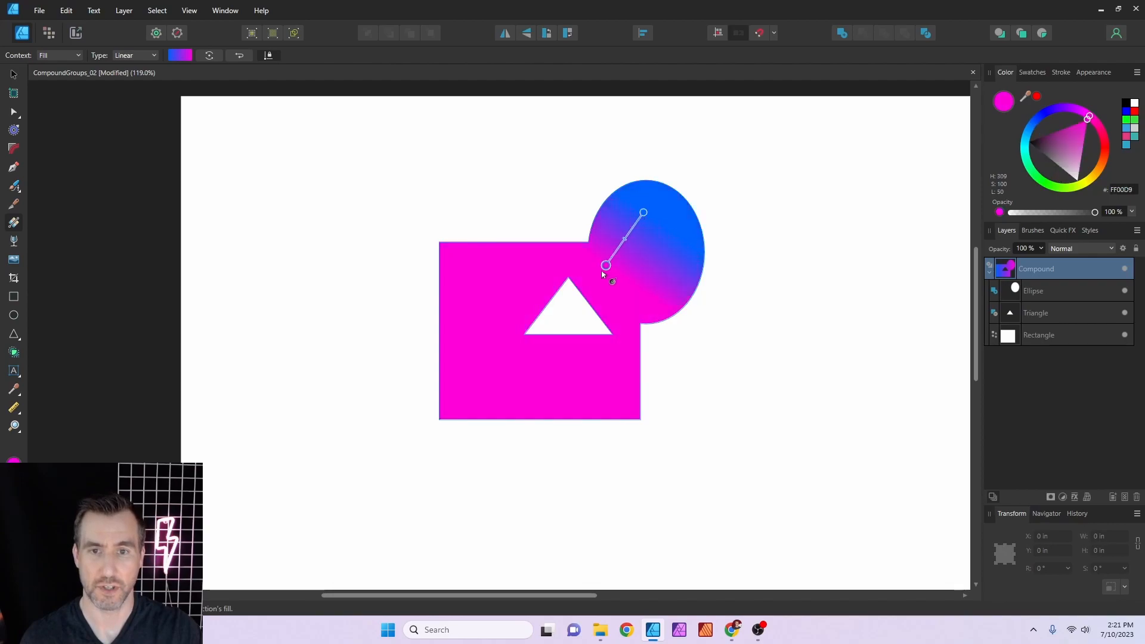
{"action": "left_click_drag", "start_coordinate": [605, 265], "coordinate": [508, 343]}
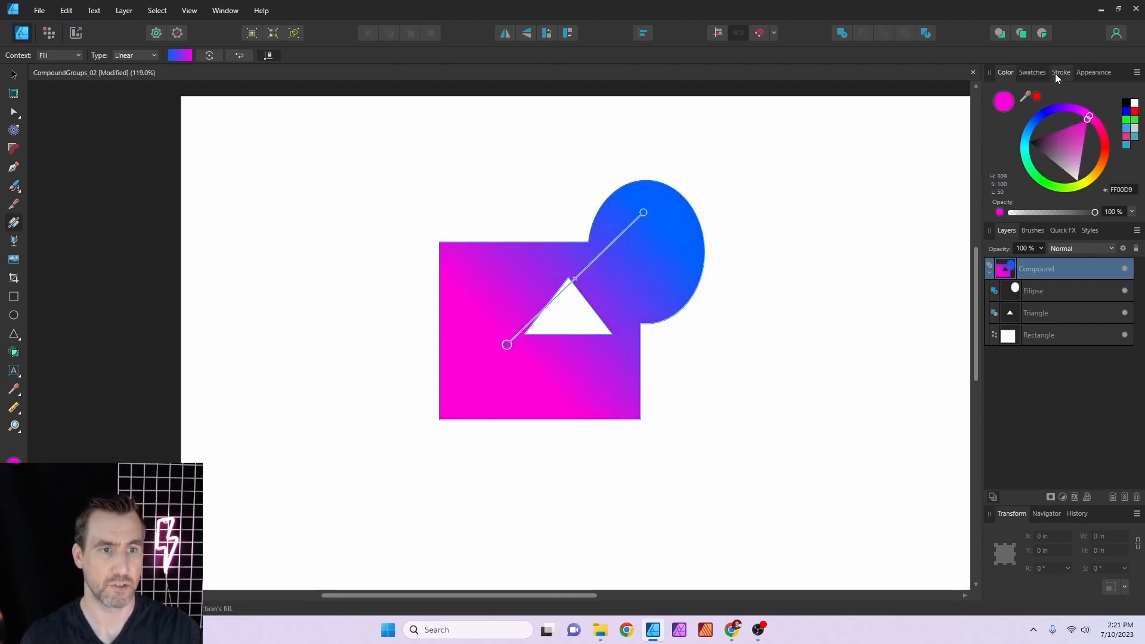
{"action": "left_click", "coordinate": [1060, 71]}
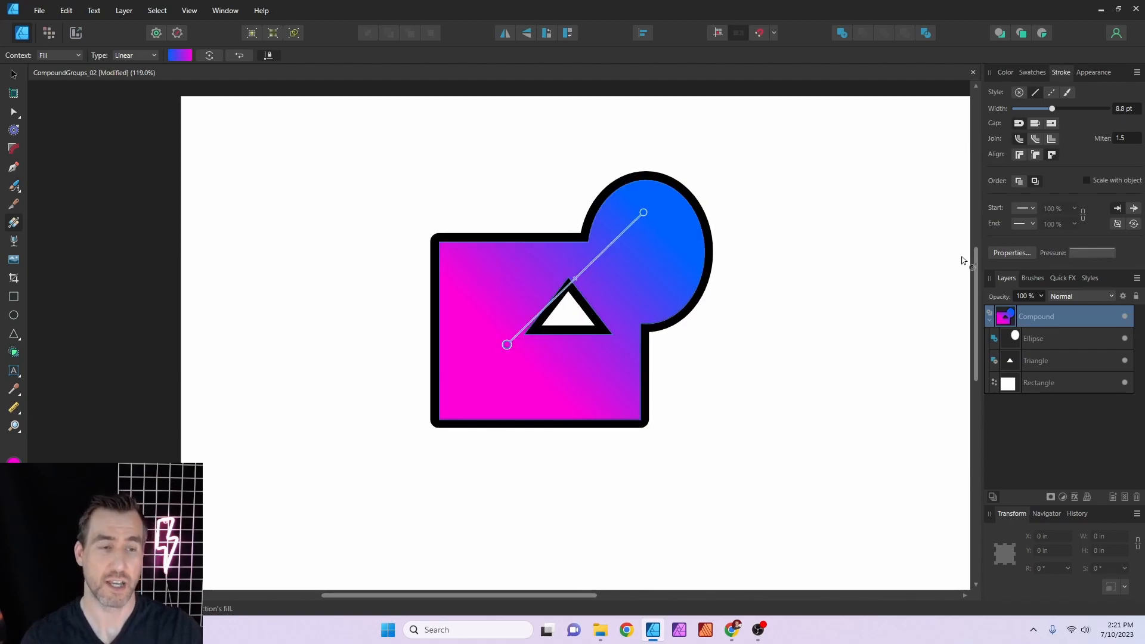
Step: Apply the Halftone preset style, then switch to a blue textured preset style
{"action": "left_click", "coordinate": [1089, 278]}
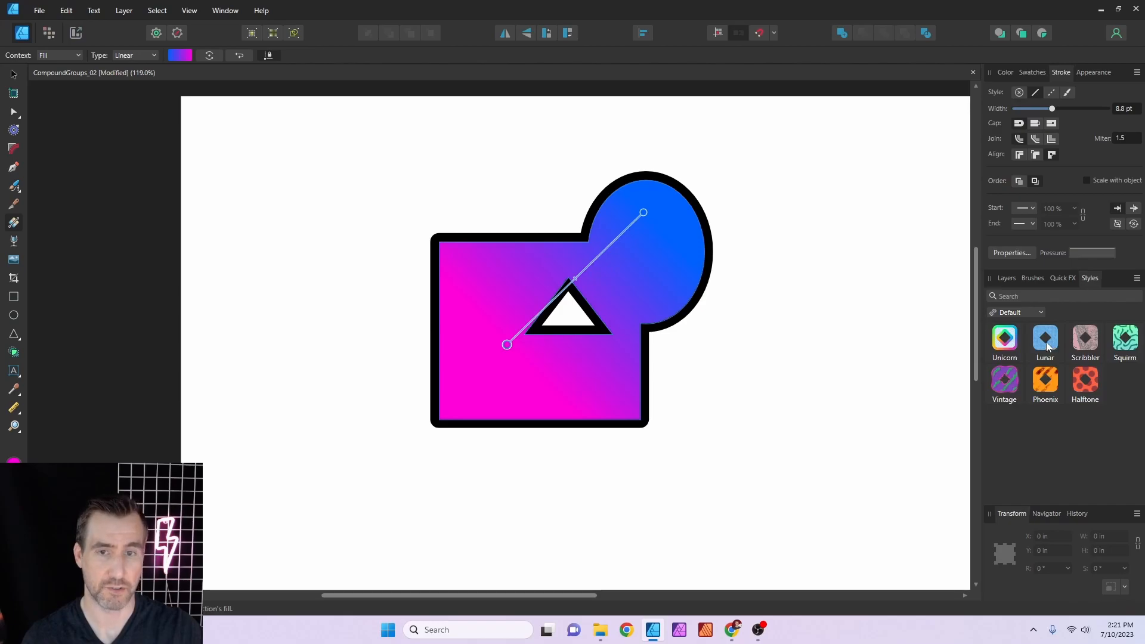
{"action": "left_click", "coordinate": [1083, 385]}
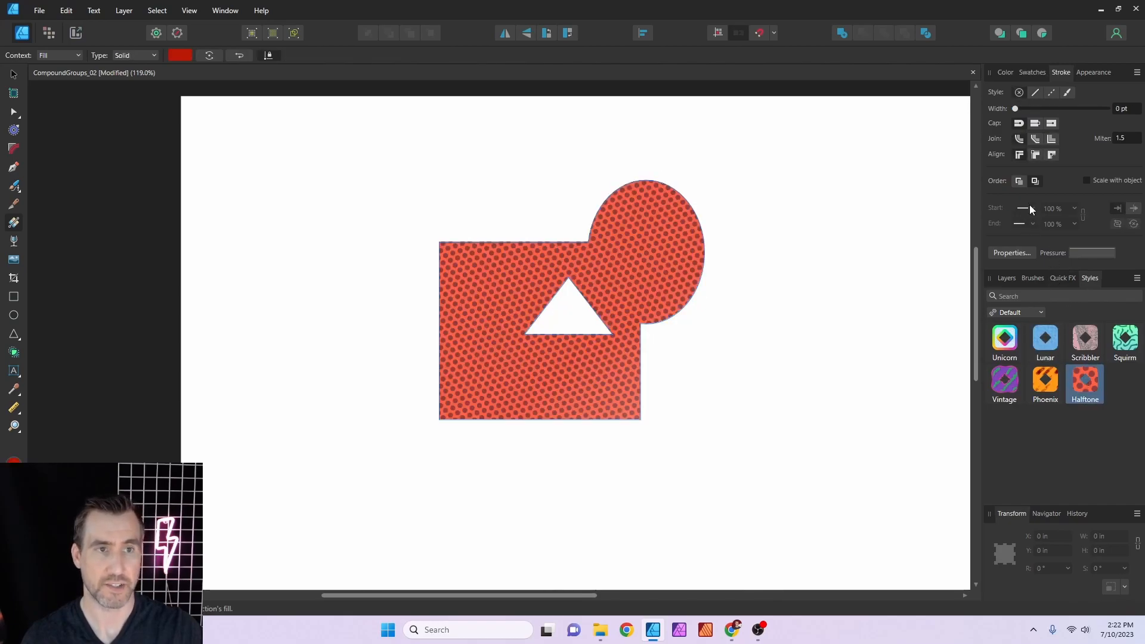
{"action": "left_click", "coordinate": [1044, 296]}
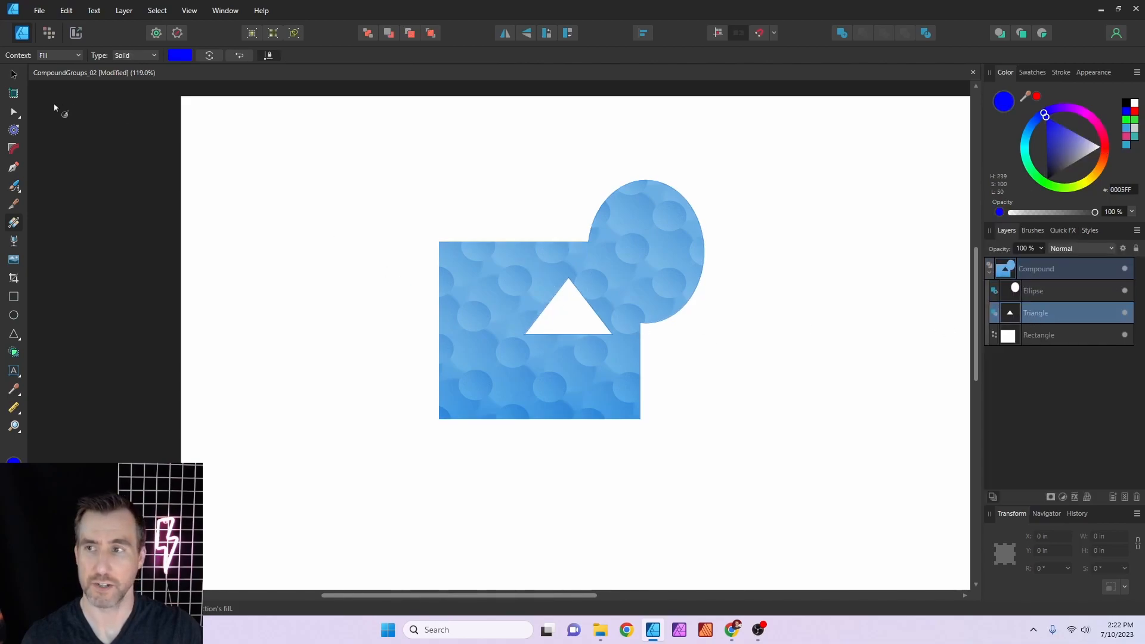
{"action": "left_click", "coordinate": [569, 307]}
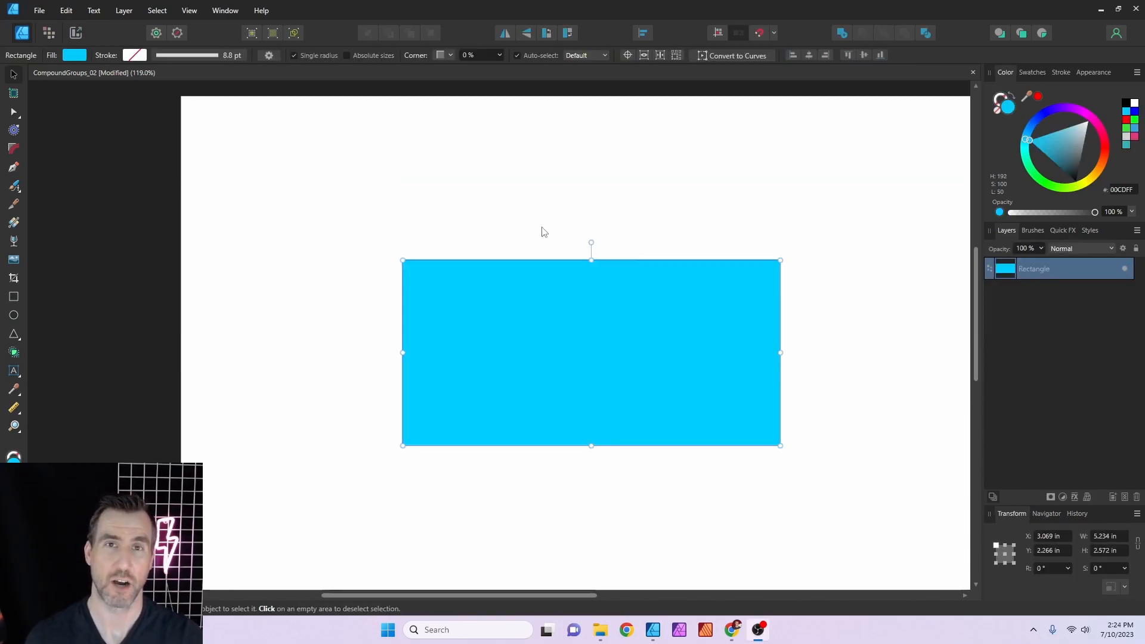
{"action": "mouse_move", "coordinate": [324, 247]}
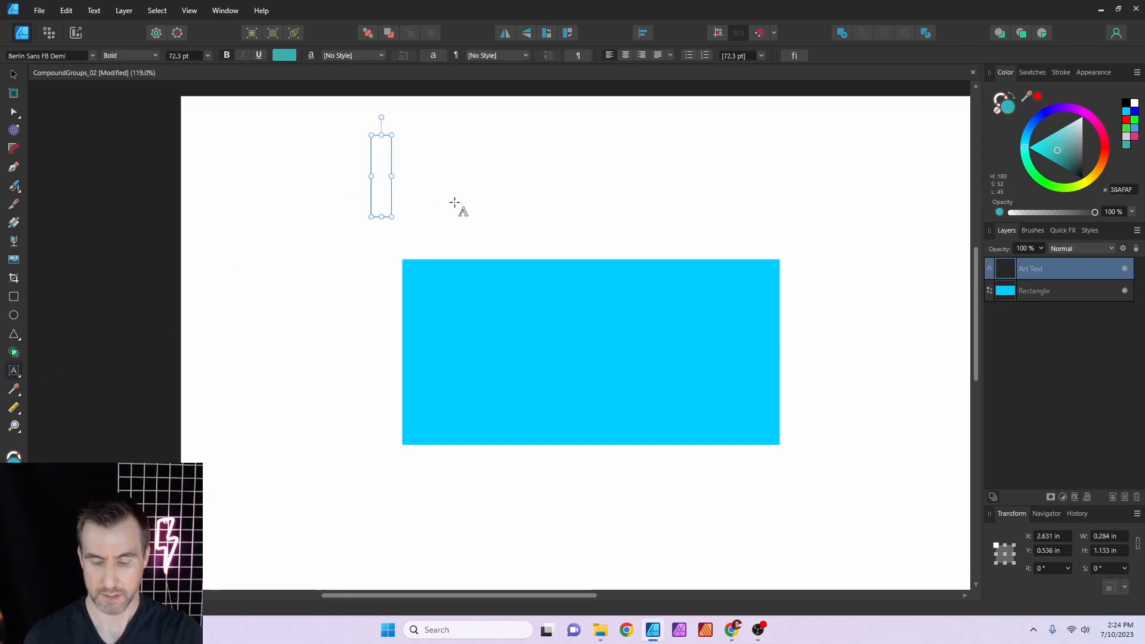
Step: Write TESTING over the cyan rectangle and subtract it to cut the word out
{"action": "type", "text": "TESTING"}
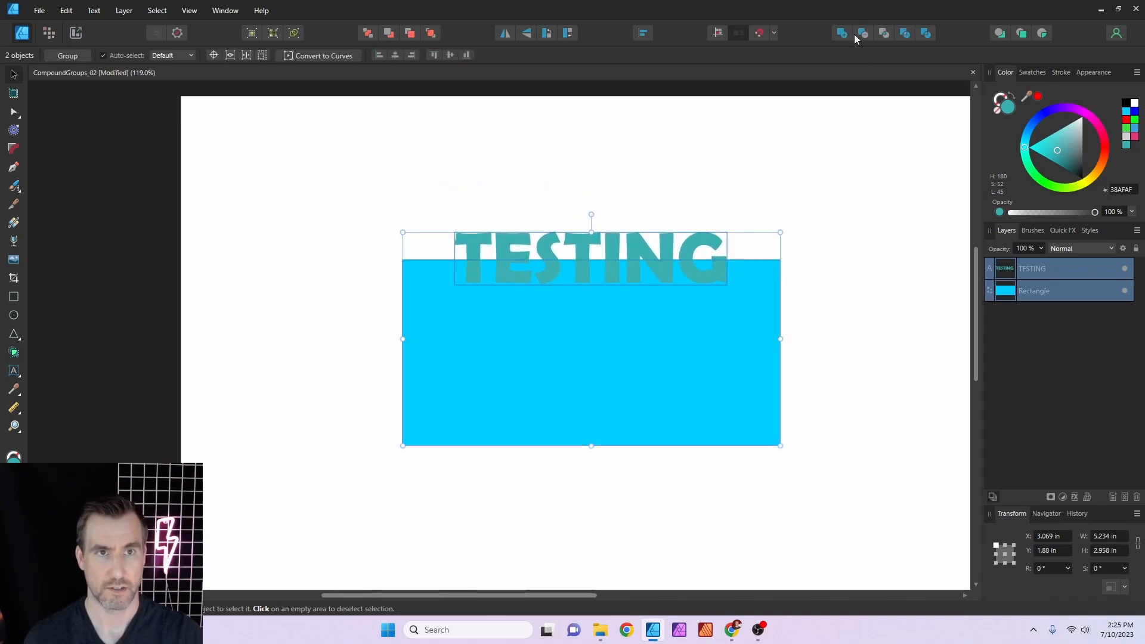
{"action": "mouse_move", "coordinate": [864, 33]}
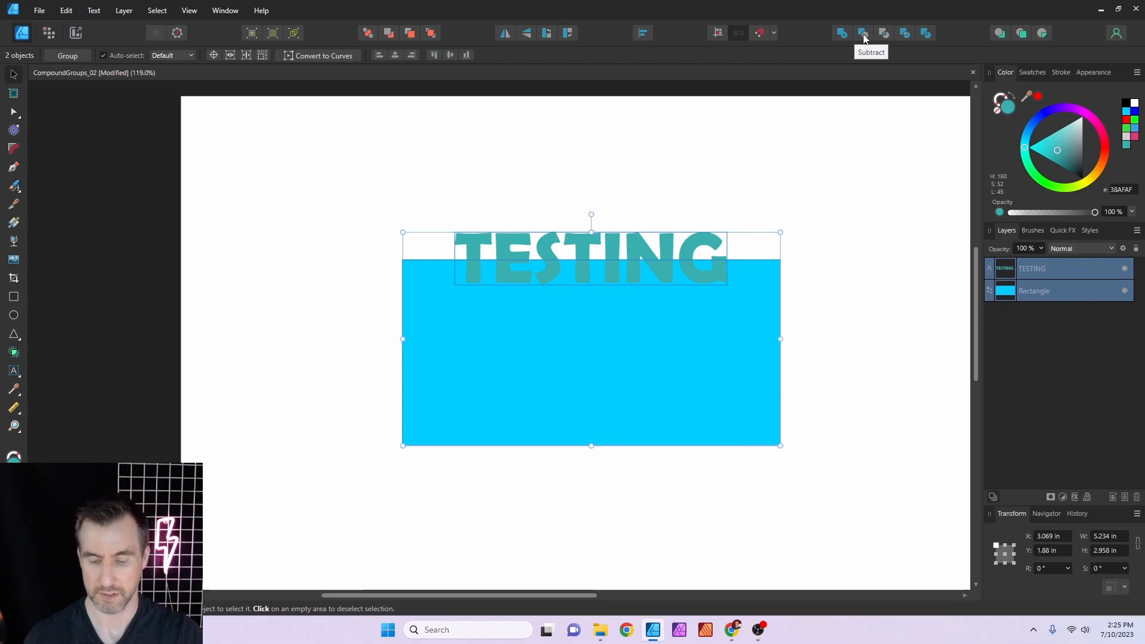
{"action": "left_click", "coordinate": [863, 33]}
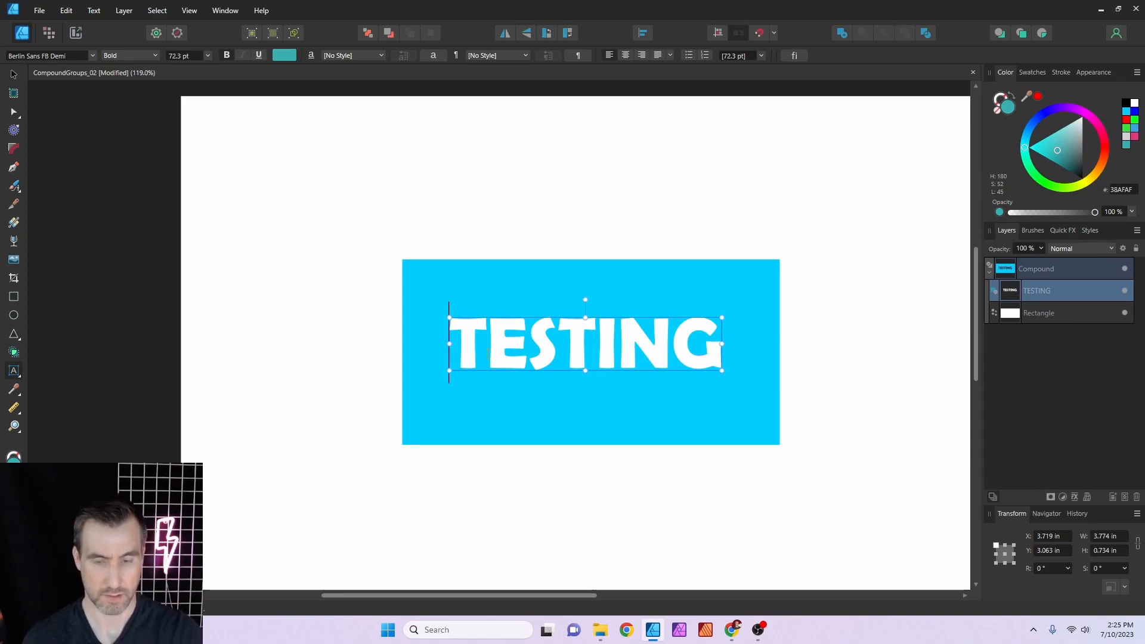
Step: Retype the cut-out word inside the compound as MY NEW T…
{"action": "type", "text": "MY"}
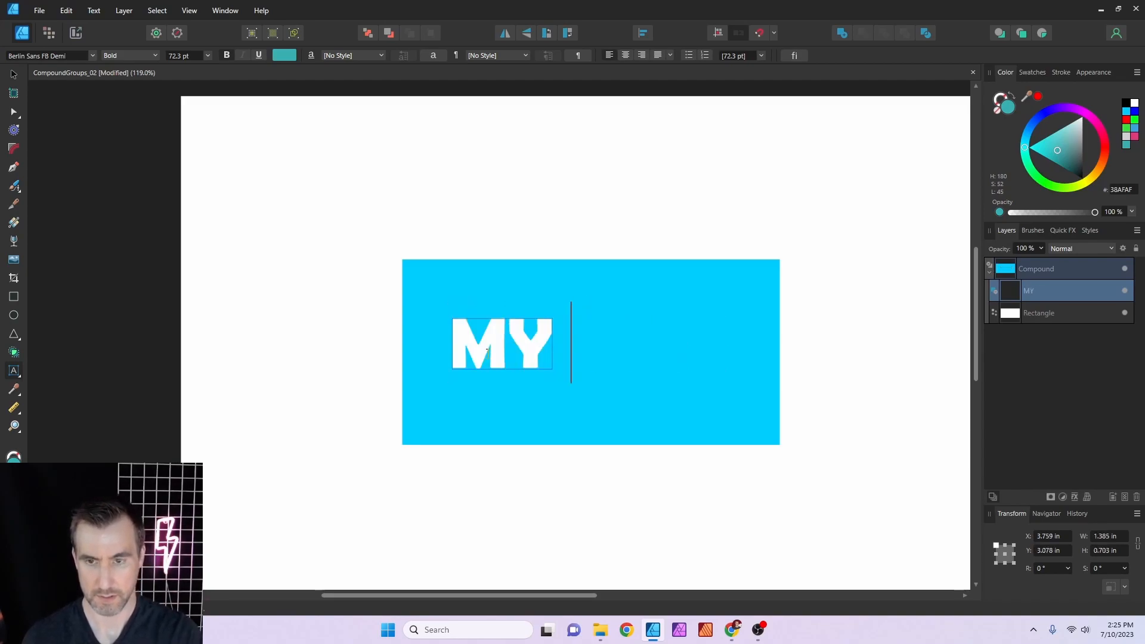
{"action": "type", "text": "NEW TEXT"}
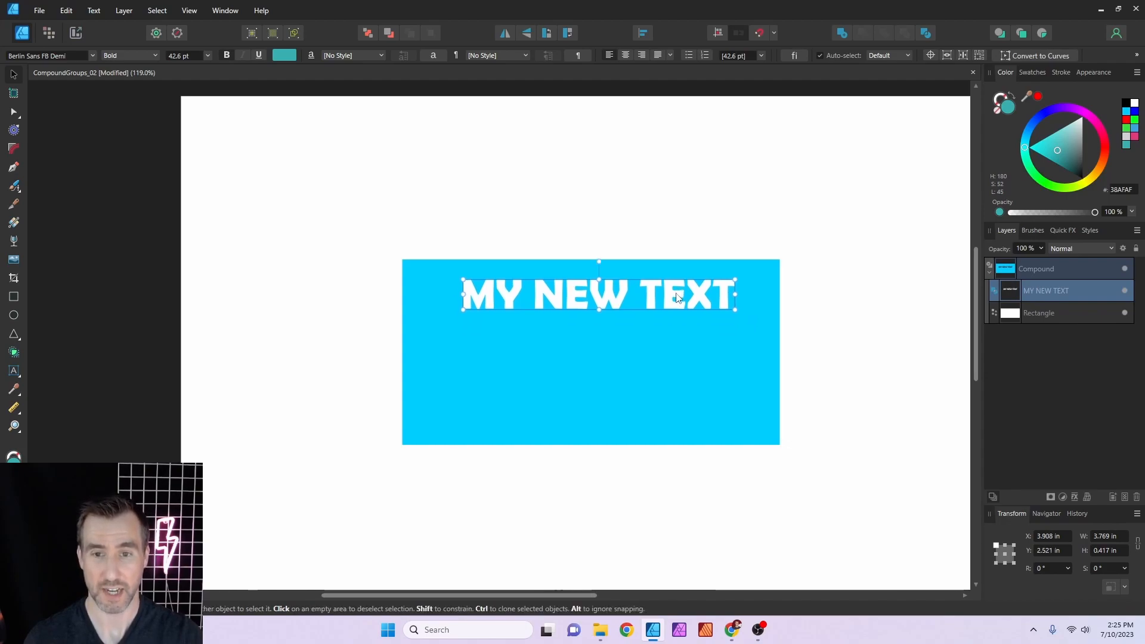
Step: Move the MY NEW TEXT cut-out up across the rectangle's top edge and fine-tune its position
{"action": "left_click_drag", "start_coordinate": [674, 295], "coordinate": [723, 255]}
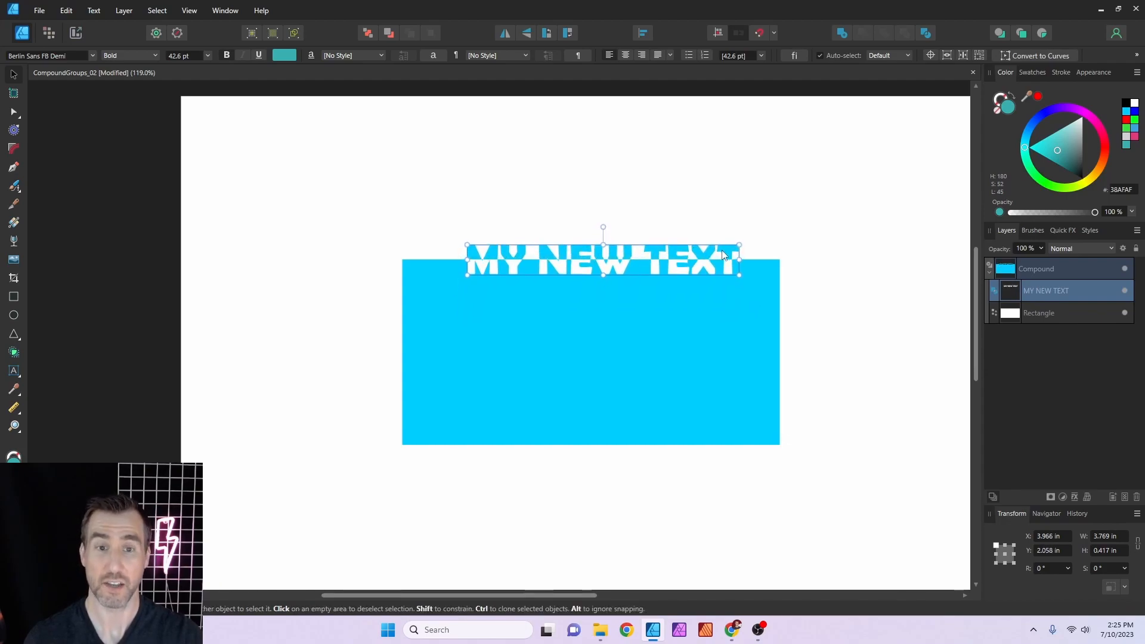
{"action": "left_click_drag", "start_coordinate": [737, 266], "coordinate": [794, 271]}
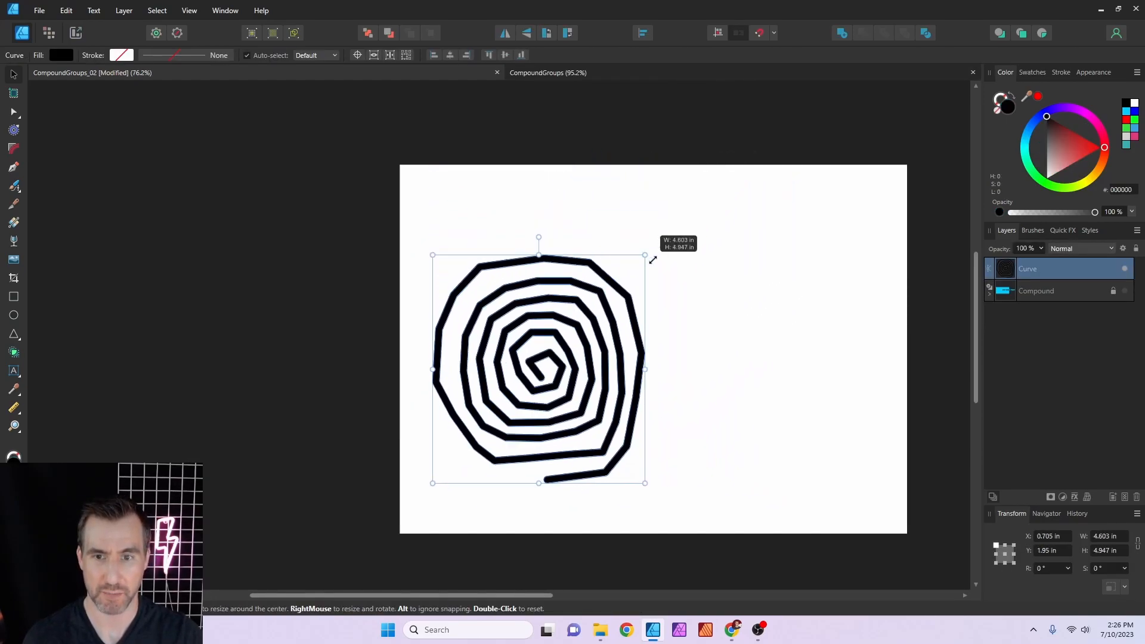
Step: Enlarge the black spiral and move it onto the black square
{"action": "left_click_drag", "start_coordinate": [637, 215], "coordinate": [873, 436]}
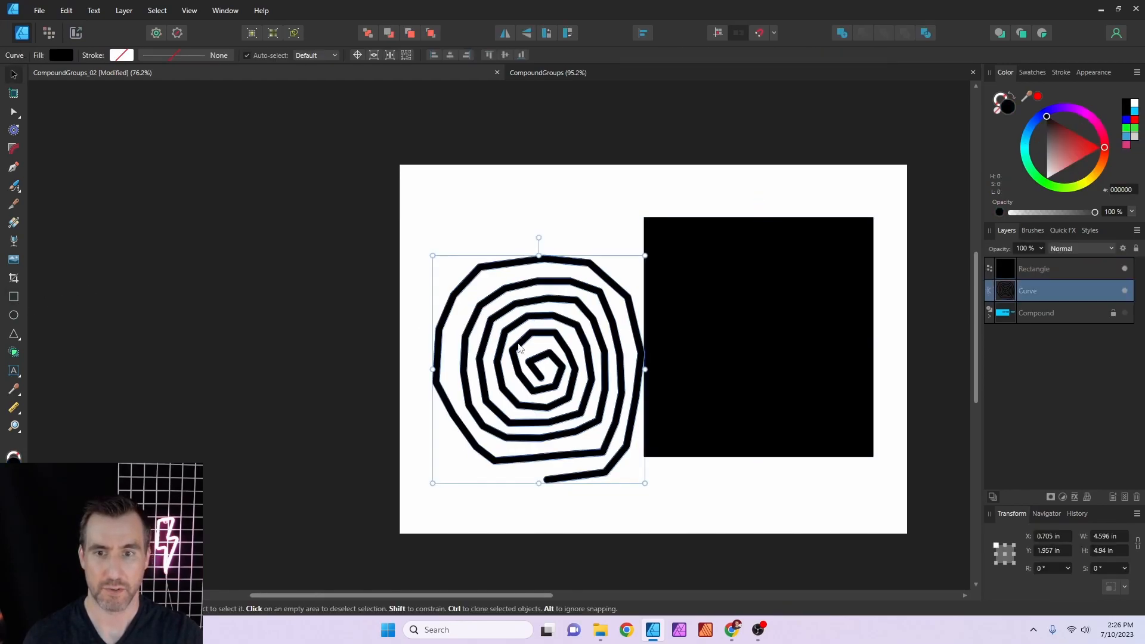
{"action": "left_click_drag", "start_coordinate": [539, 369], "coordinate": [743, 337]}
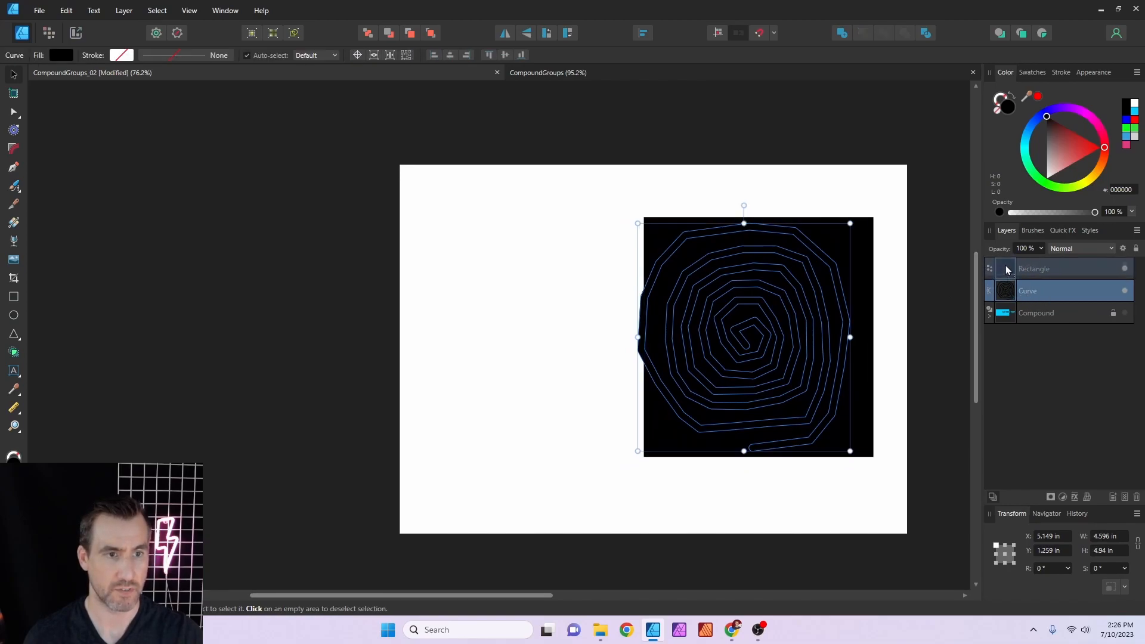
{"action": "left_click", "coordinate": [905, 33]}
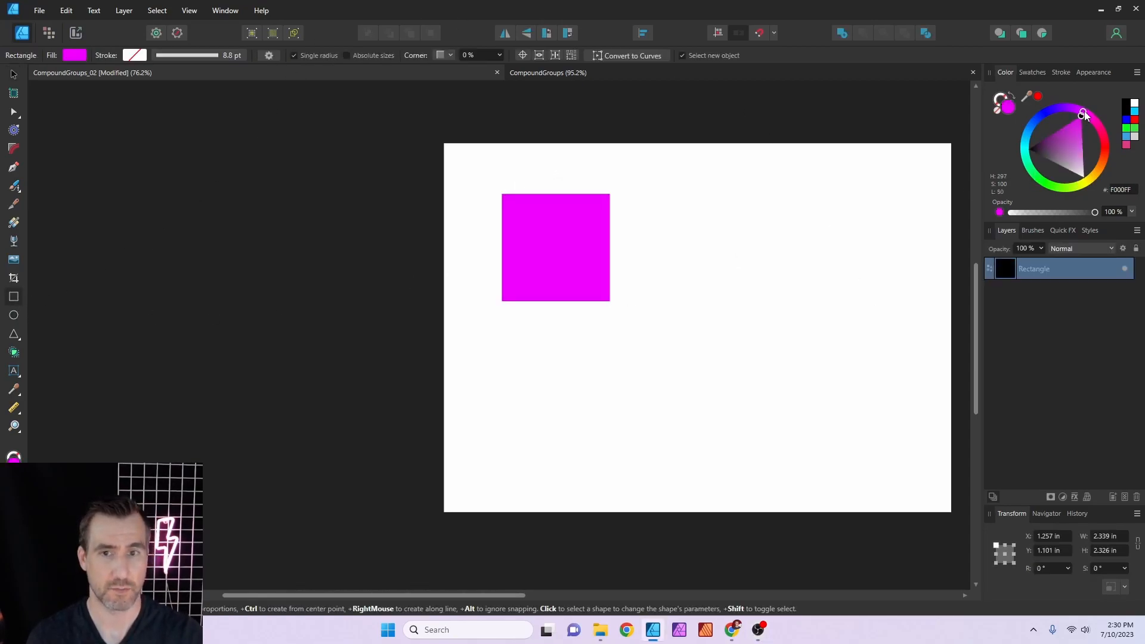
Step: Select the whole star-cut square compound and move it to the upper right
{"action": "left_click", "coordinate": [1094, 125]}
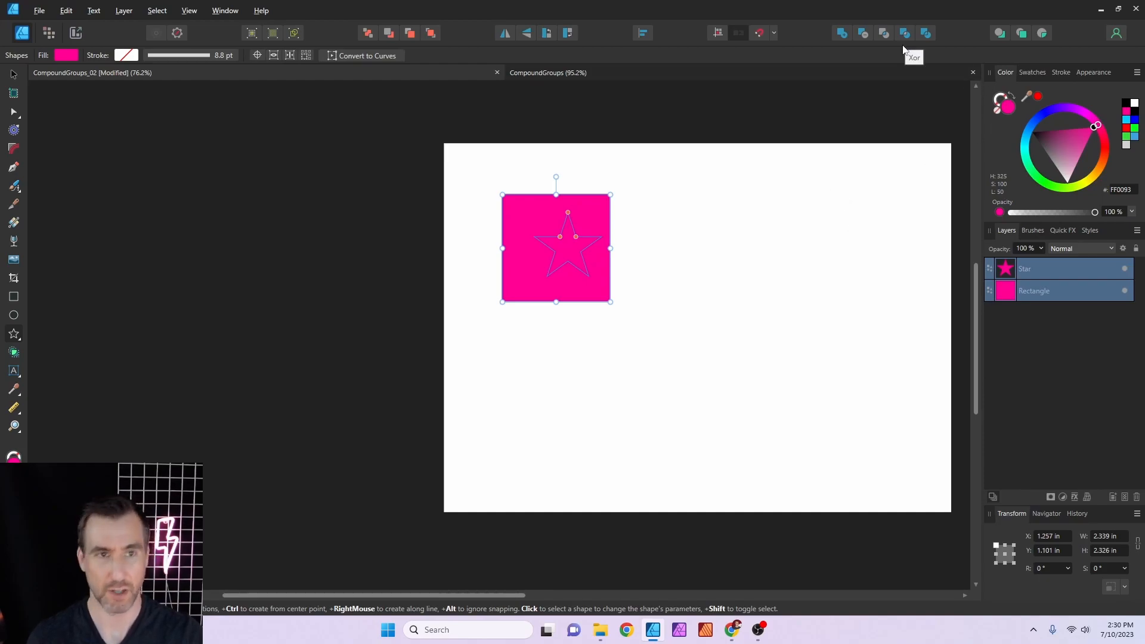
{"action": "mouse_move", "coordinate": [862, 34]}
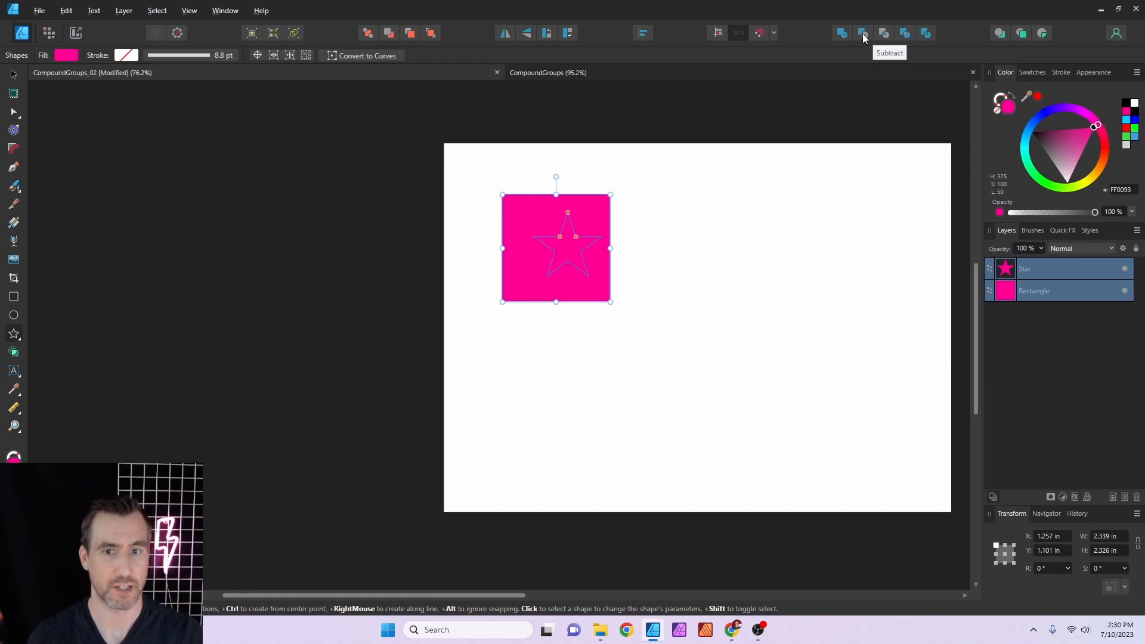
{"action": "left_click", "coordinate": [864, 33]}
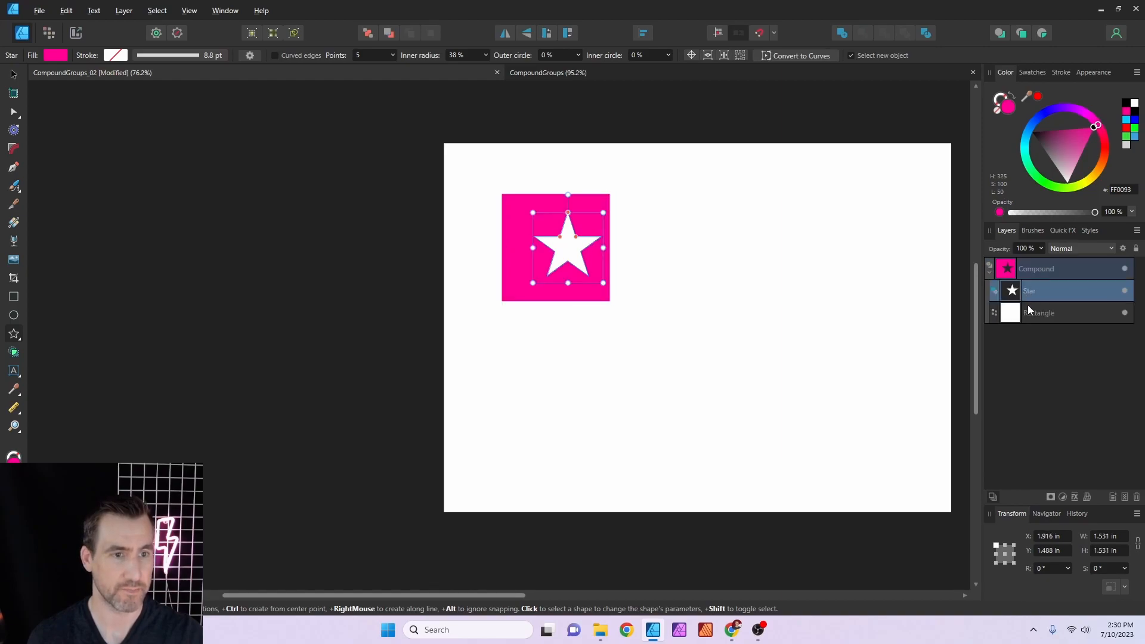
{"action": "left_click", "coordinate": [641, 33]}
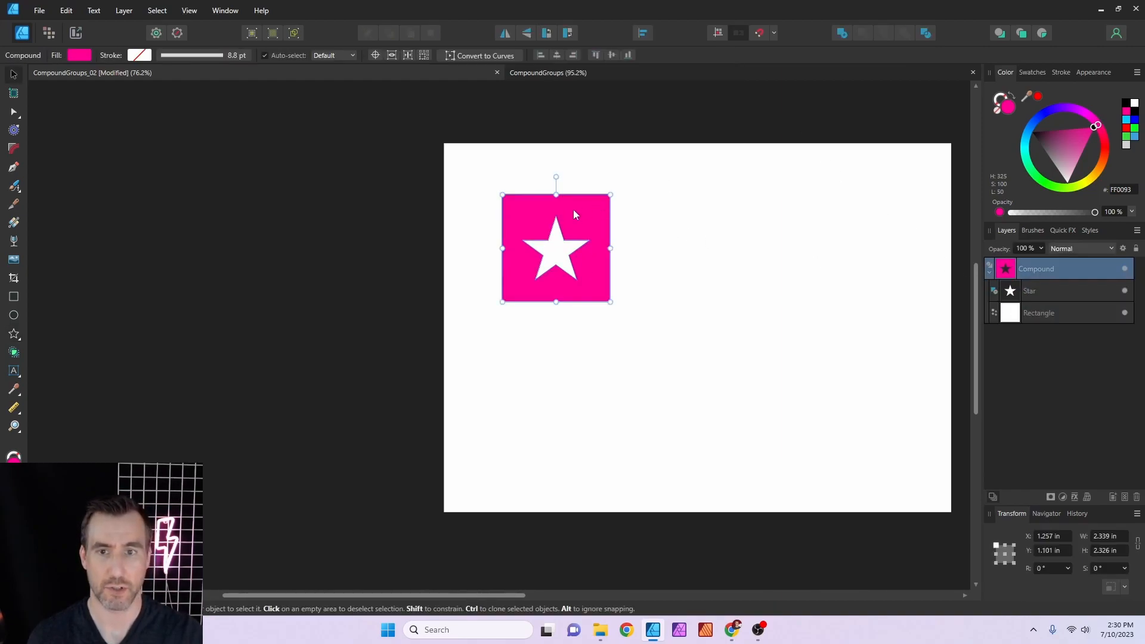
{"action": "left_click", "coordinate": [427, 320]}
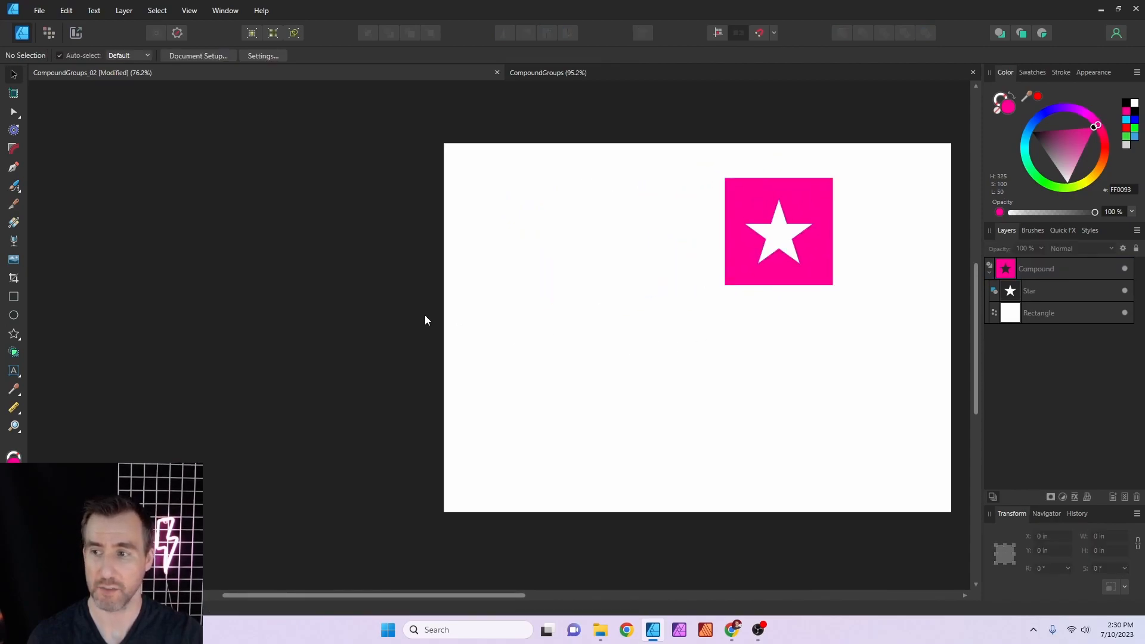
{"action": "left_click_drag", "start_coordinate": [495, 350], "coordinate": [743, 434]}
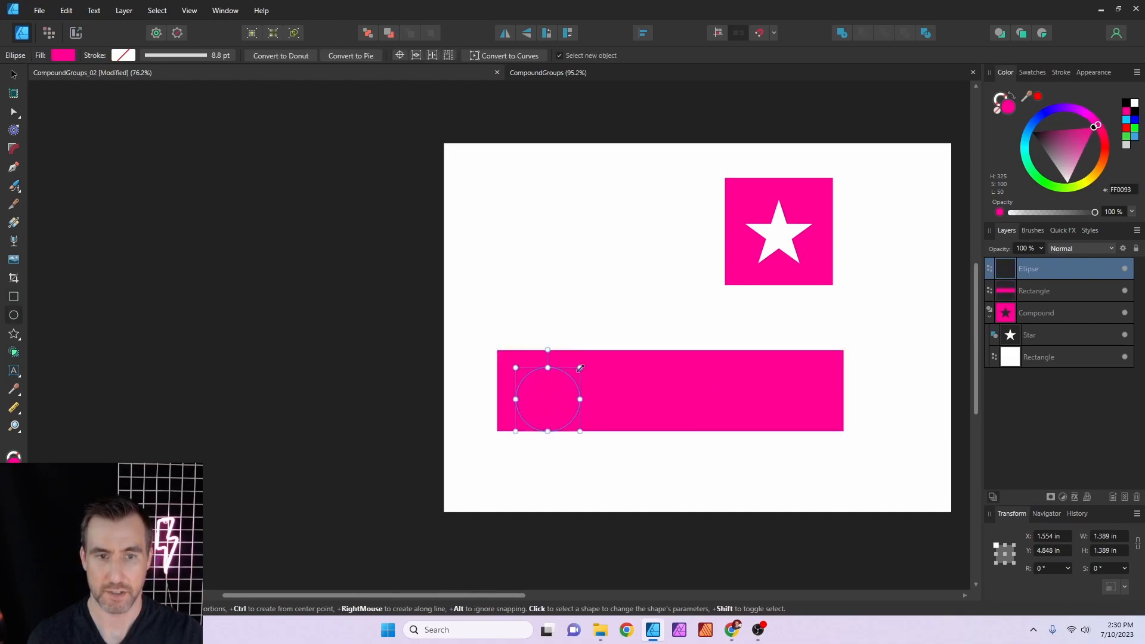
Step: Select the pink bar and circle together and subtract the circle from the bar's left end
{"action": "left_click", "coordinate": [884, 33]}
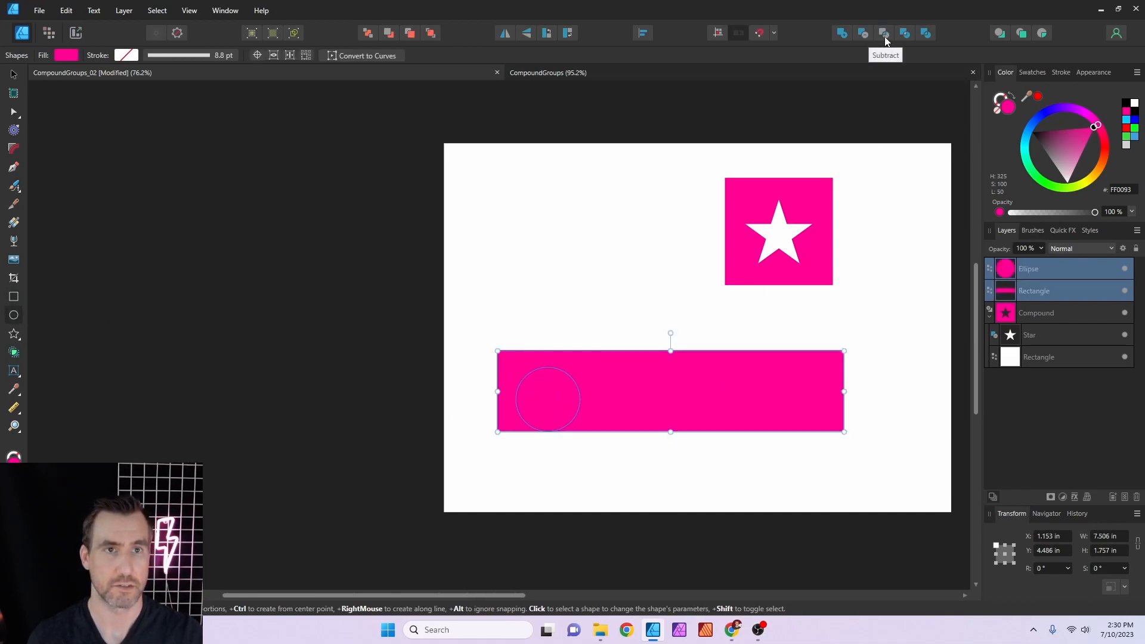
{"action": "left_click", "coordinate": [883, 33]}
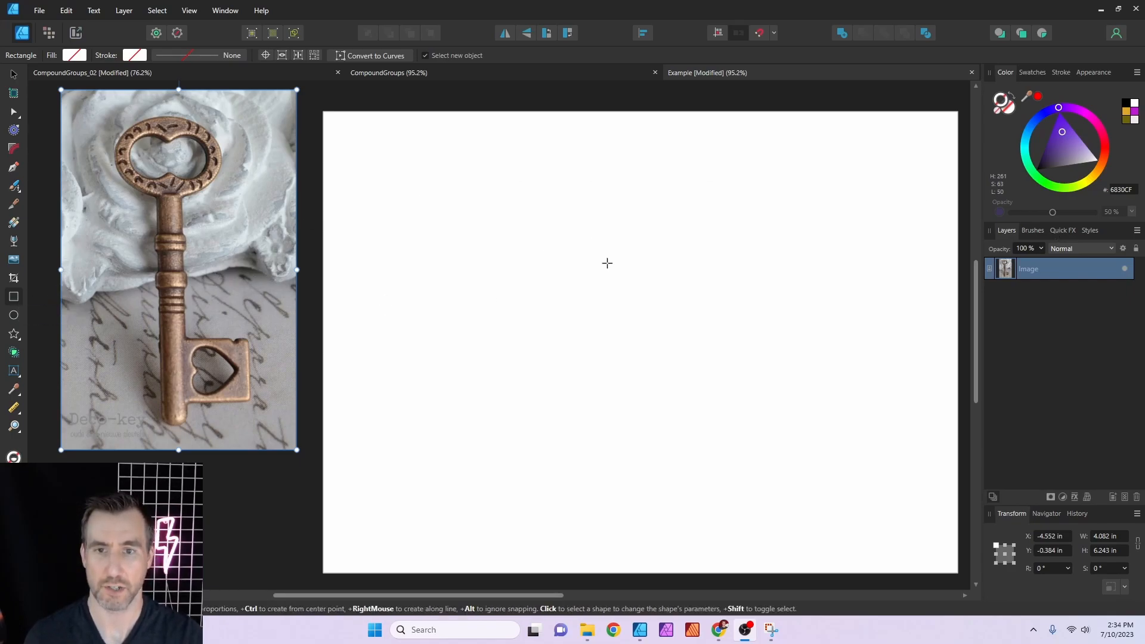
Step: Draw the key's rectangular shaft and an oval head over its top beside the photo
{"action": "left_click_drag", "start_coordinate": [617, 228], "coordinate": [666, 503]}
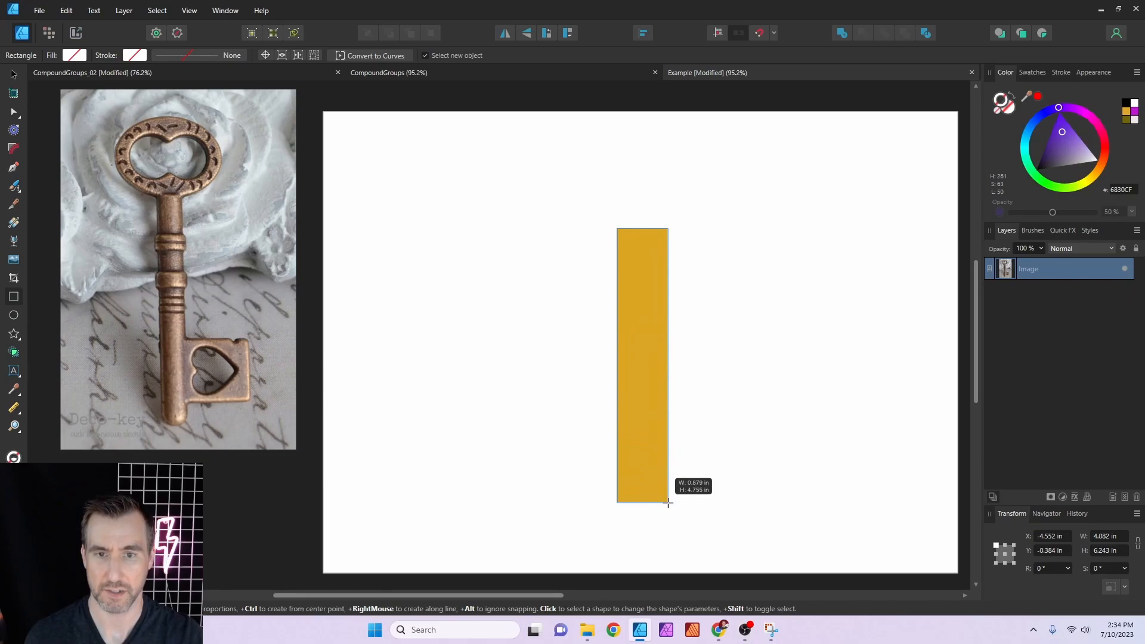
{"action": "left_click_drag", "start_coordinate": [616, 228], "coordinate": [667, 502]}
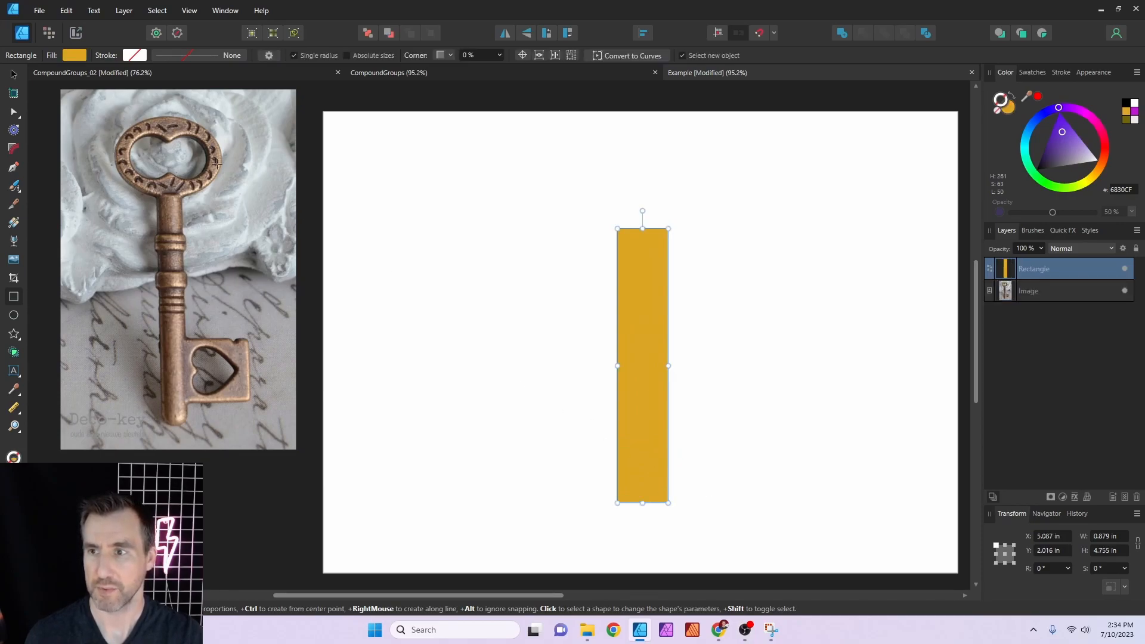
{"action": "mouse_move", "coordinate": [13, 314]}
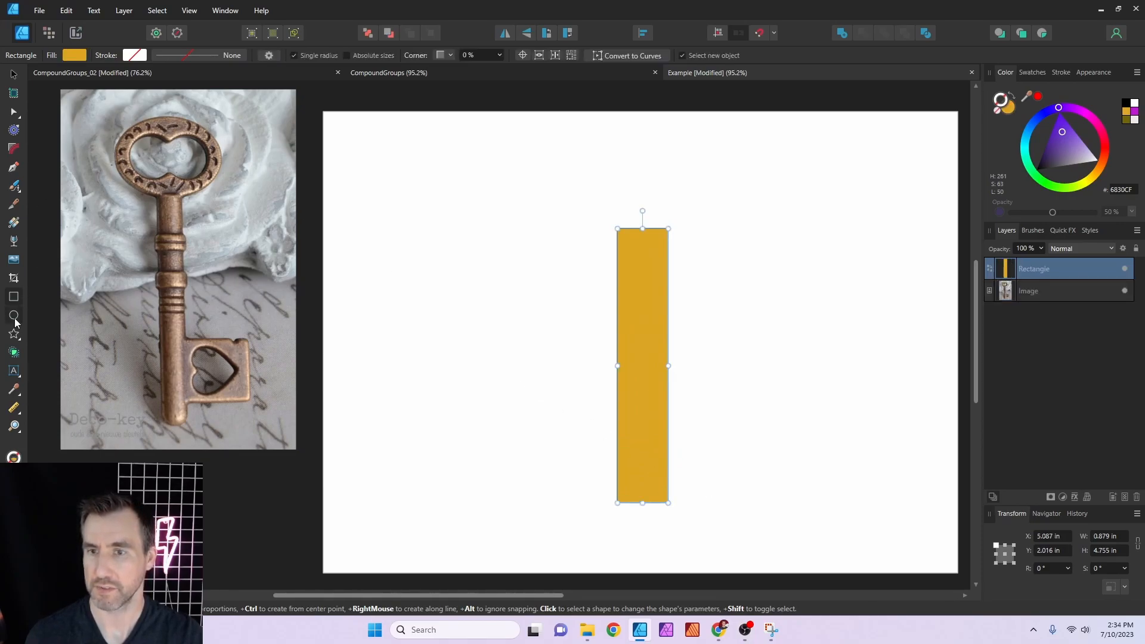
{"action": "left_click_drag", "start_coordinate": [516, 157], "coordinate": [711, 285]}
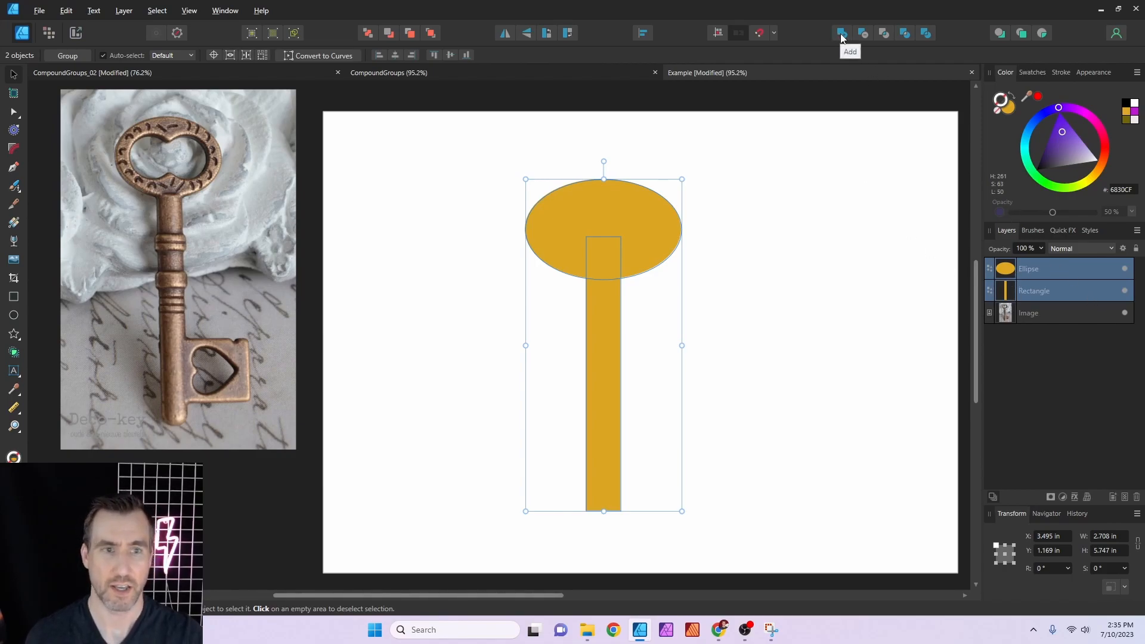
Step: Merge the oval and shaft into one gold compound and cut two round holes in the head
{"action": "left_click", "coordinate": [841, 33]}
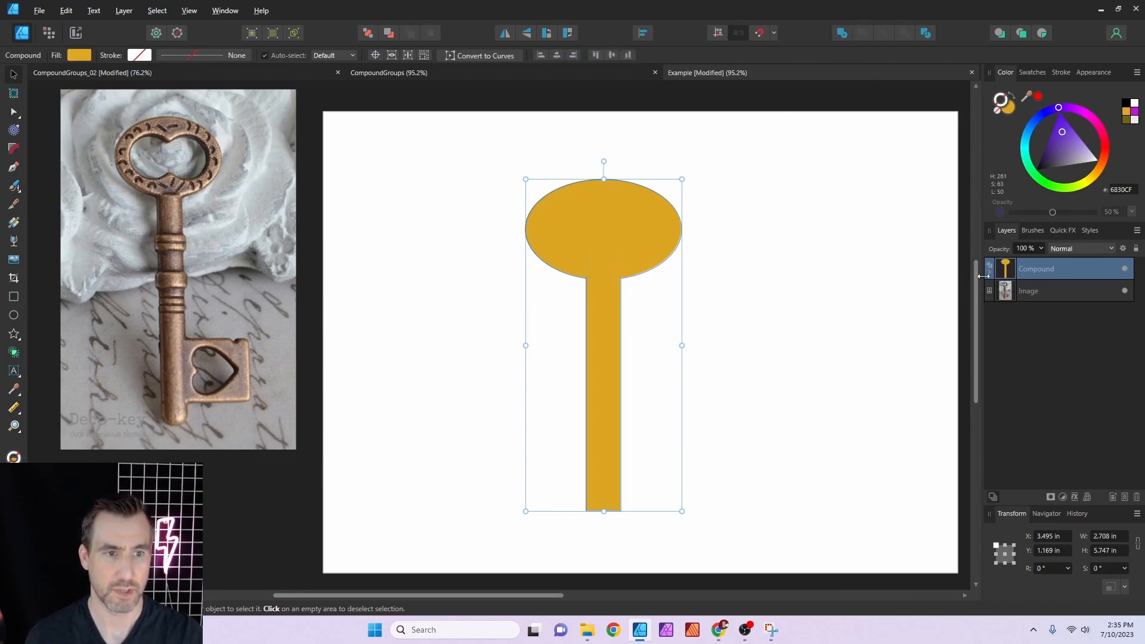
{"action": "left_click", "coordinate": [991, 268]}
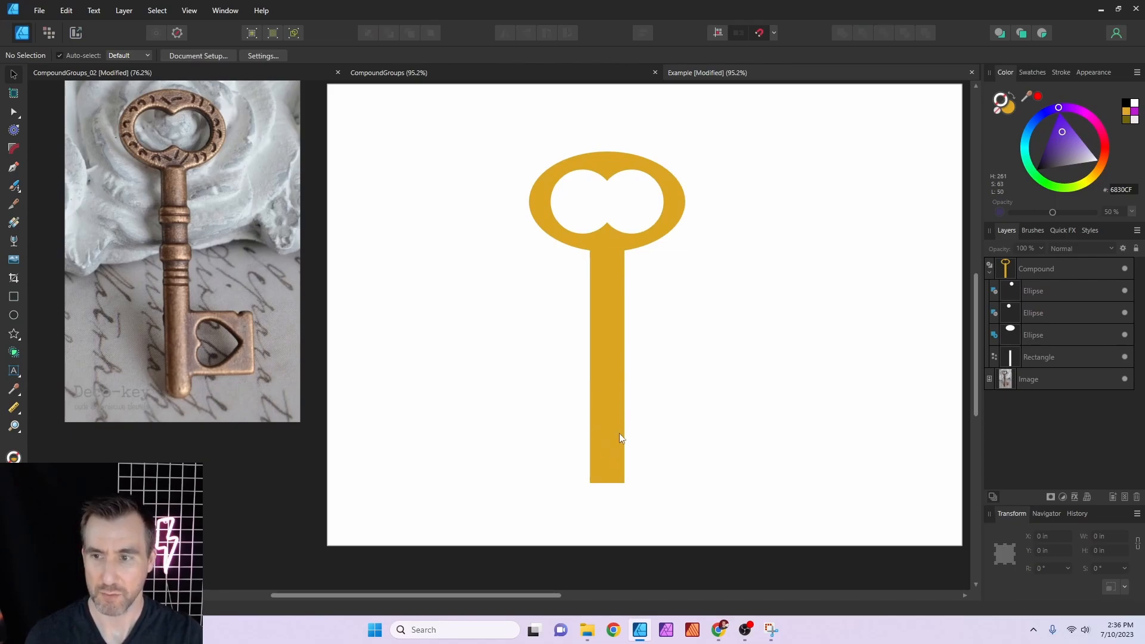
{"action": "mouse_move", "coordinate": [20, 298]}
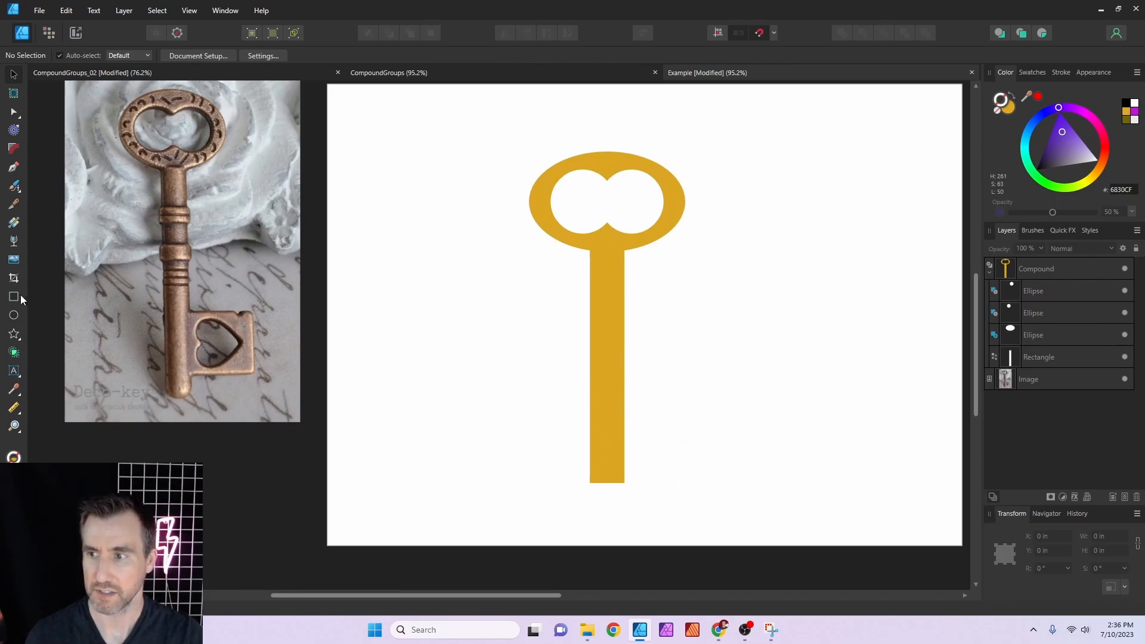
Step: Add a square bit at the shaft's bottom with a rotated heart-shaped hole subtracted from it
{"action": "left_click_drag", "start_coordinate": [615, 413], "coordinate": [650, 444]}
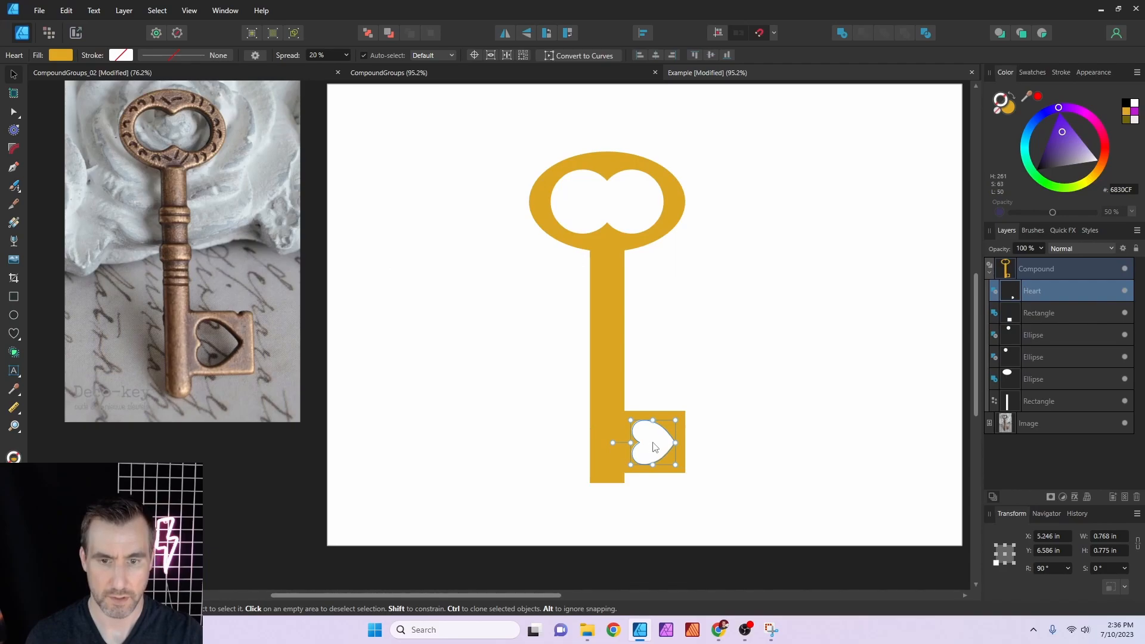
{"action": "left_click_drag", "start_coordinate": [650, 444], "coordinate": [657, 444]}
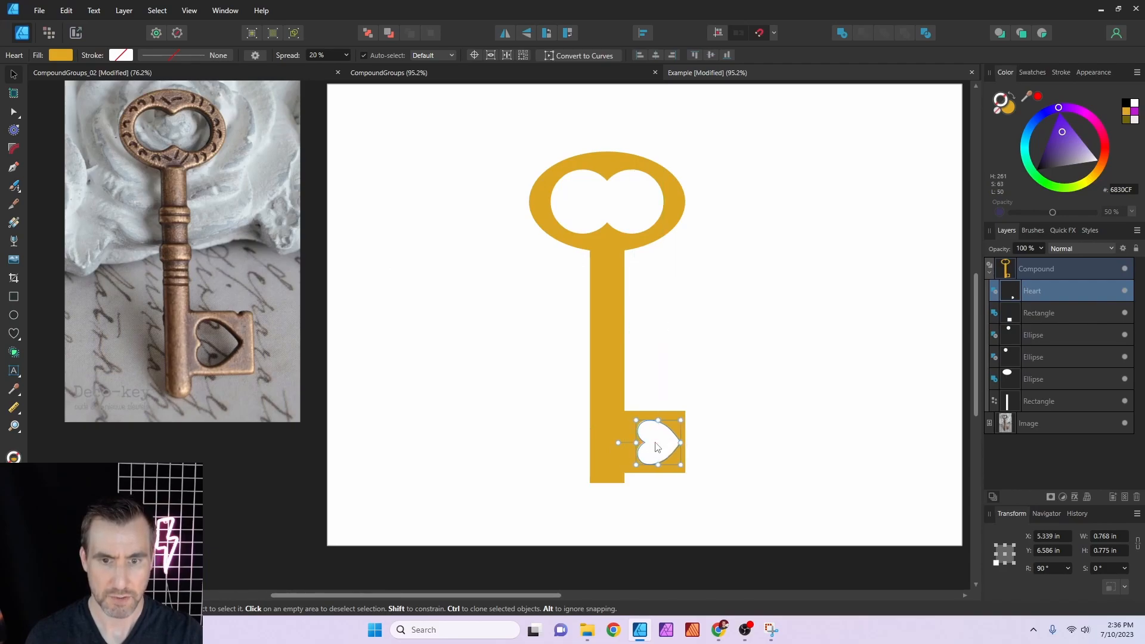
{"action": "left_click", "coordinate": [514, 418]}
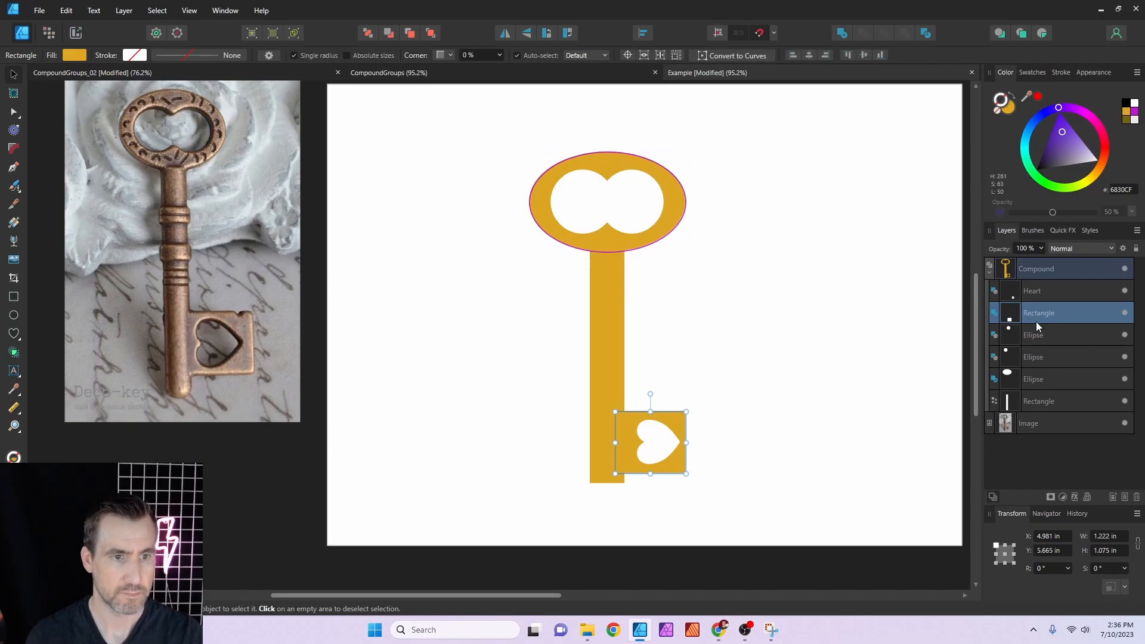
Step: Convert the bit to curves and pull a new top-edge node down to form a notch
{"action": "left_click", "coordinate": [123, 11]}
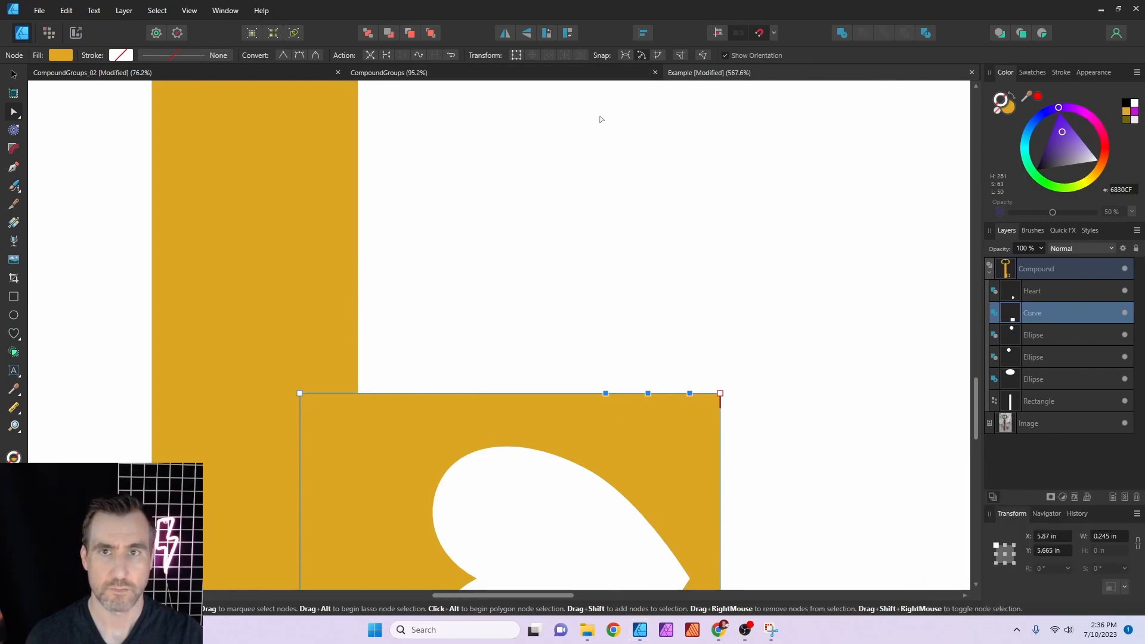
{"action": "left_click", "coordinate": [643, 33]}
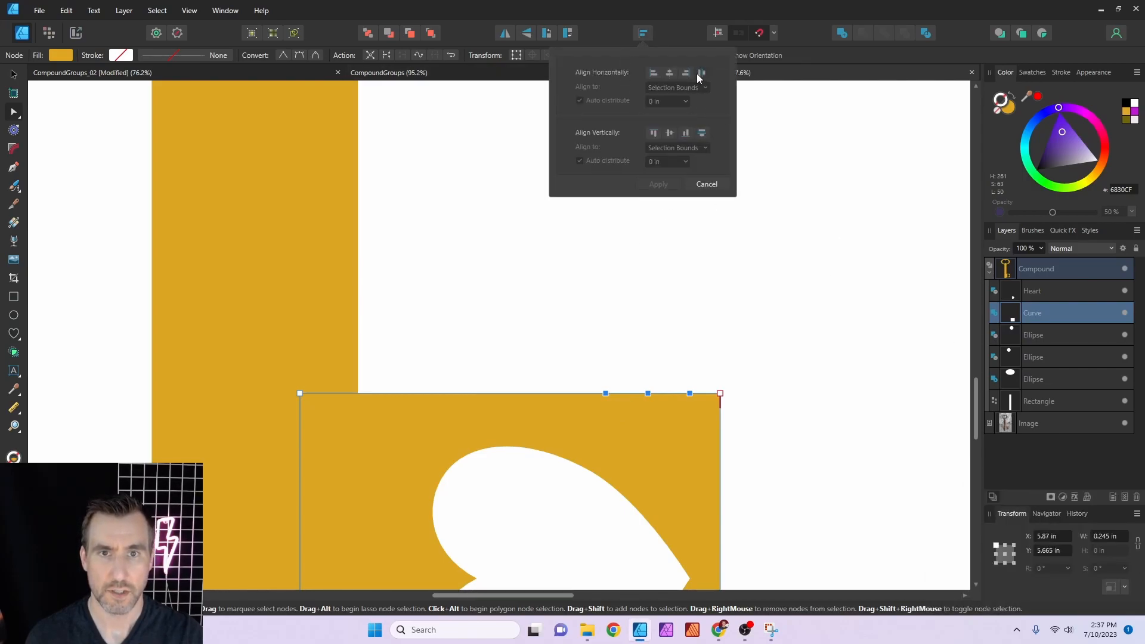
{"action": "left_click", "coordinate": [701, 73]}
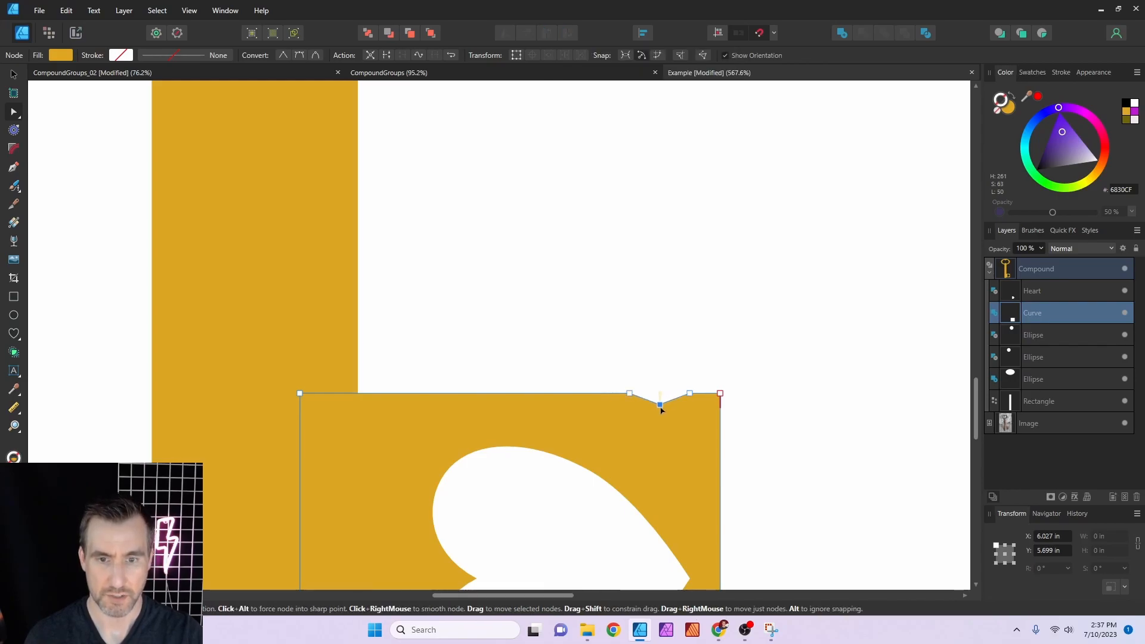
{"action": "left_click_drag", "start_coordinate": [658, 403], "coordinate": [658, 424]}
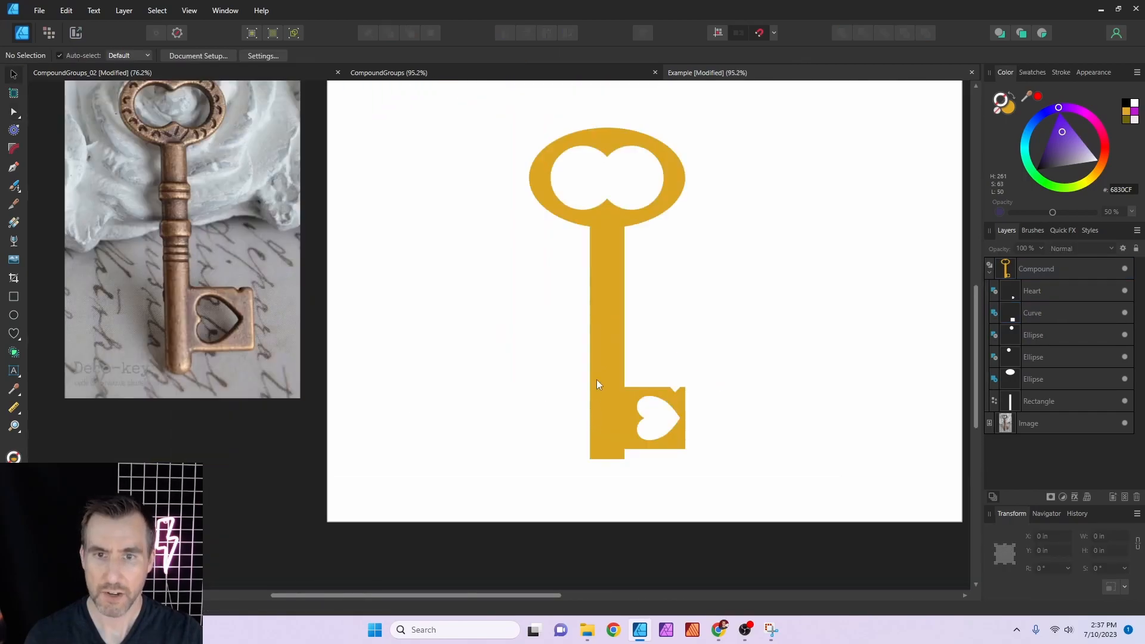
{"action": "left_click", "coordinate": [1037, 400]}
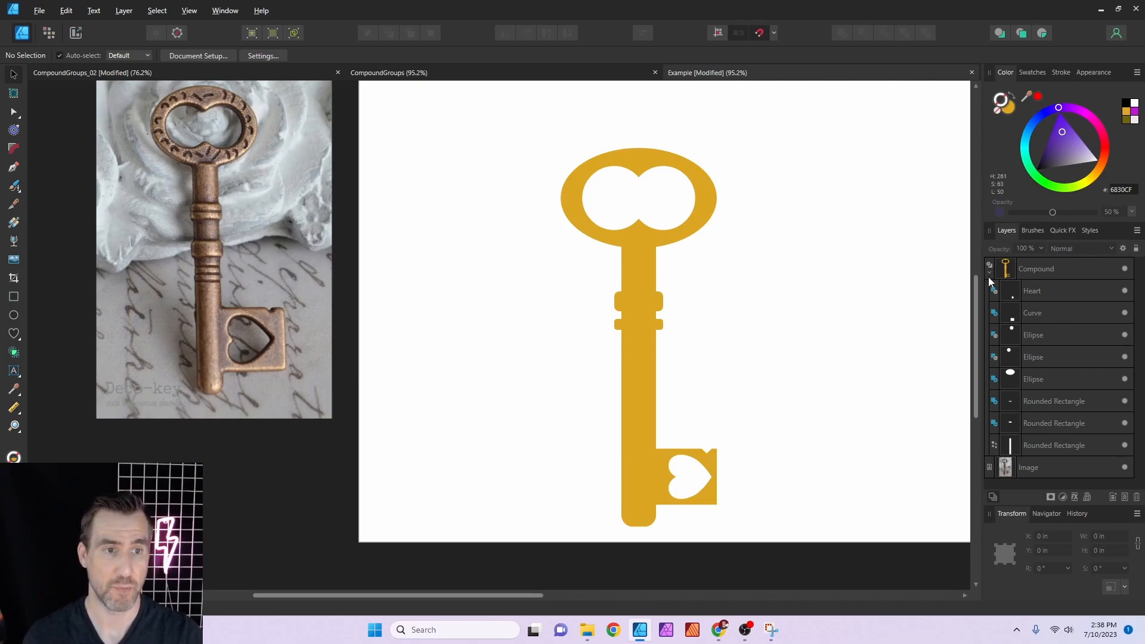
Step: Give the whole key compound a thin dark brown outline via the Stroke width slider
{"action": "left_click", "coordinate": [1035, 268]}
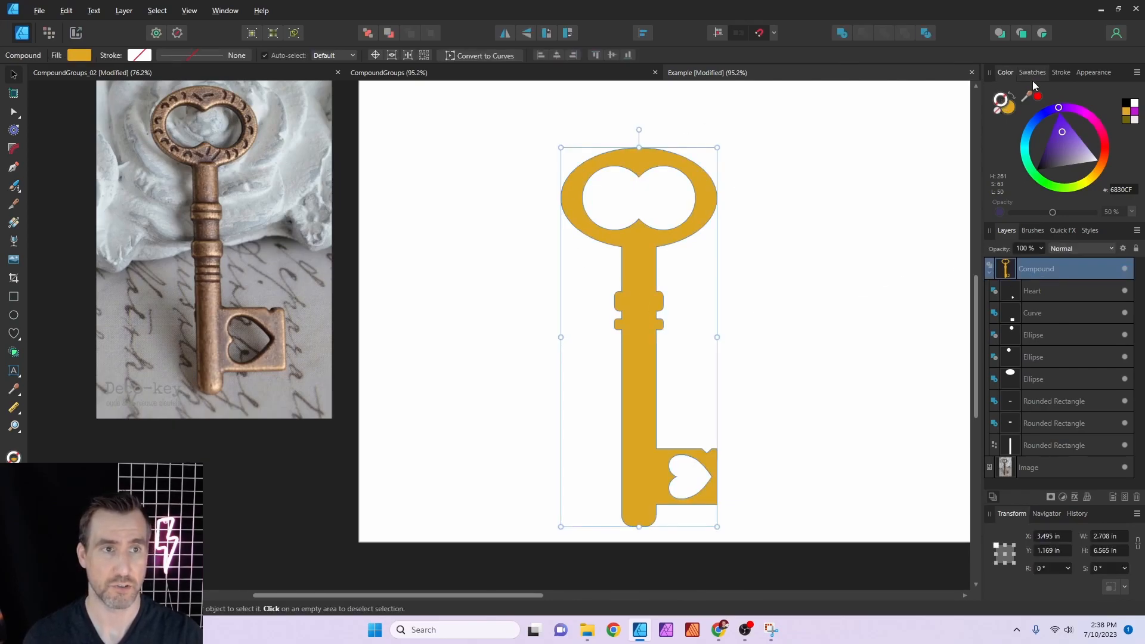
{"action": "left_click", "coordinate": [1059, 72]}
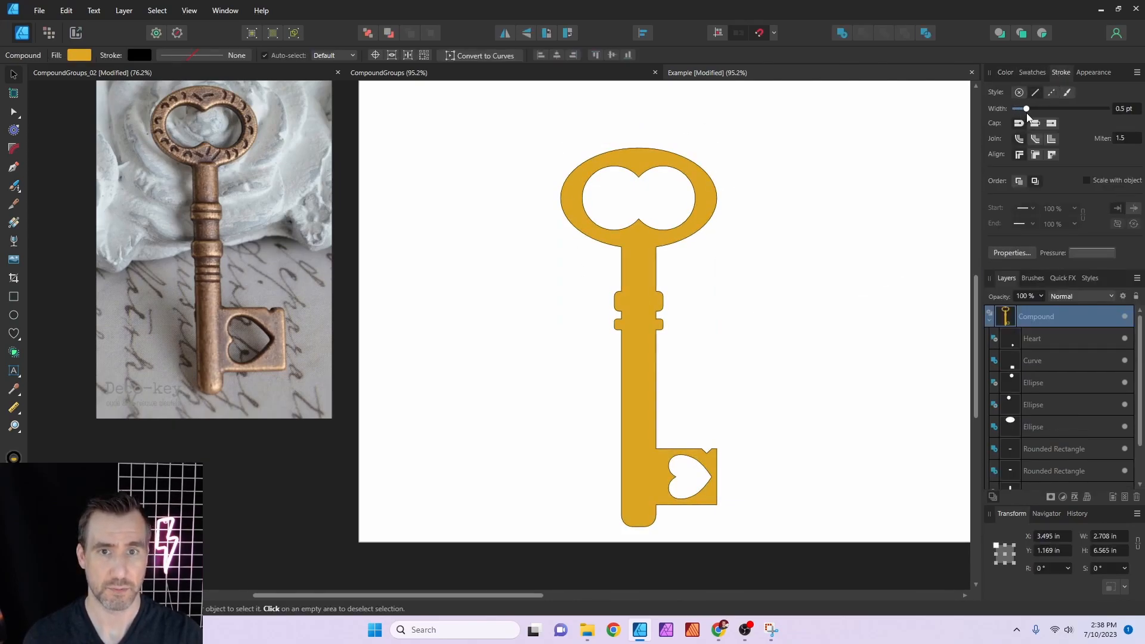
{"action": "left_click_drag", "start_coordinate": [1025, 109], "coordinate": [1037, 108]}
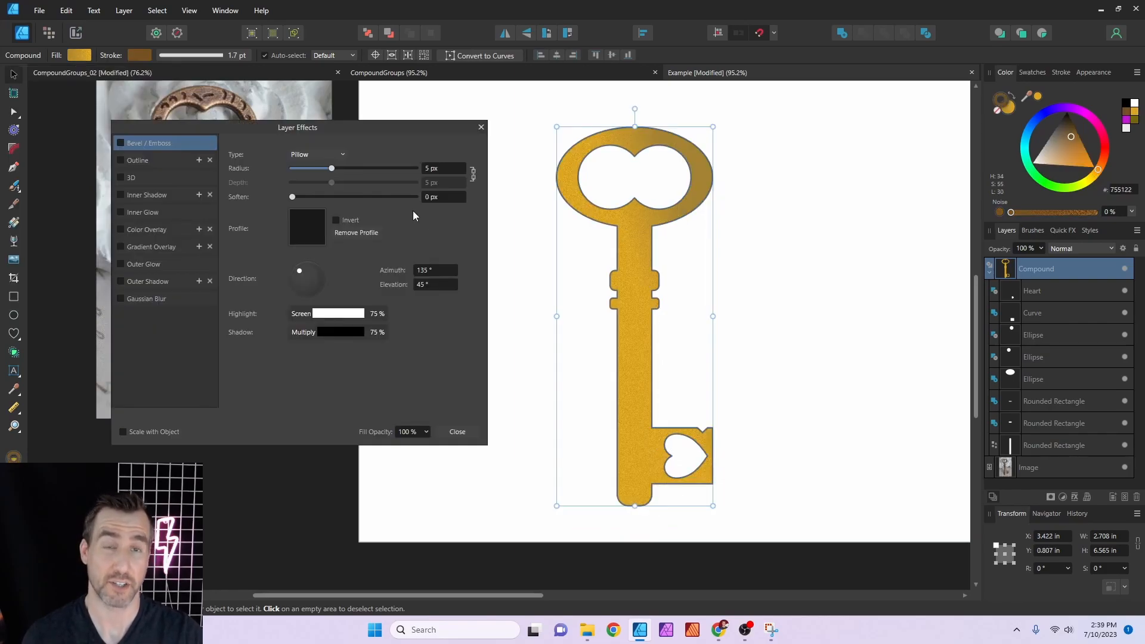
{"action": "mouse_move", "coordinate": [120, 250]}
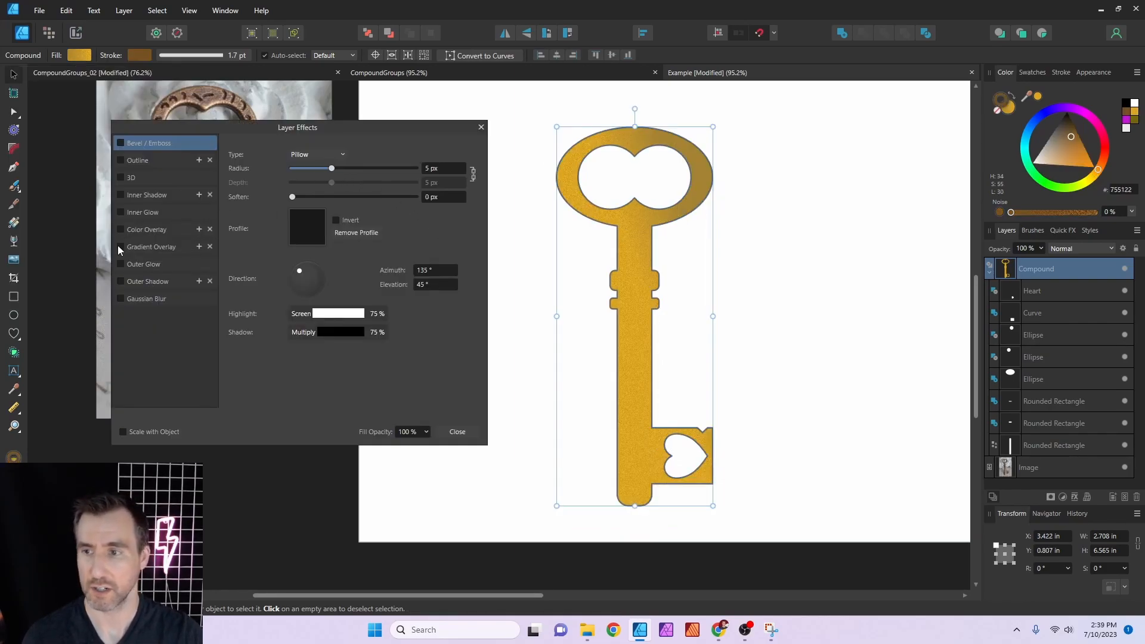
Step: Enable Outer Shadow in Layer Effects and soften its radius for a drop shadow under the key
{"action": "left_click", "coordinate": [148, 281]}
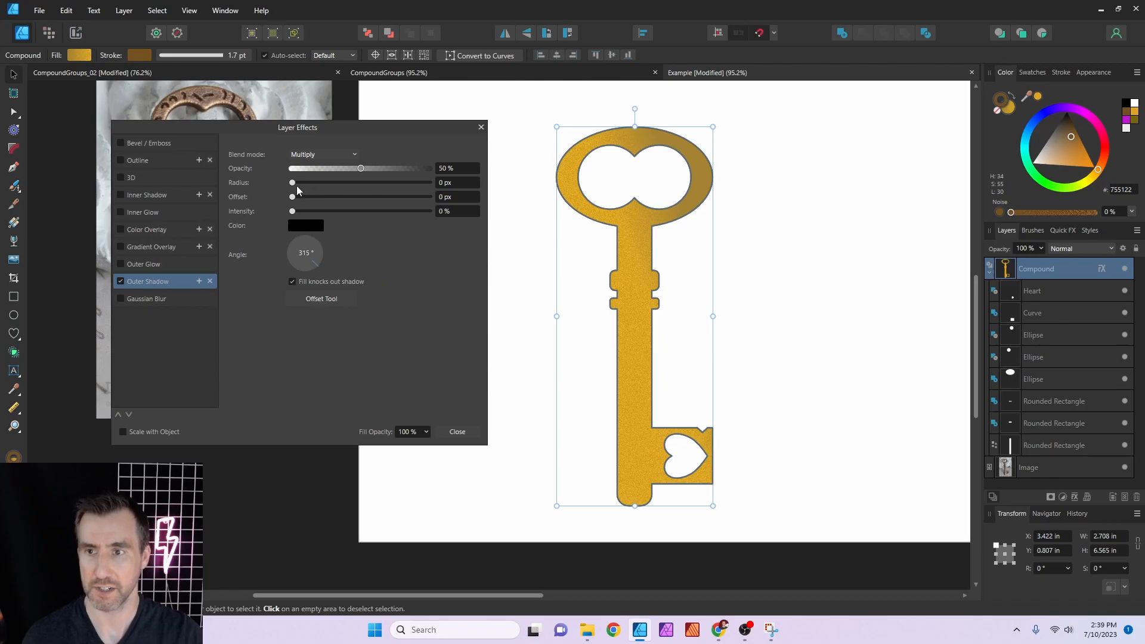
{"action": "left_click", "coordinate": [457, 432]}
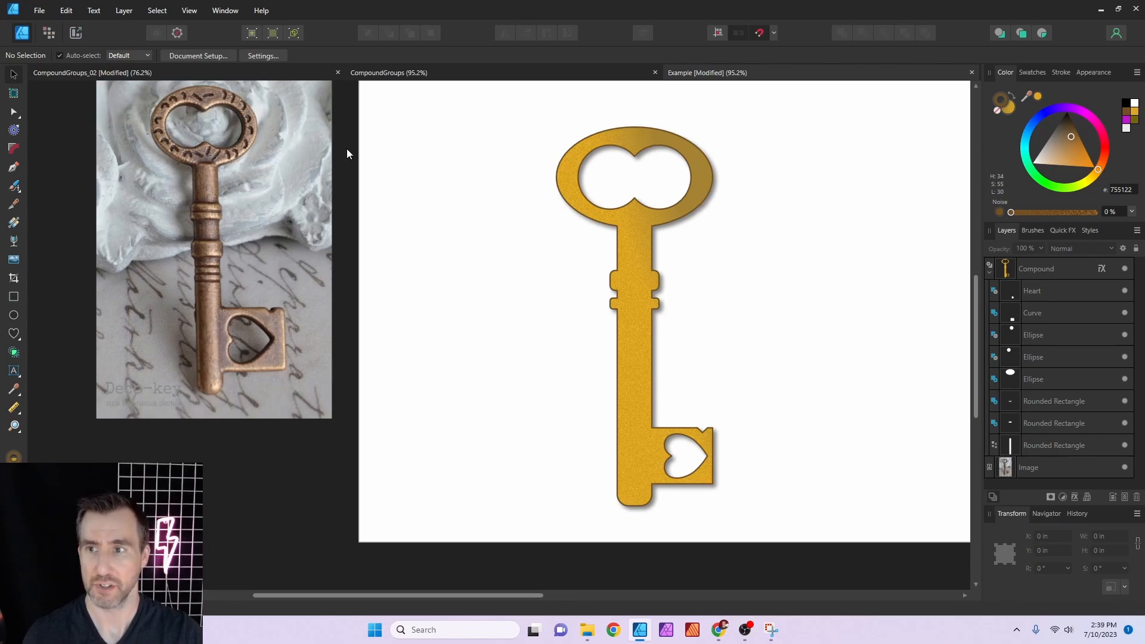
{"action": "mouse_move", "coordinate": [630, 292]}
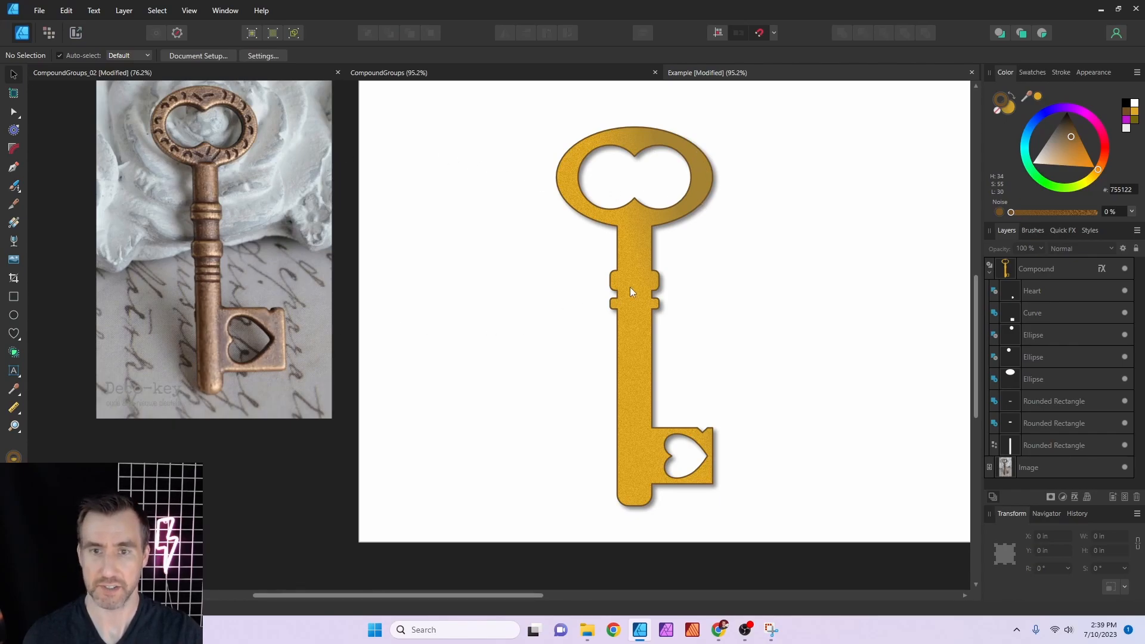
{"action": "mouse_move", "coordinate": [632, 263]}
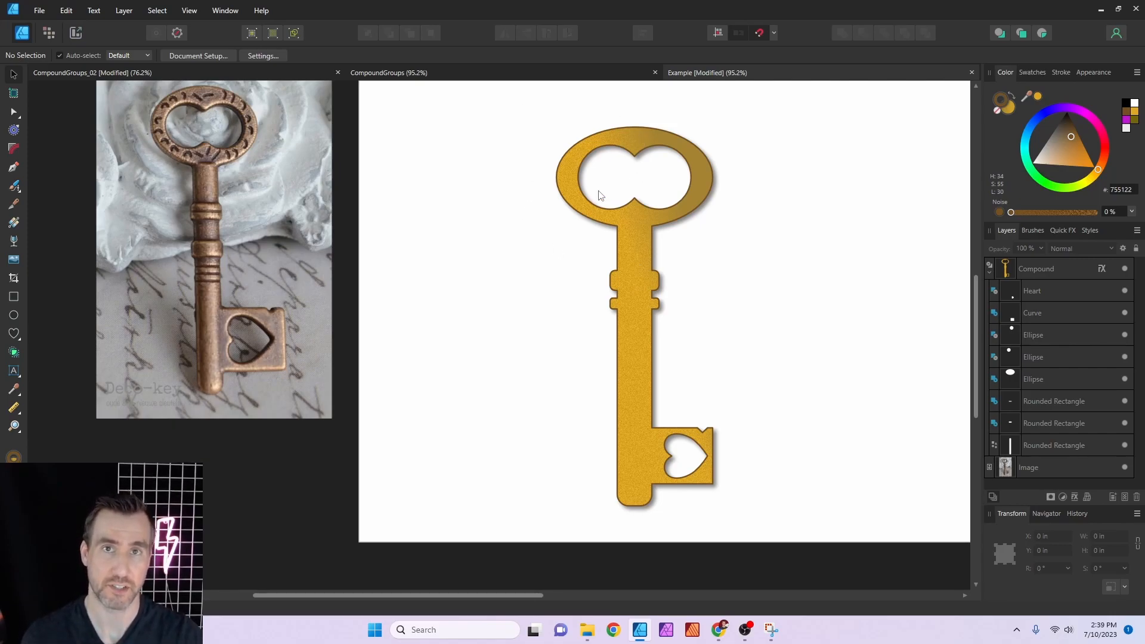
{"action": "mouse_move", "coordinate": [582, 131]}
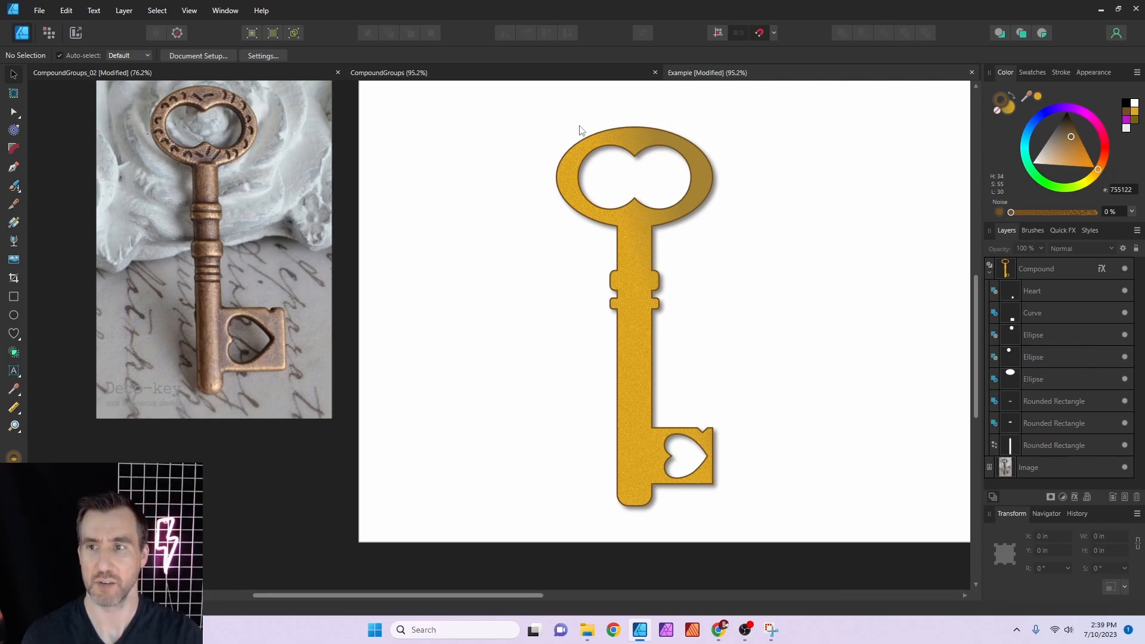